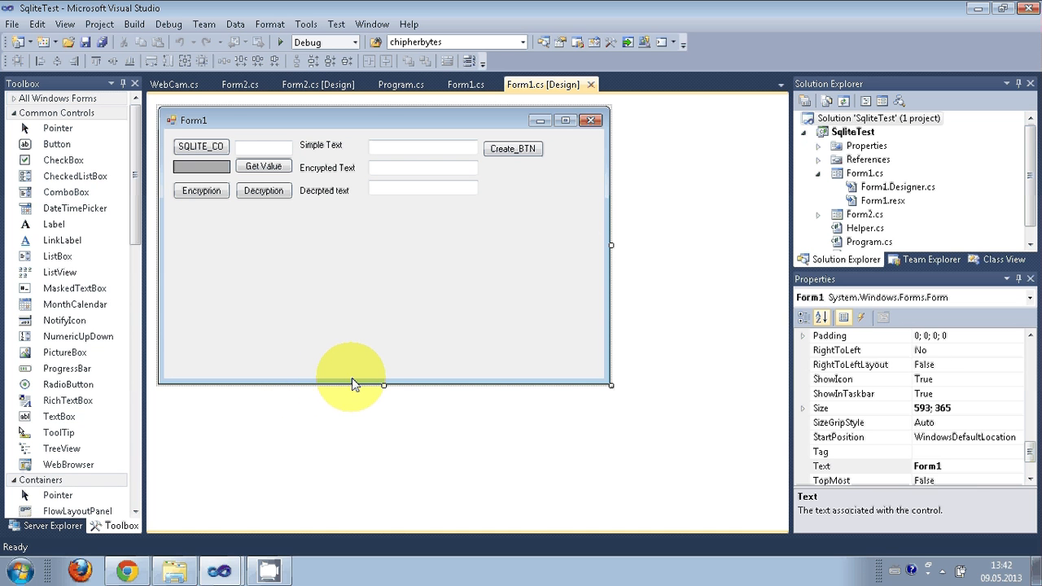
pyautogui.moveTo(387, 361)
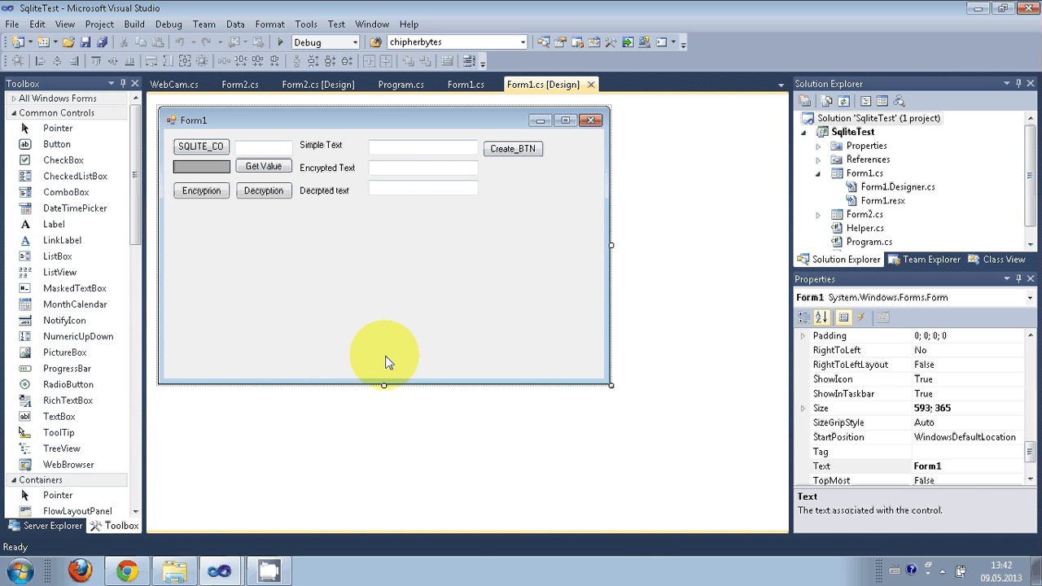
pyautogui.moveTo(334, 362)
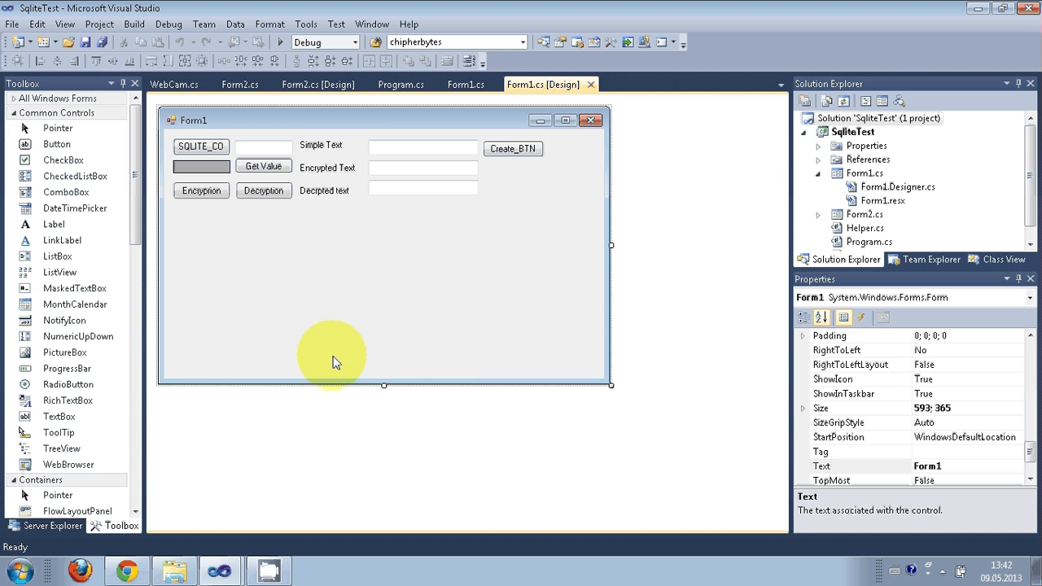
pyautogui.moveTo(456, 316)
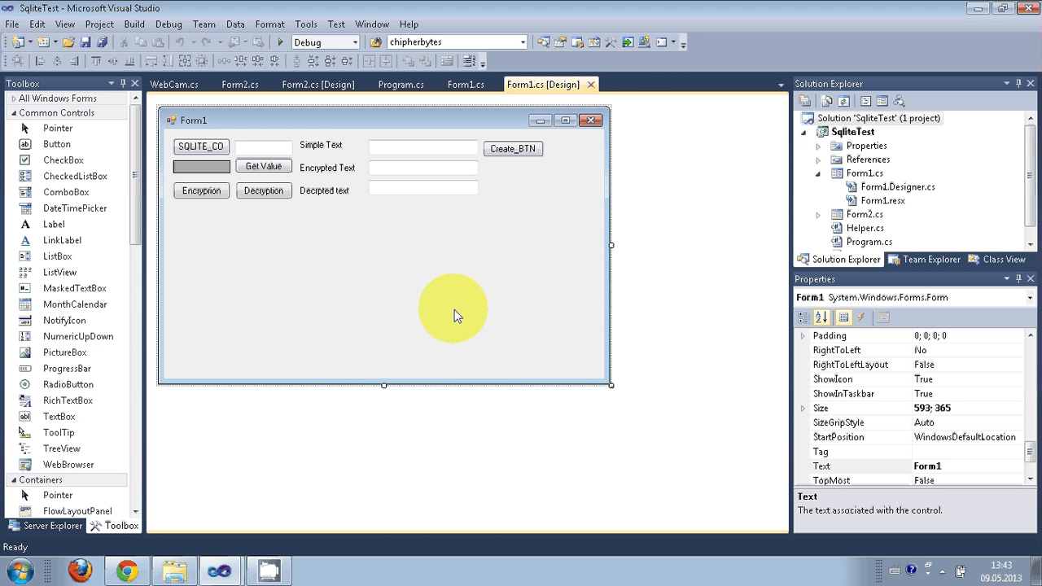
pyautogui.moveTo(476, 322)
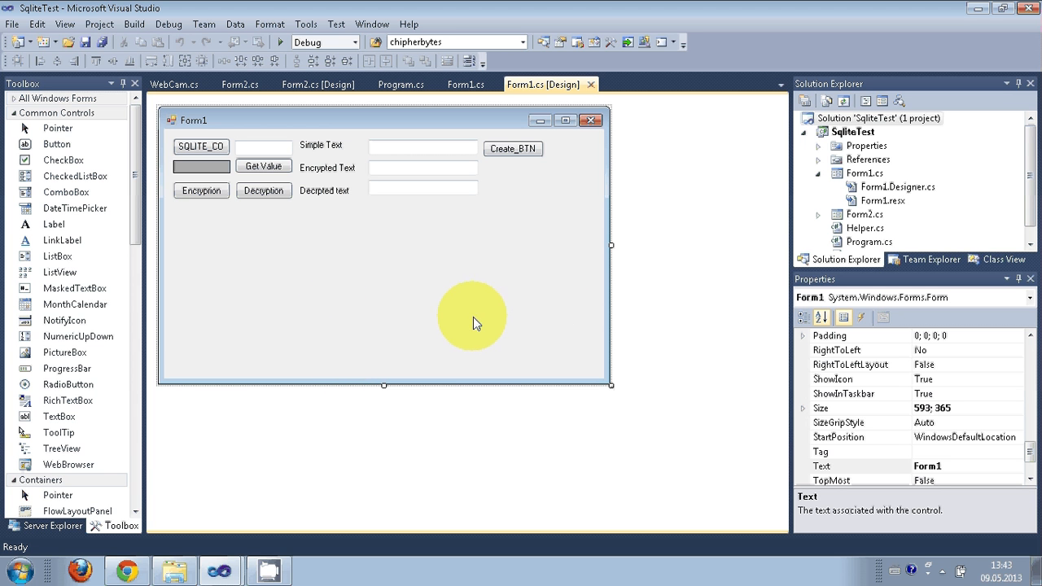
pyautogui.moveTo(332, 319)
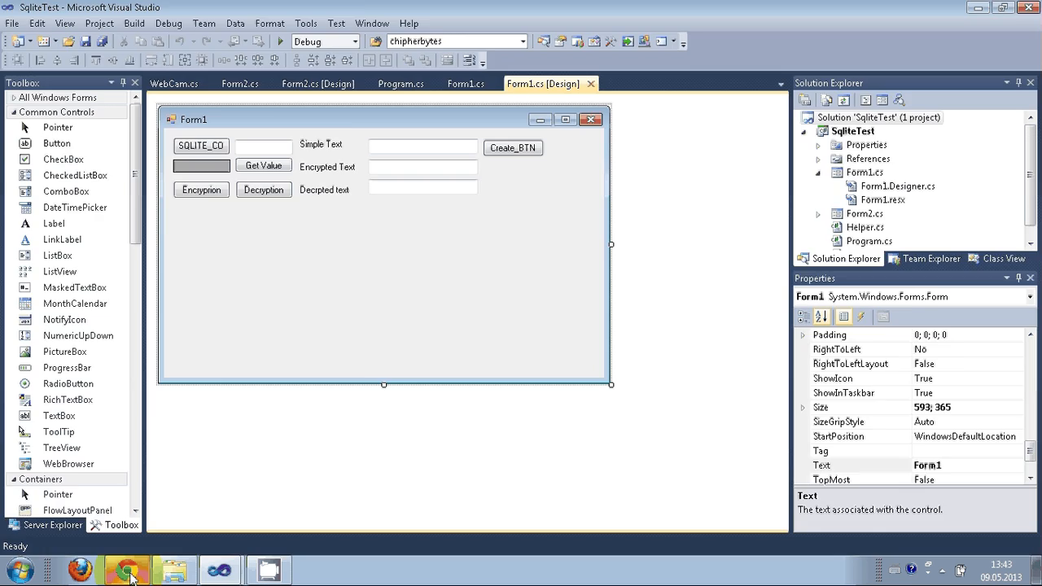
# Step: Browse the EasyWebCam CodePlex page description and start the zip archive download
pyautogui.click(127, 570)
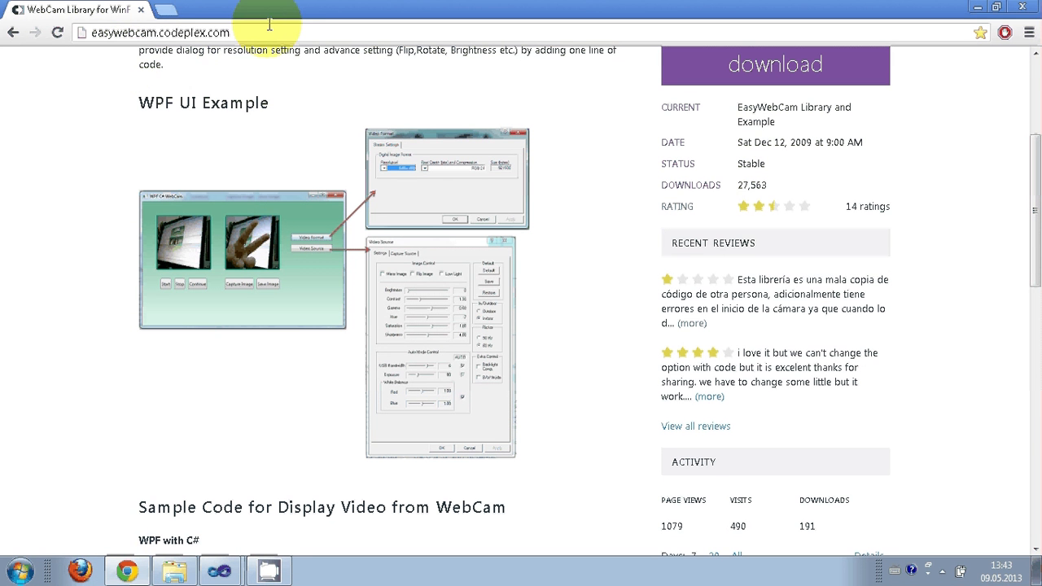
pyautogui.click(160, 32)
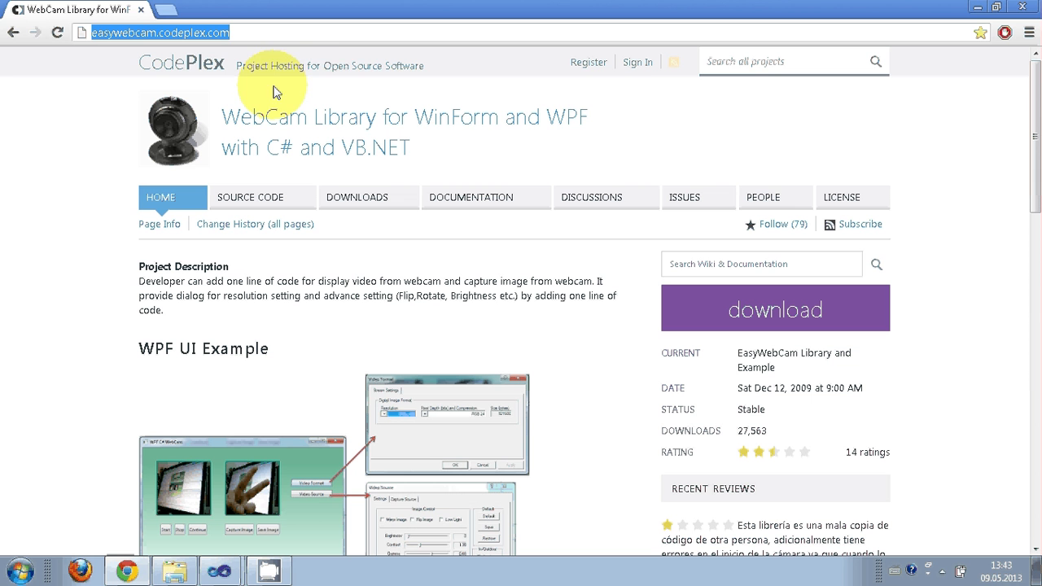
pyautogui.moveTo(296, 63)
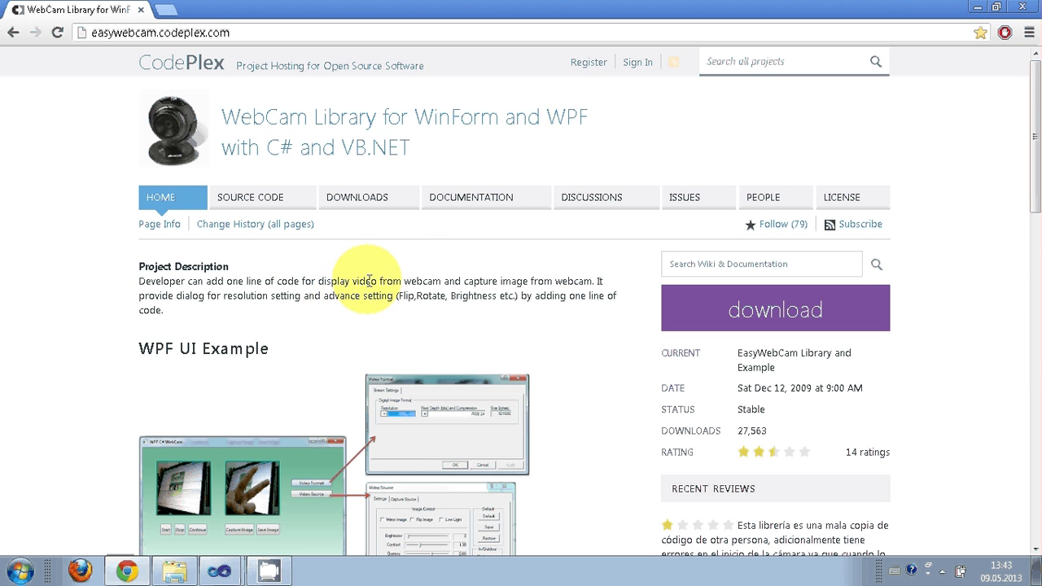
pyautogui.moveTo(334, 290)
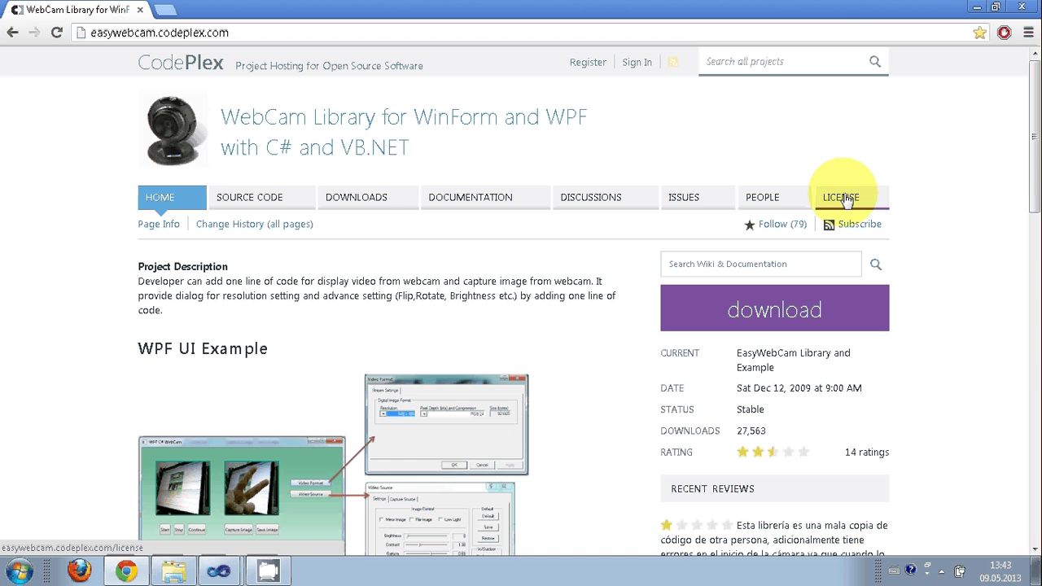
pyautogui.scroll(-3)
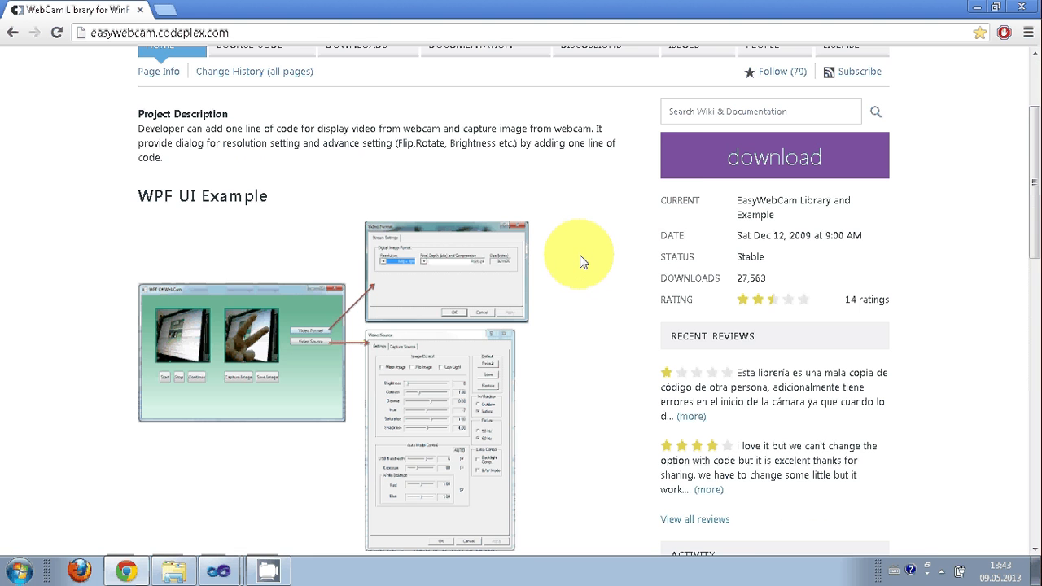
pyautogui.scroll(3)
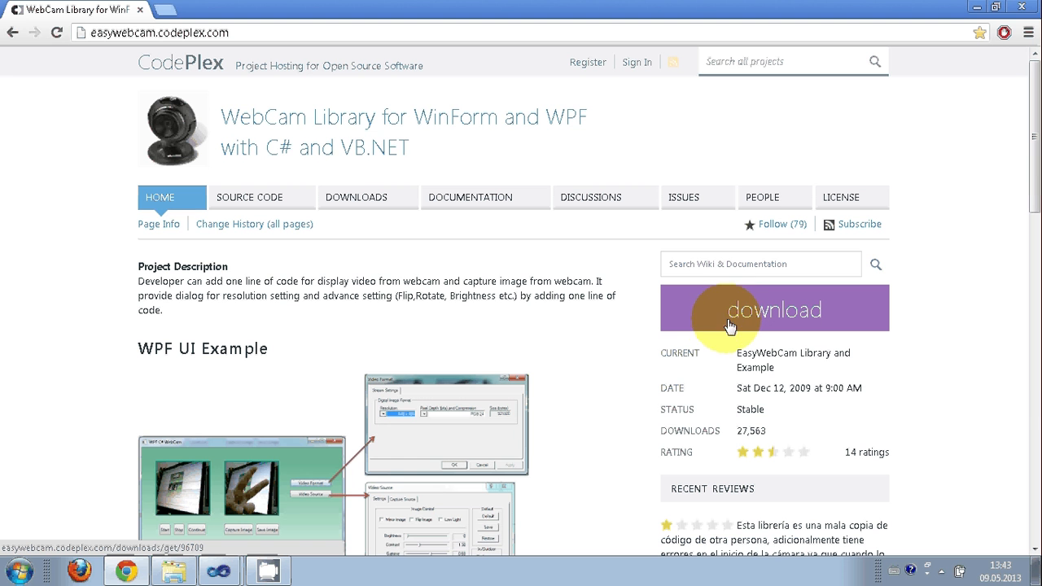
pyautogui.moveTo(726, 317)
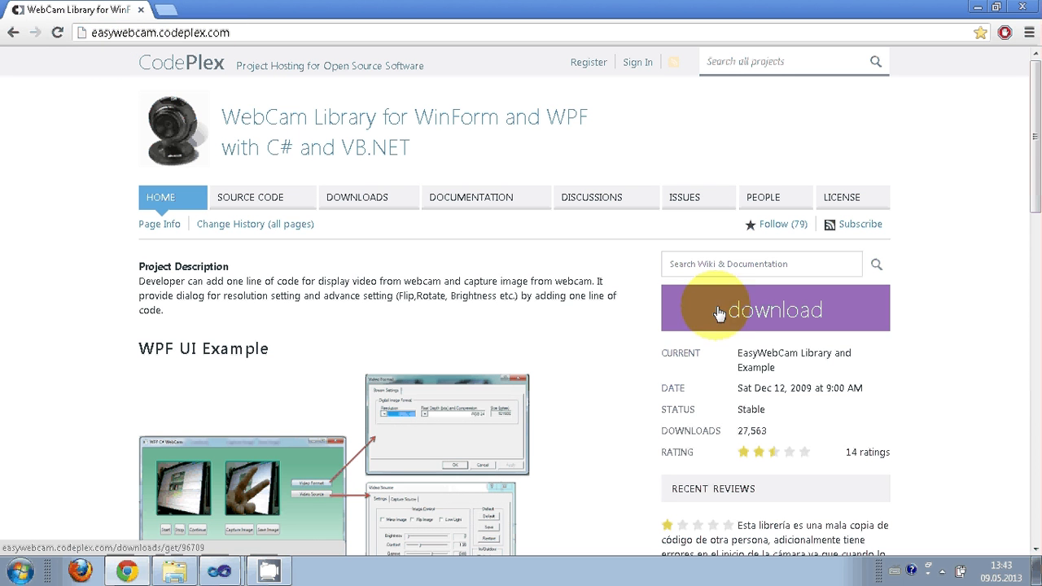
pyautogui.moveTo(710, 293)
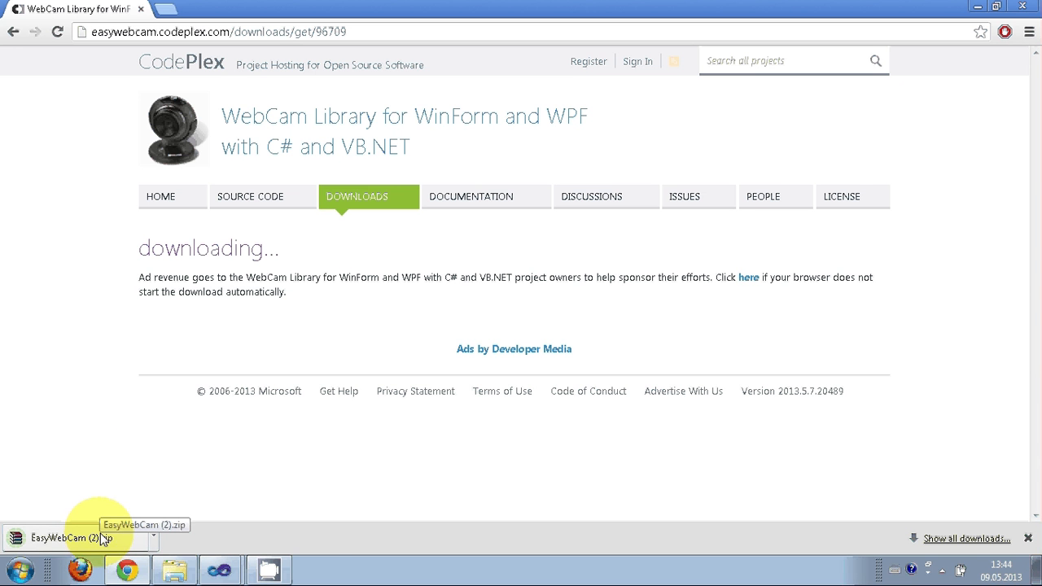
# Step: Open EasyWebCam (2).zip in WinRAR, review the WinForm/WPF C# and VB sample folders, and extract to 'Web CAM c#'
pyautogui.click(65, 537)
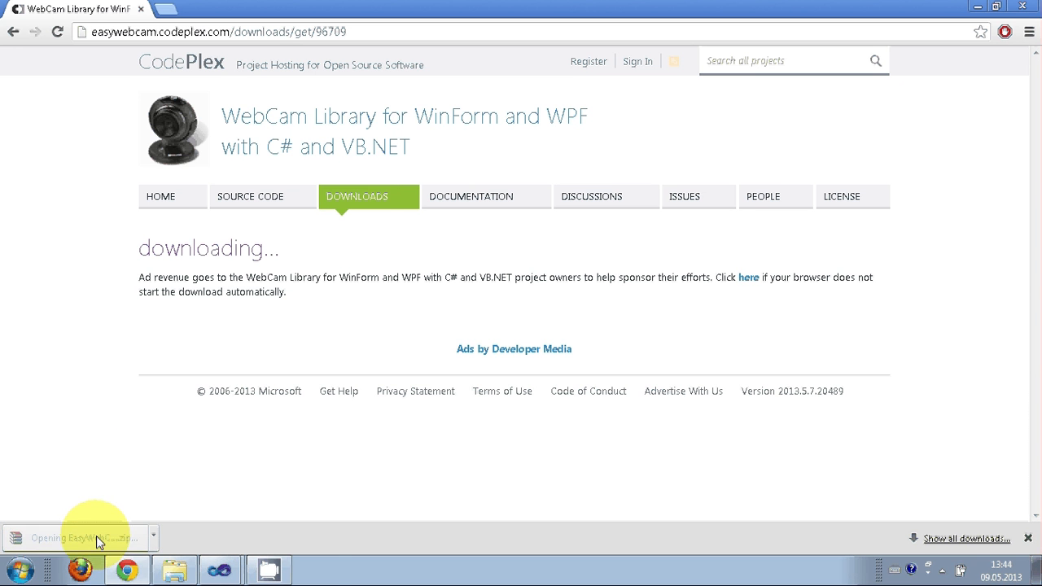
pyautogui.click(81, 537)
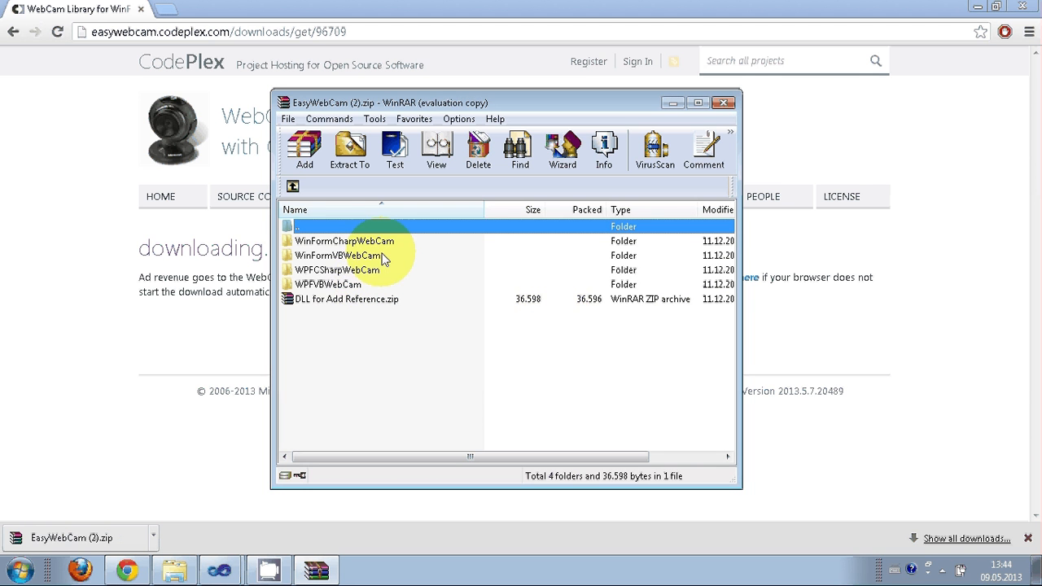
pyautogui.click(342, 283)
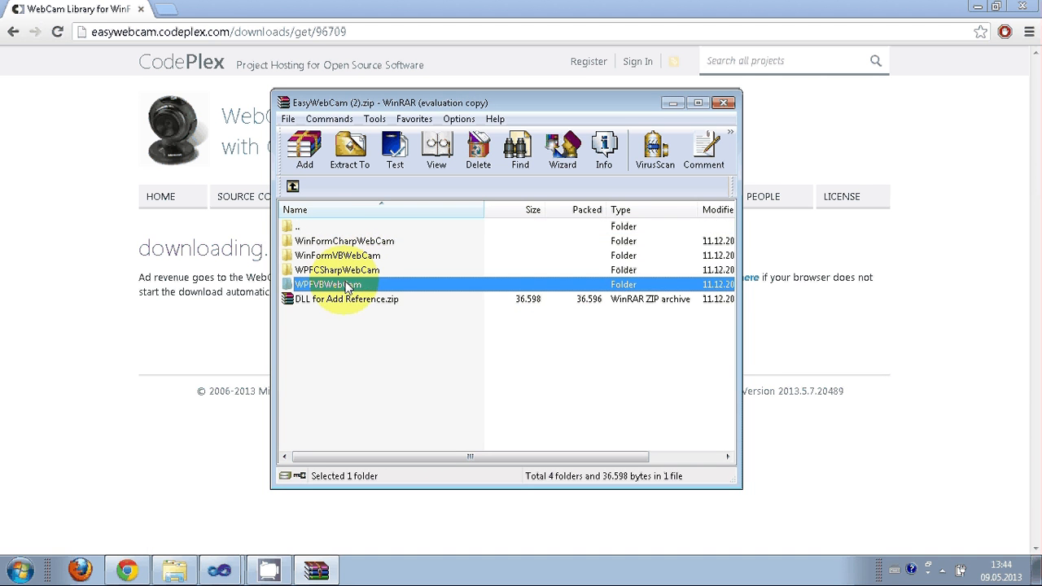
pyautogui.click(345, 241)
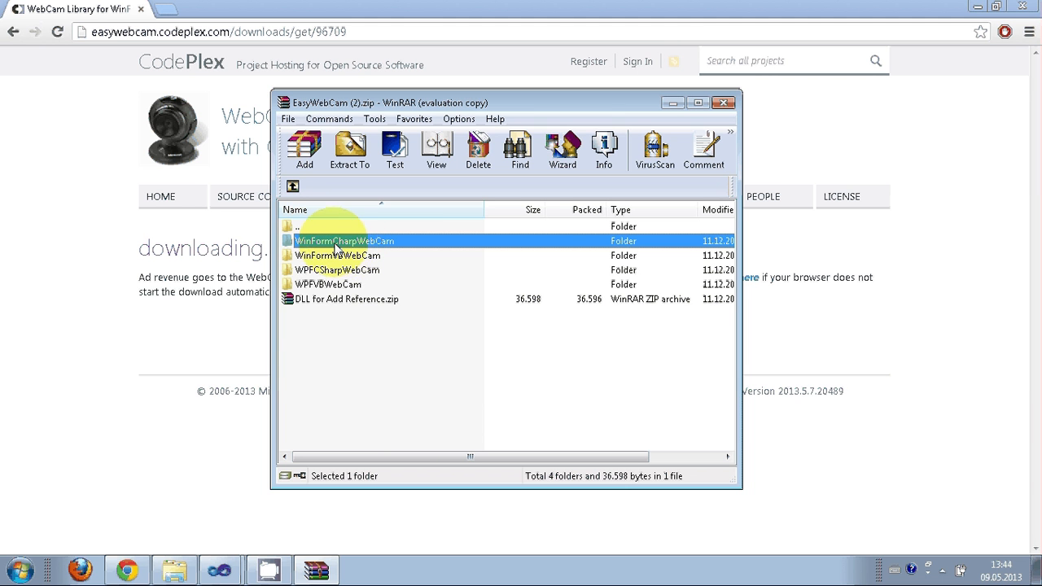
pyautogui.click(339, 254)
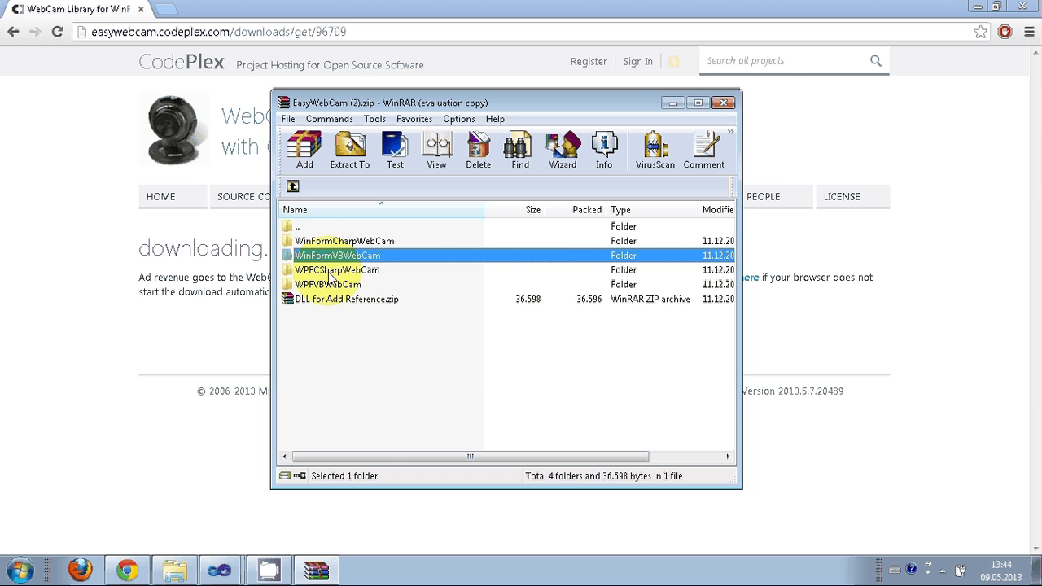
pyautogui.click(337, 270)
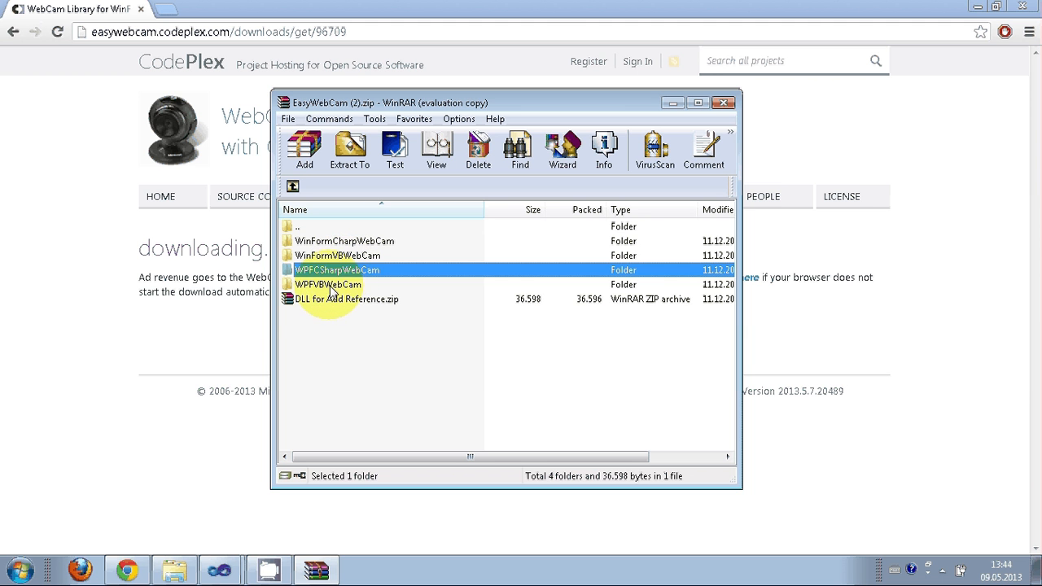
pyautogui.click(326, 283)
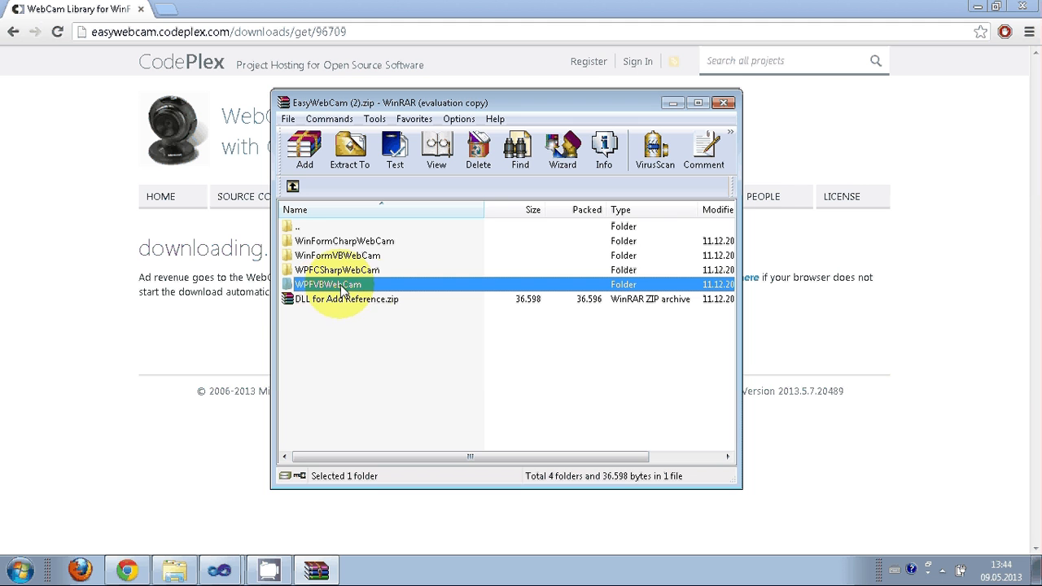
pyautogui.moveTo(378, 317)
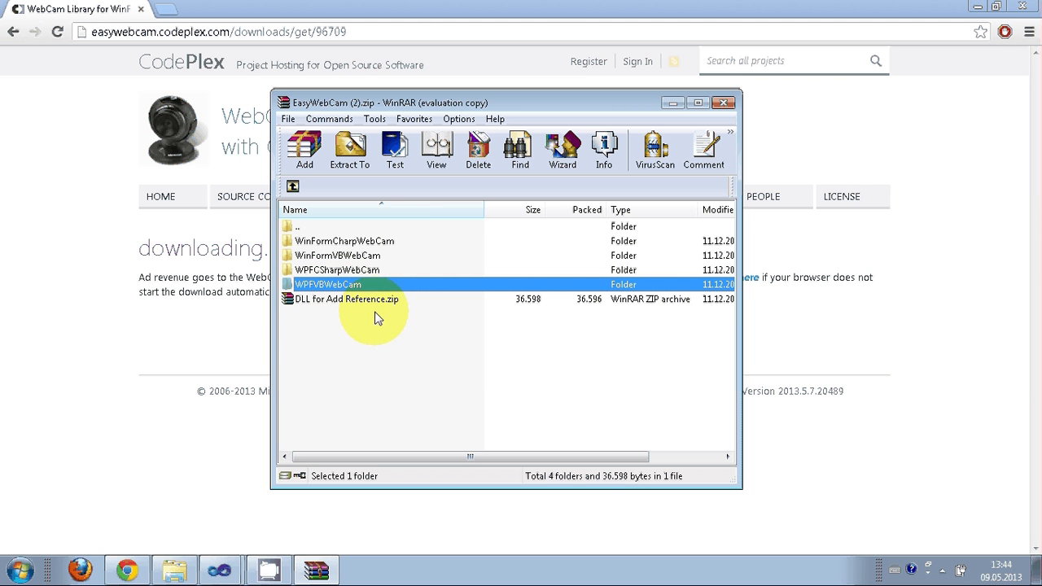
pyautogui.moveTo(350, 149)
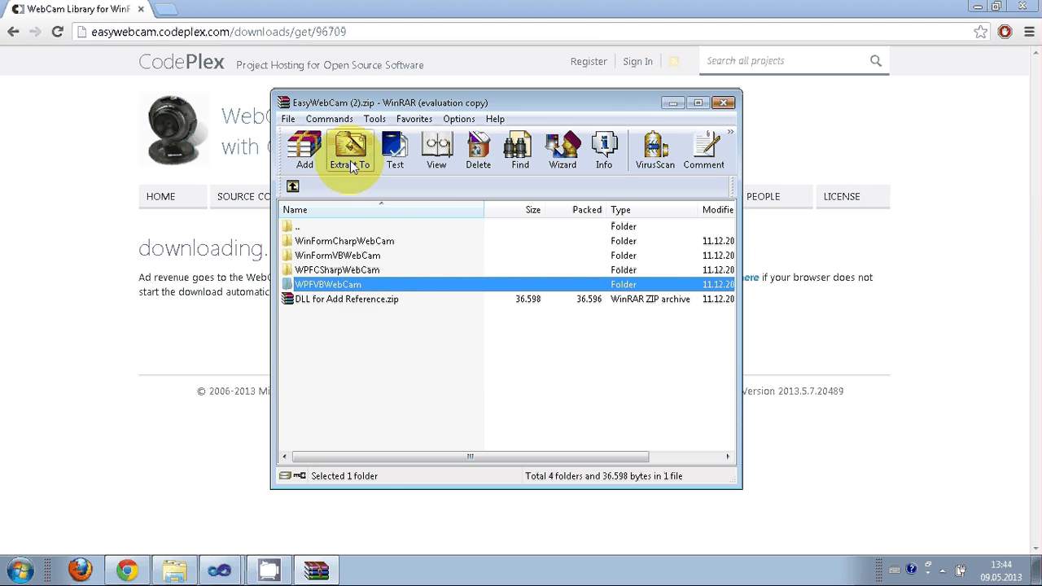
pyautogui.moveTo(350, 150)
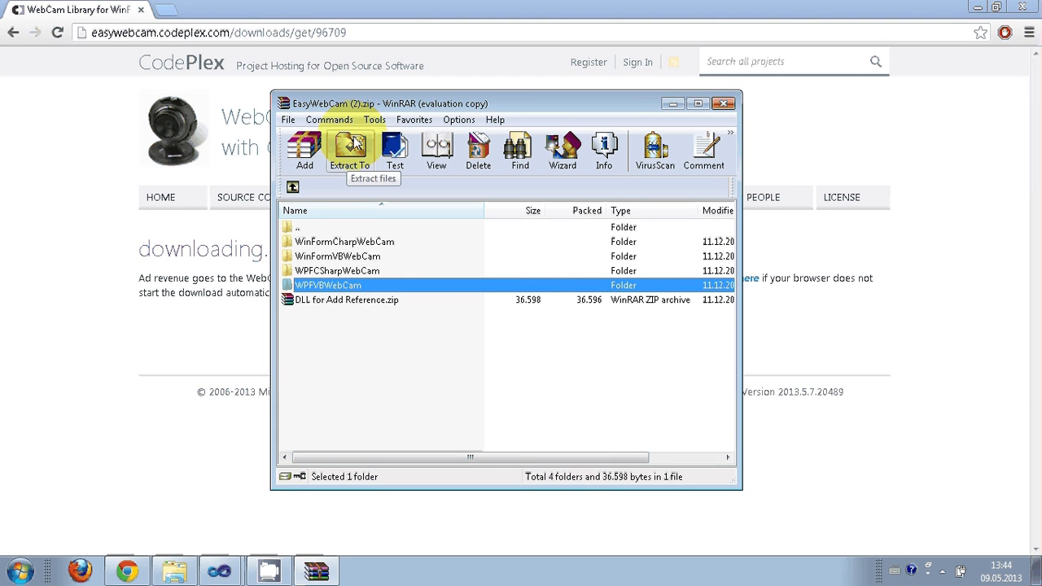
pyautogui.click(348, 150)
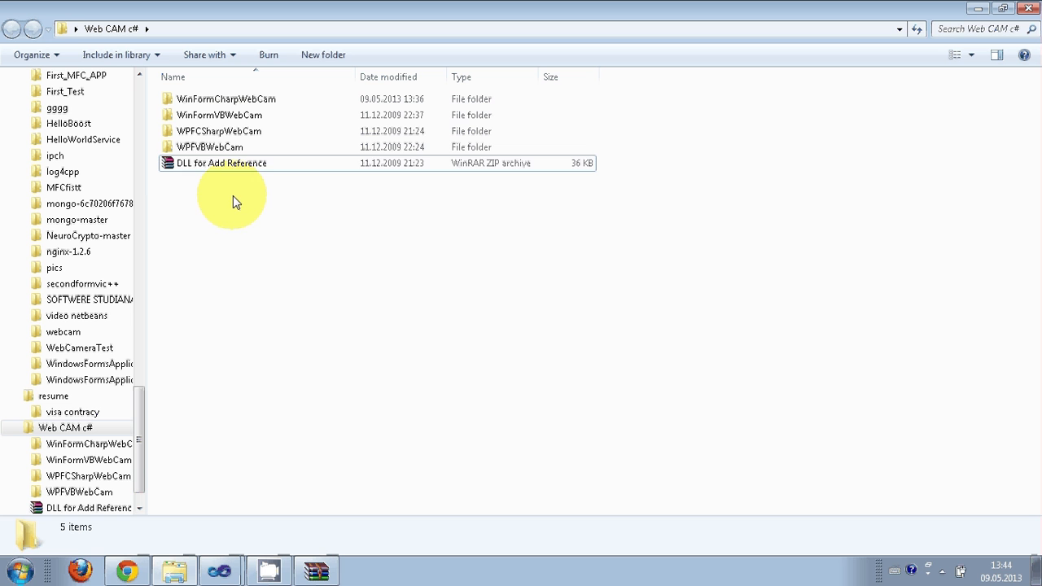
# Step: Check the WebCam_Capture.dll 'DLL for Add Reference' archive, then enter the WinFormCharpWebCam folder
pyautogui.click(221, 163)
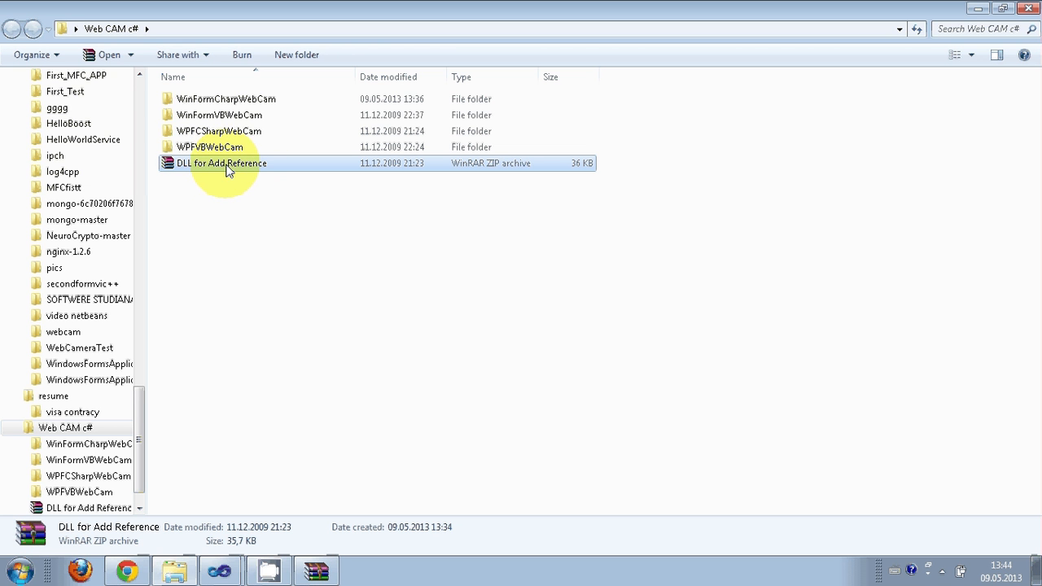
pyautogui.rightClick(221, 162)
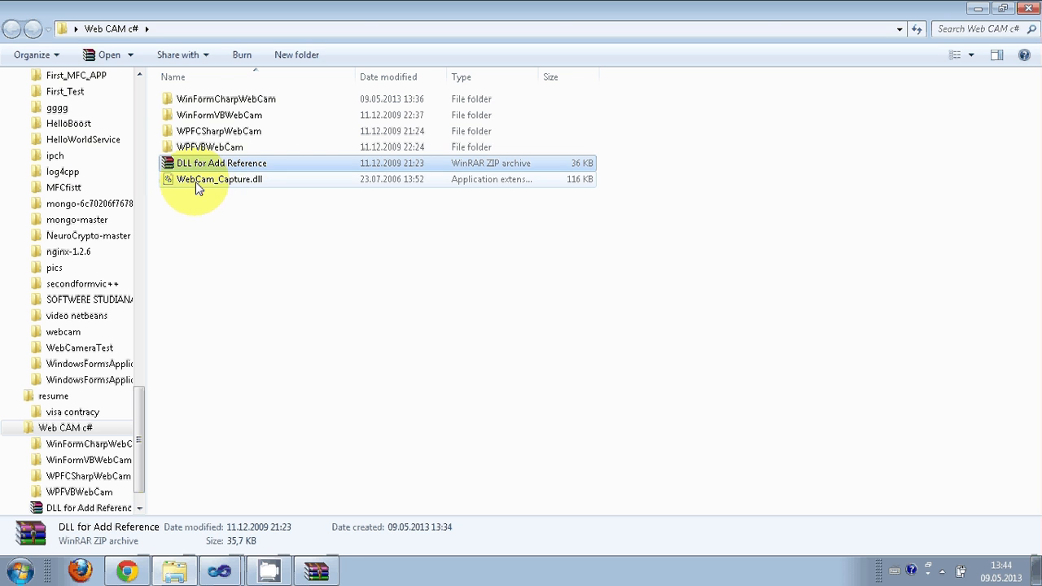
pyautogui.click(218, 179)
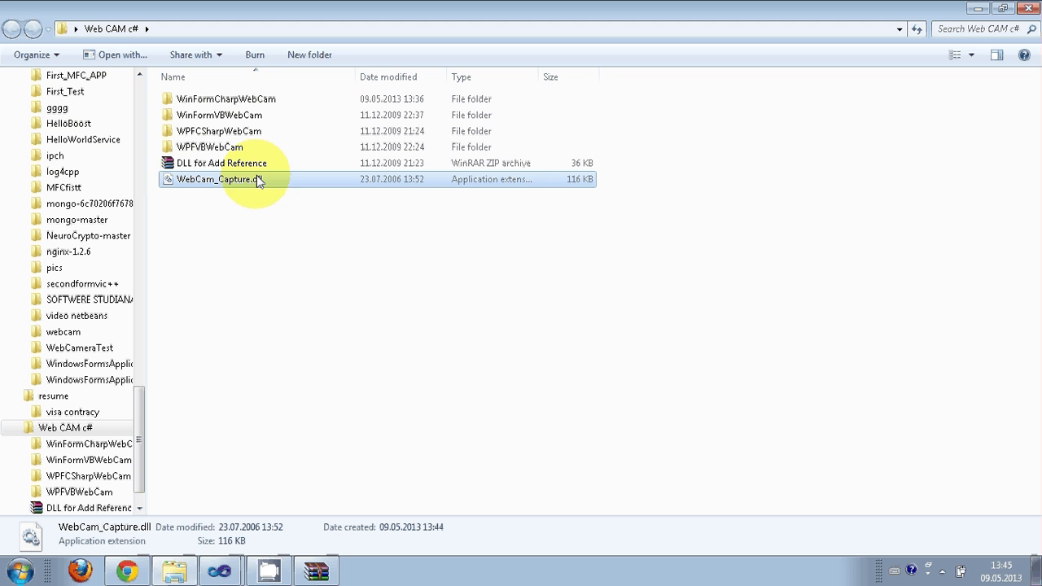
pyautogui.moveTo(232, 196)
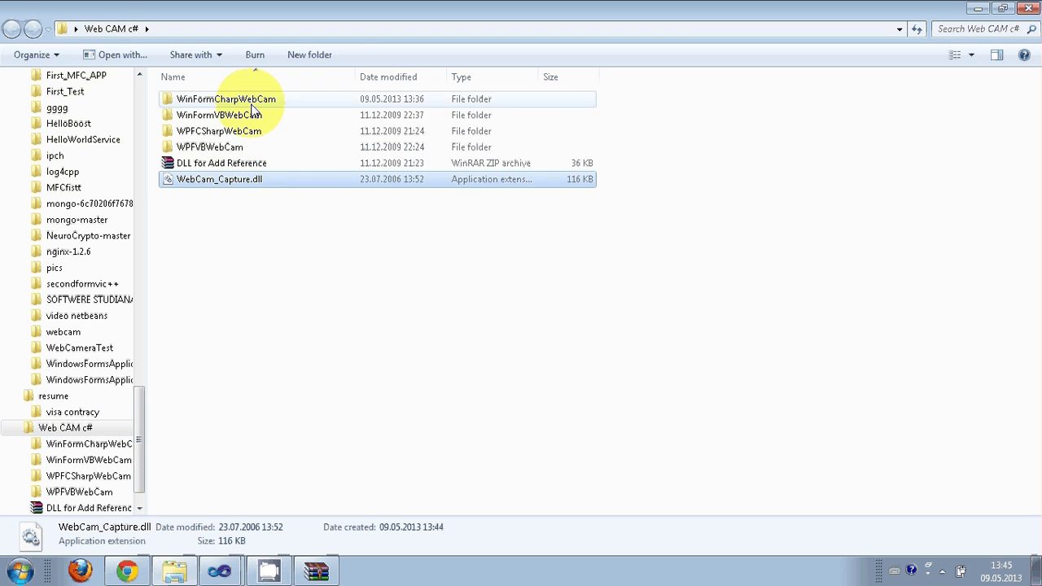
pyautogui.click(226, 99)
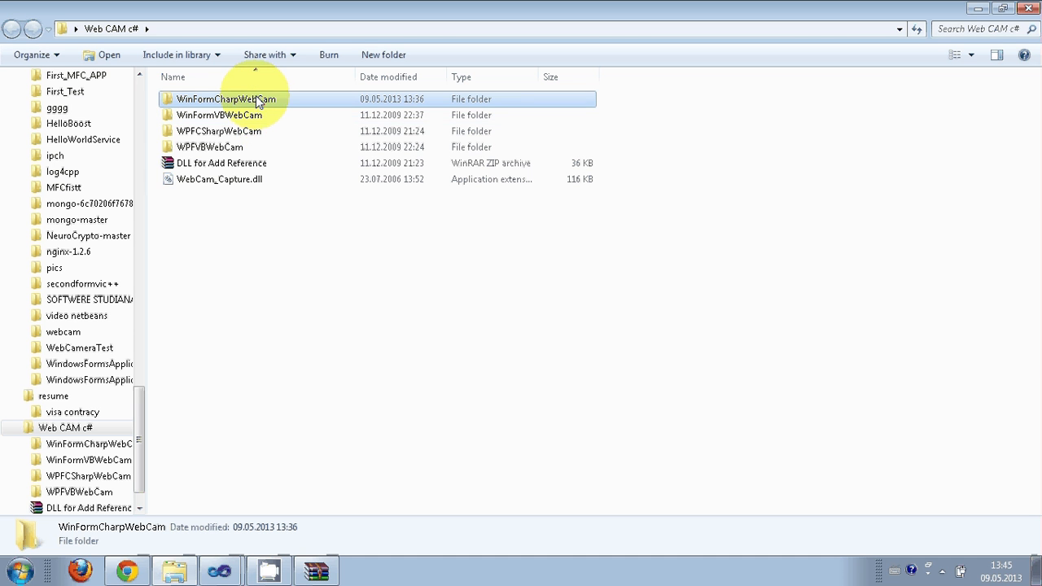
pyautogui.moveTo(226, 99)
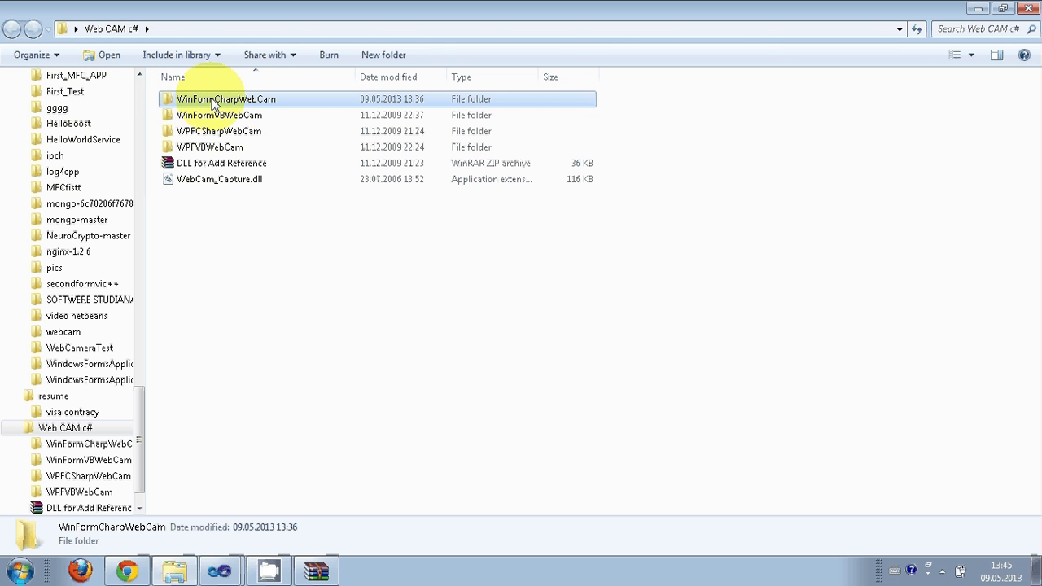
pyautogui.doubleClick(226, 99)
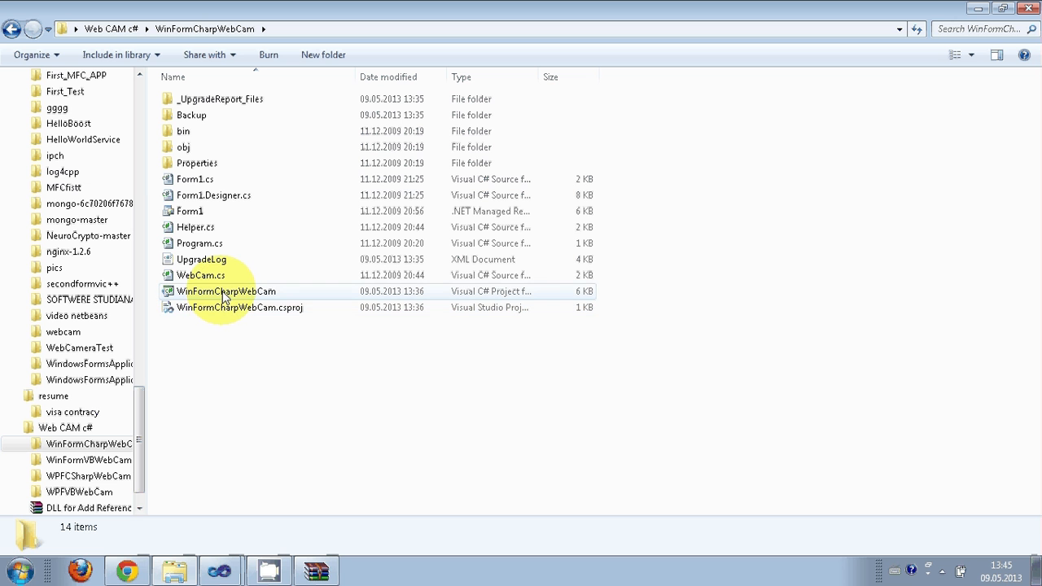
pyautogui.moveTo(226, 292)
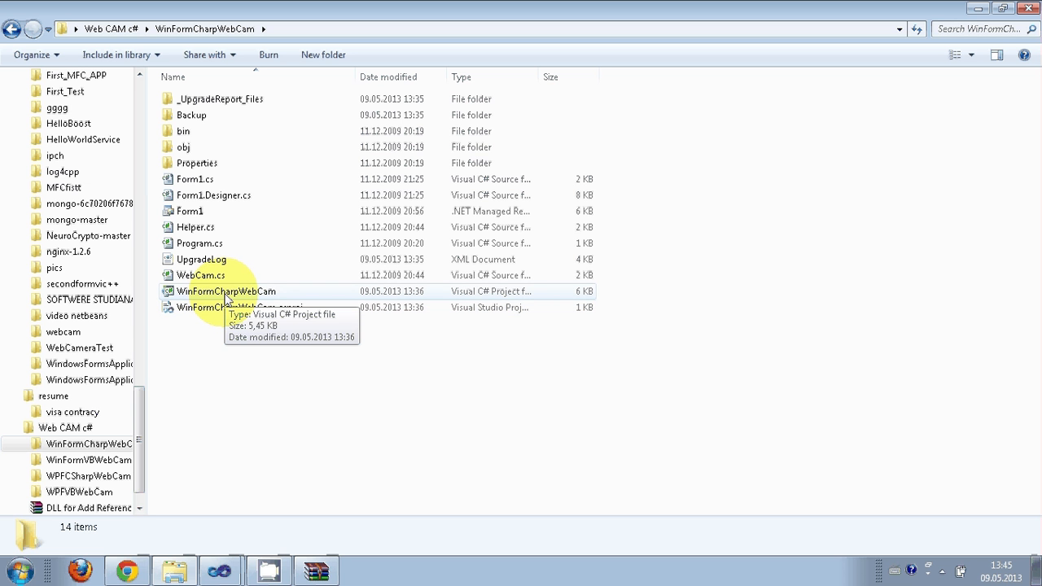
# Step: Cancel the .csproj.user warning and load the WinFormCharpWebCam C# project into Visual Studio
pyautogui.doubleClick(239, 306)
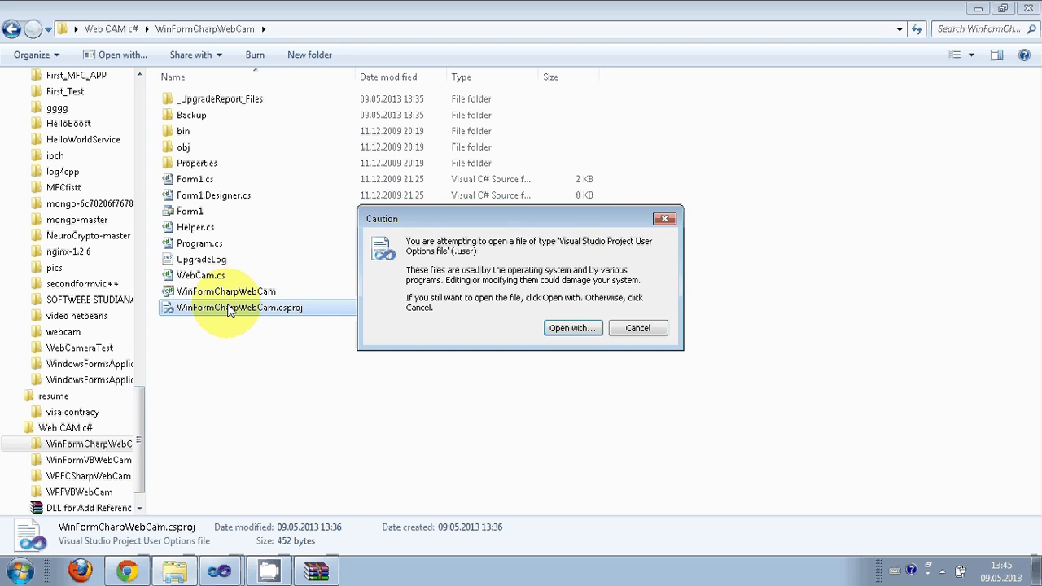
pyautogui.click(638, 327)
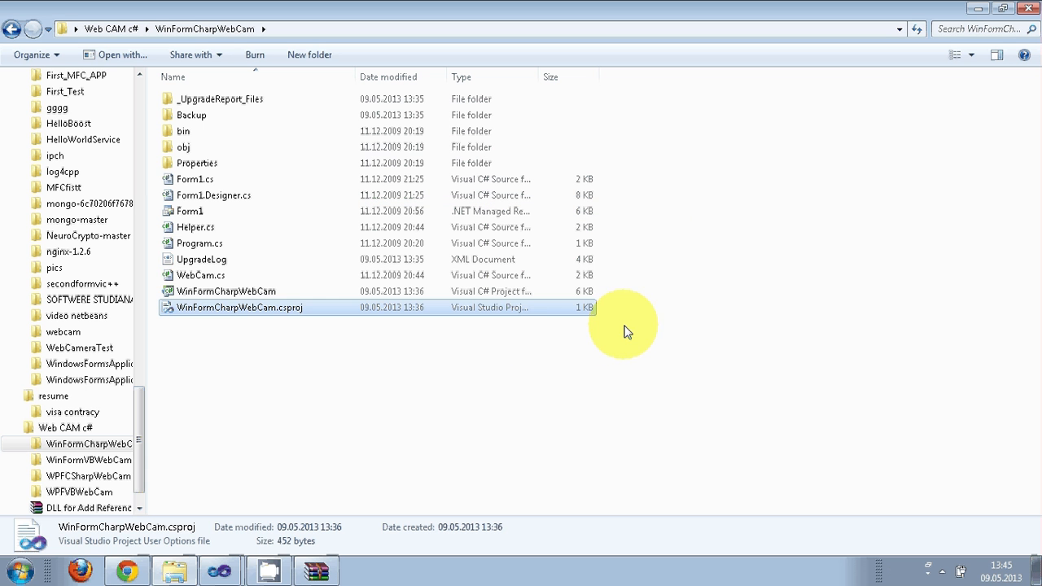
pyautogui.click(226, 290)
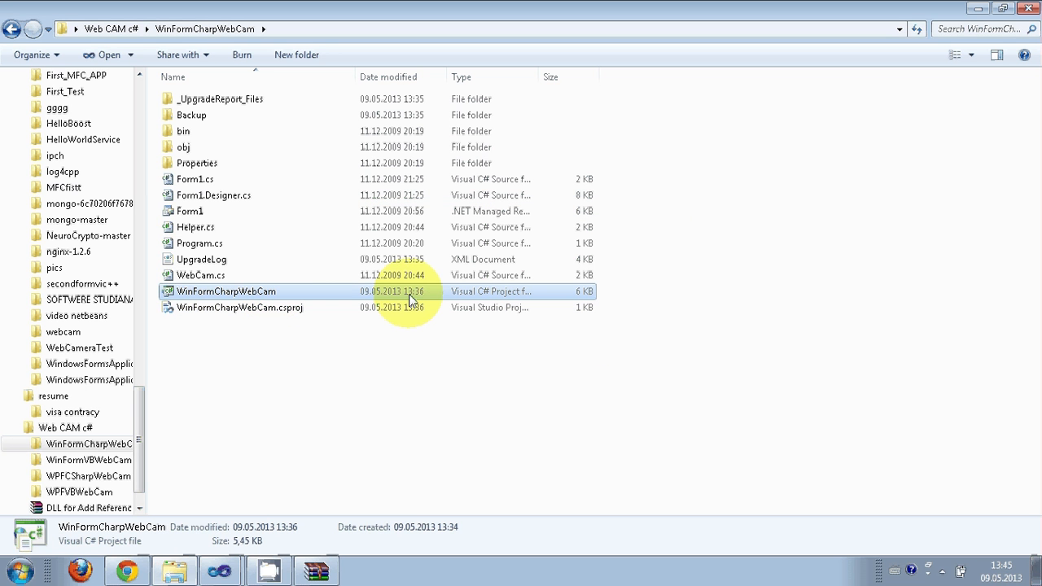
pyautogui.doubleClick(225, 290)
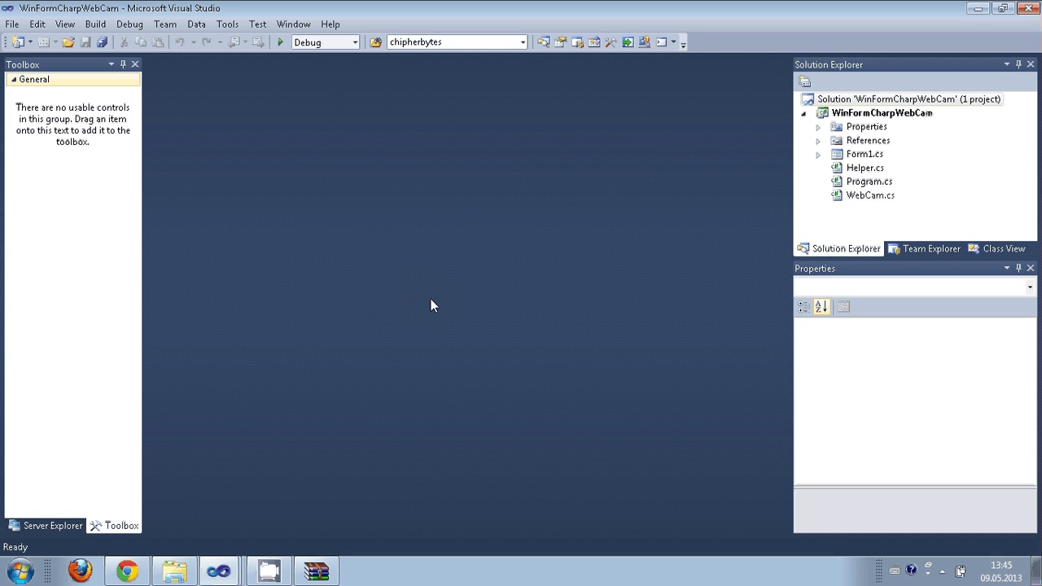
pyautogui.moveTo(424, 241)
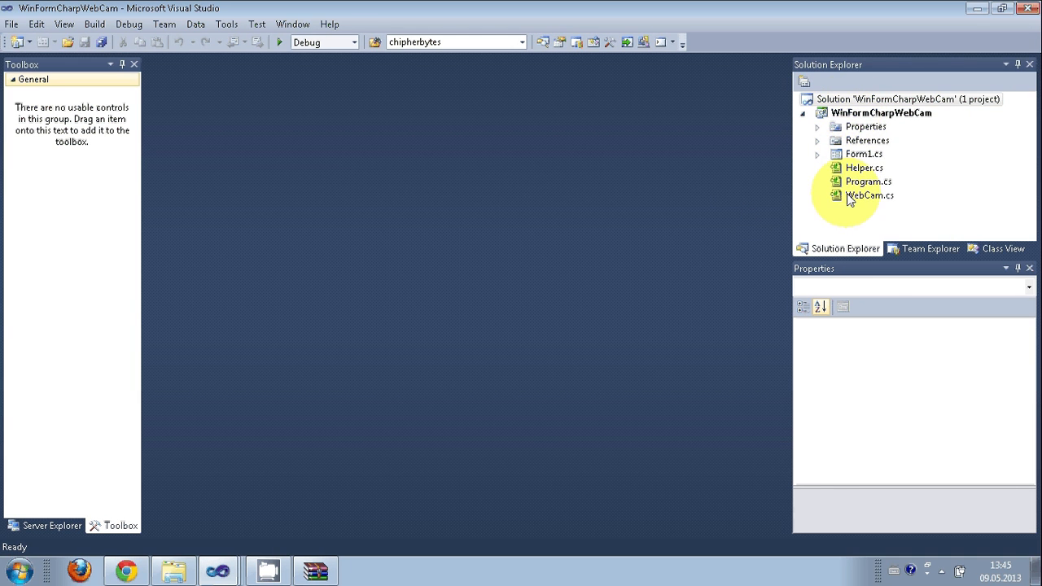
# Step: Show the sample's Form1 in the designer and inspect its Stop and Video Source buttons
pyautogui.click(870, 195)
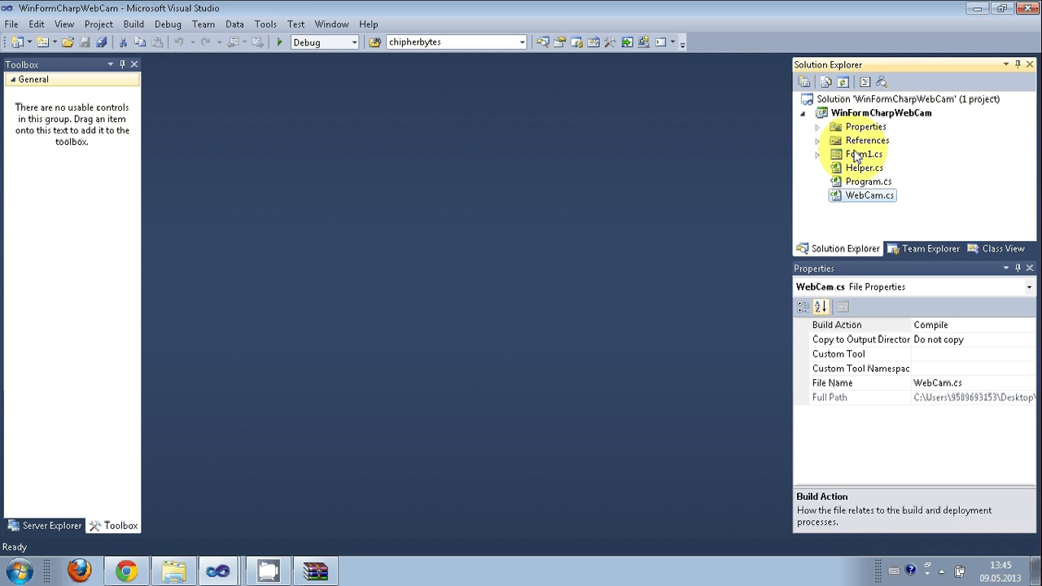
pyautogui.doubleClick(863, 153)
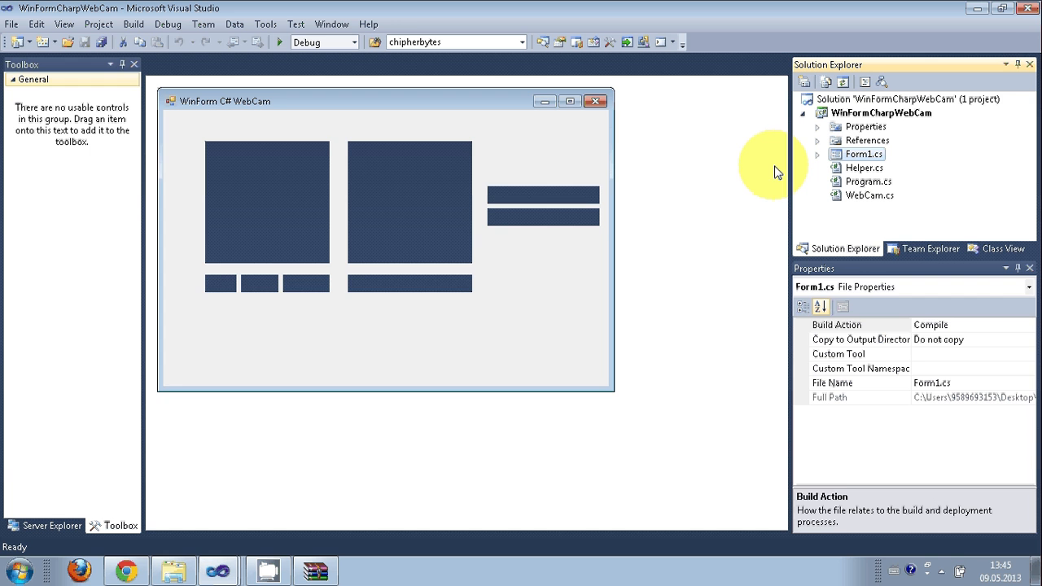
pyautogui.doubleClick(863, 153)
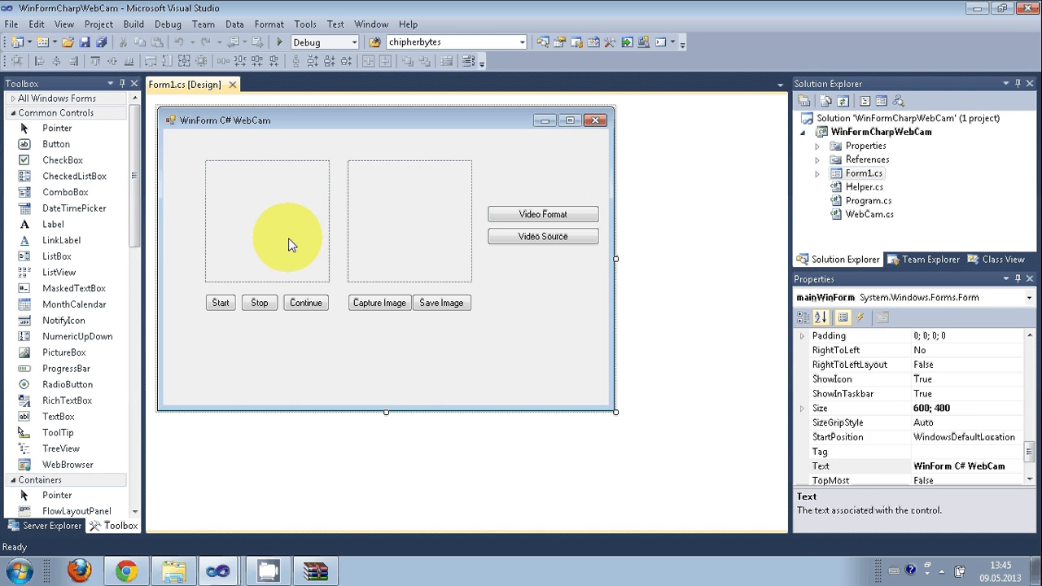
pyautogui.click(410, 222)
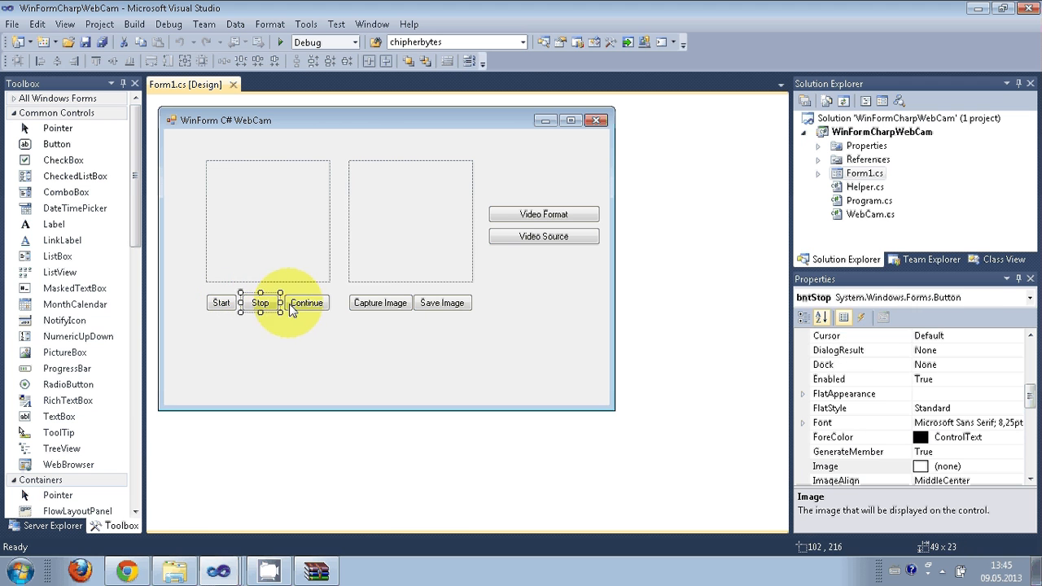
pyautogui.click(307, 303)
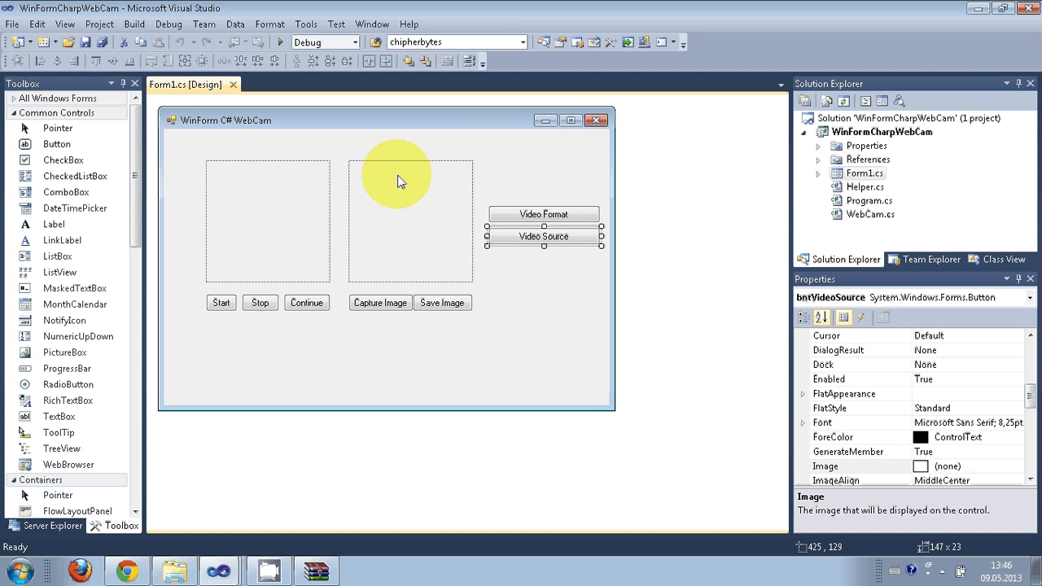
pyautogui.moveTo(275, 97)
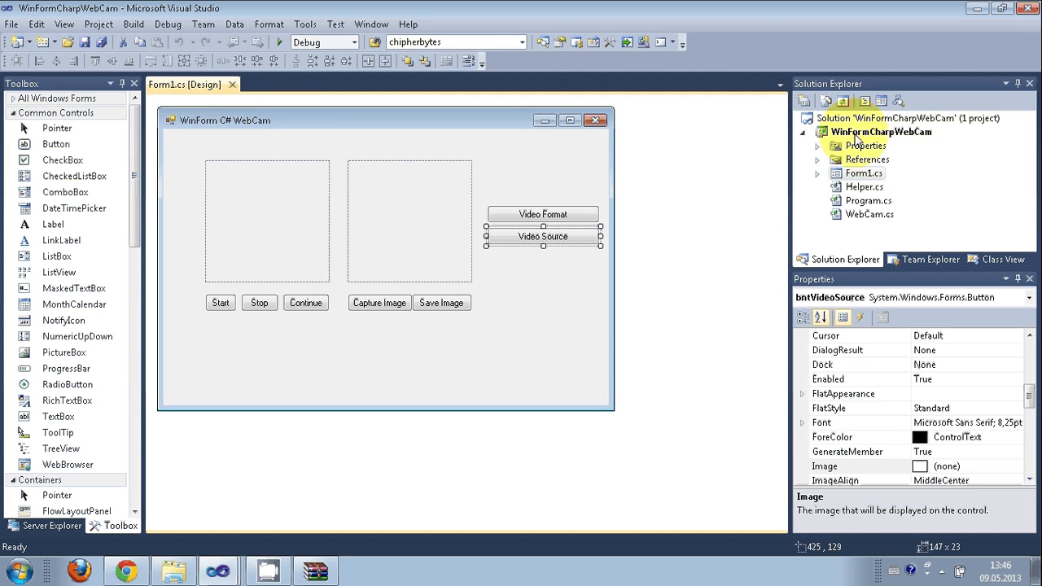
pyautogui.click(881, 130)
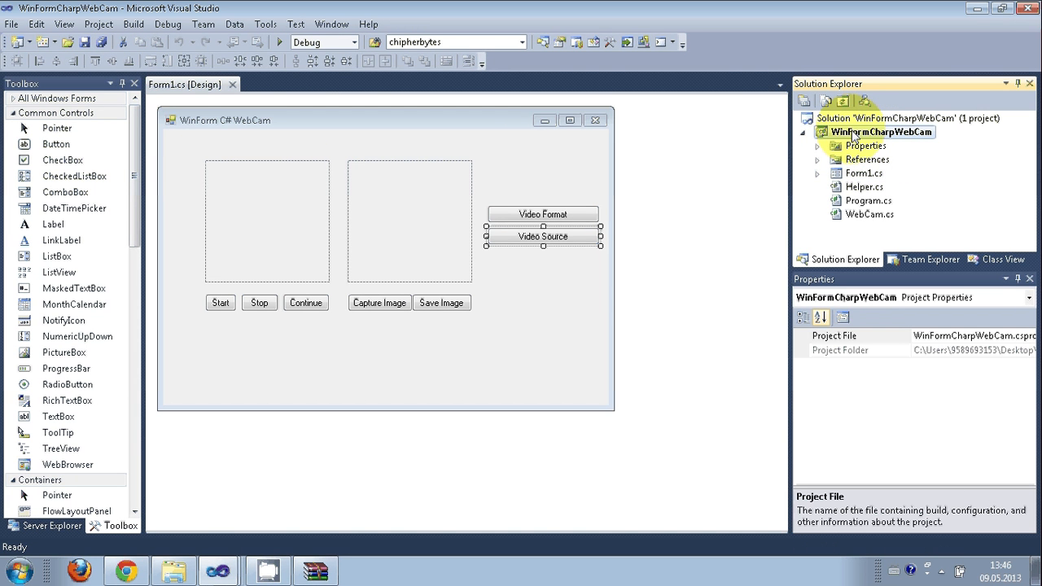
# Step: Add WebCam_Capture.dll as a browsed reference to the sample project and view its reference properties
pyautogui.rightClick(882, 130)
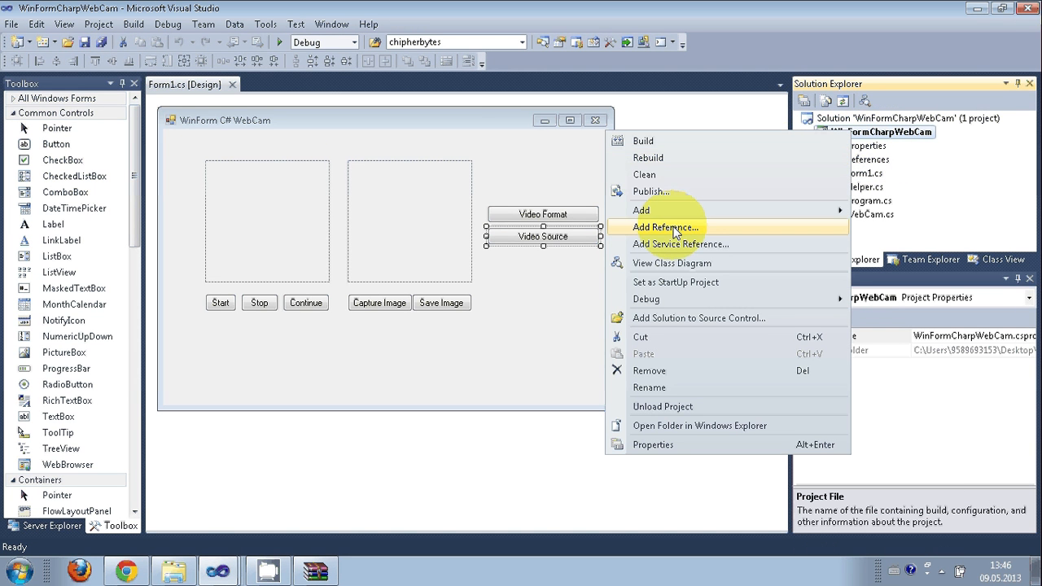
pyautogui.click(664, 228)
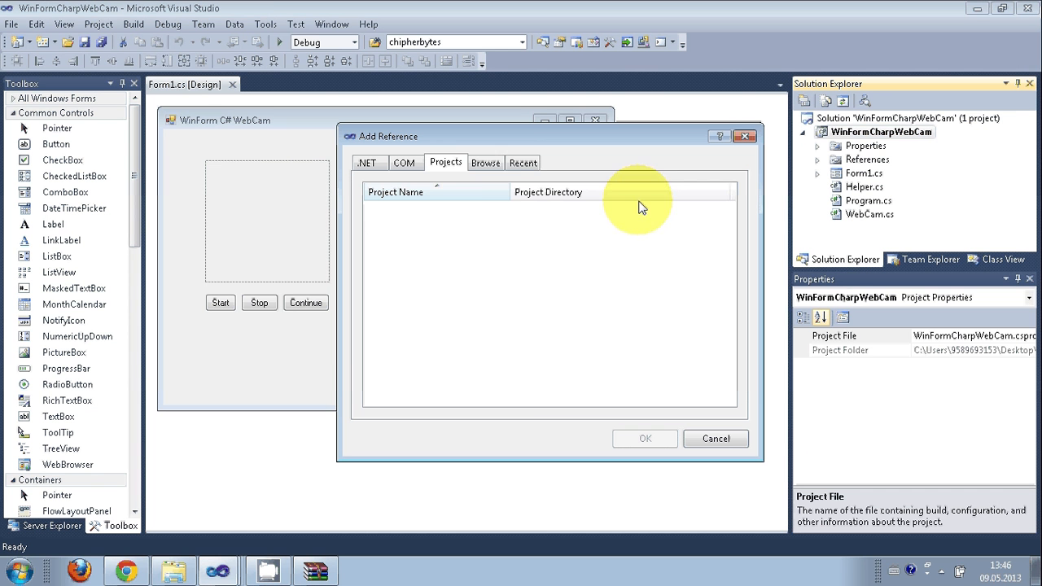
pyautogui.click(486, 163)
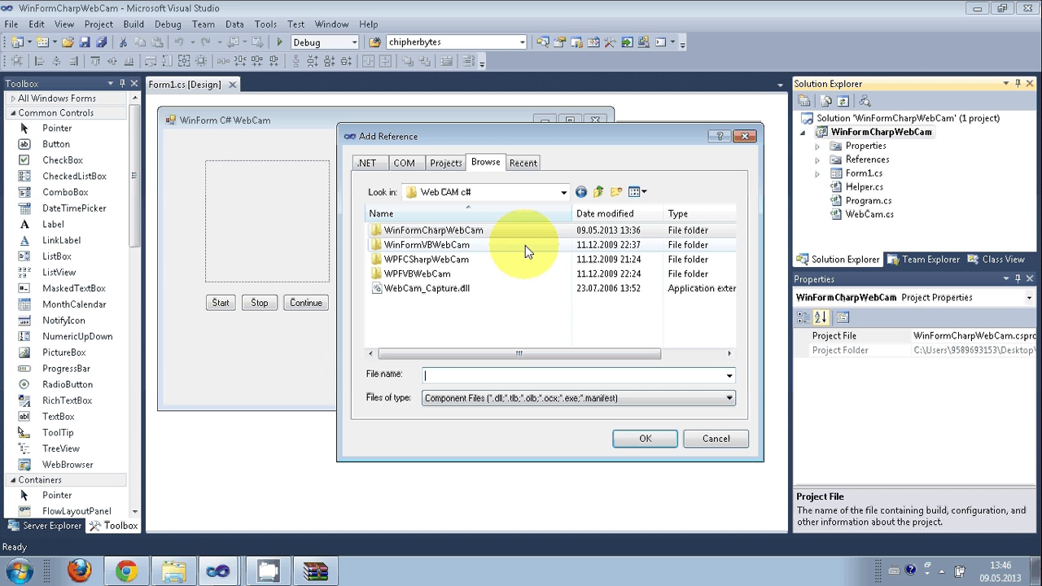
pyautogui.click(427, 288)
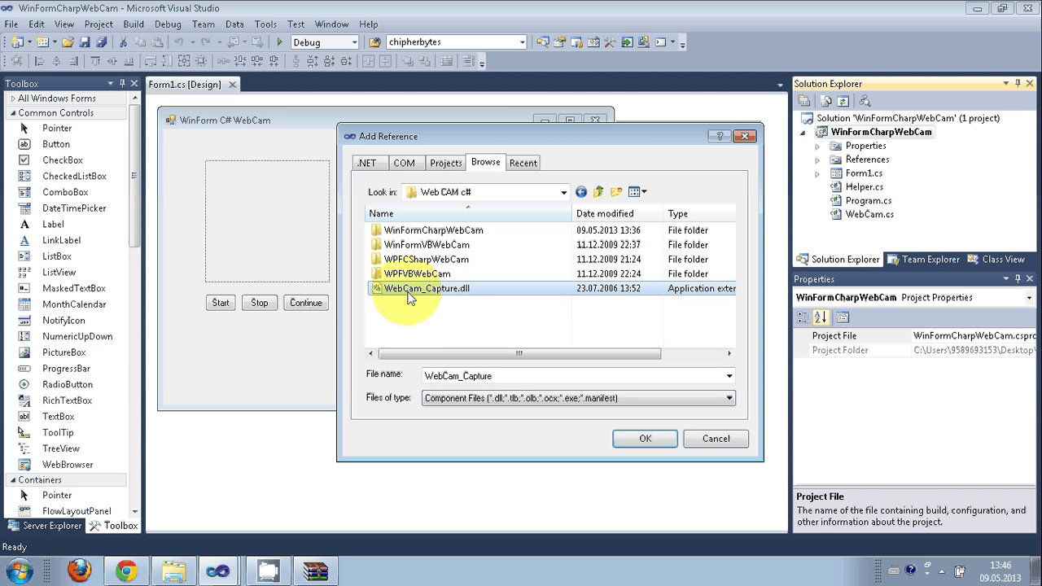
pyautogui.moveTo(431, 293)
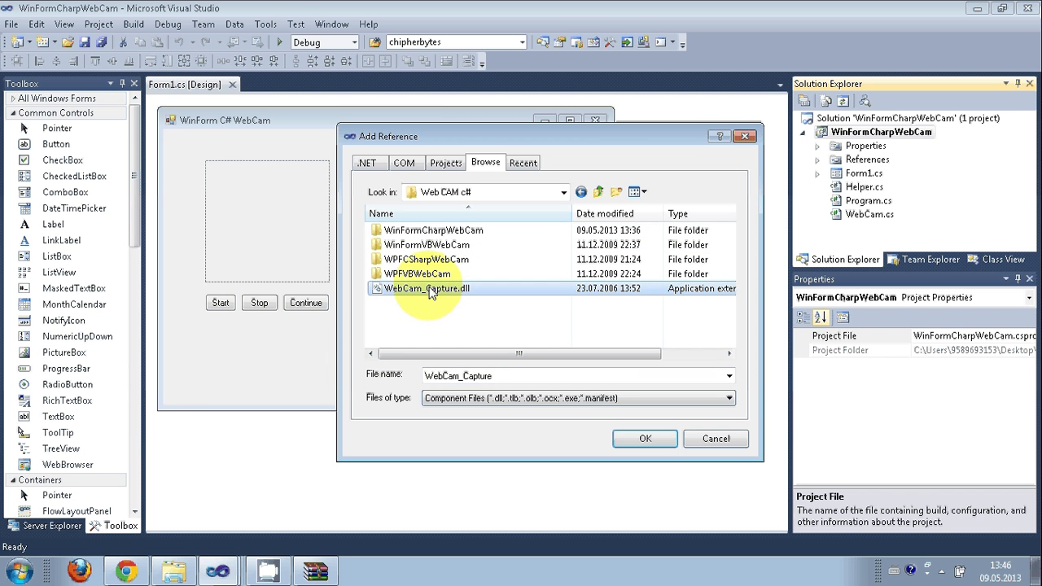
pyautogui.moveTo(431, 289)
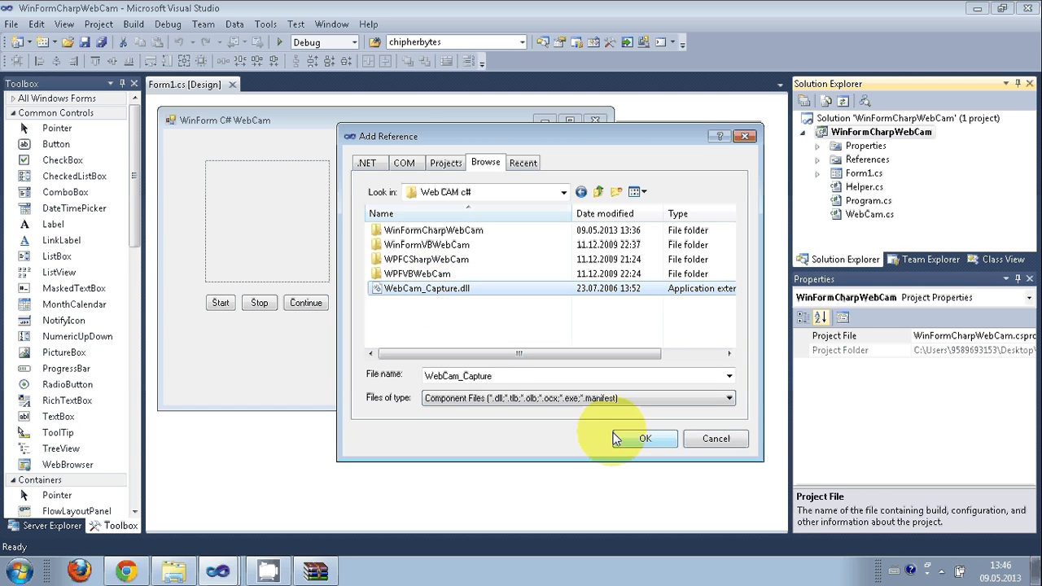
pyautogui.click(644, 438)
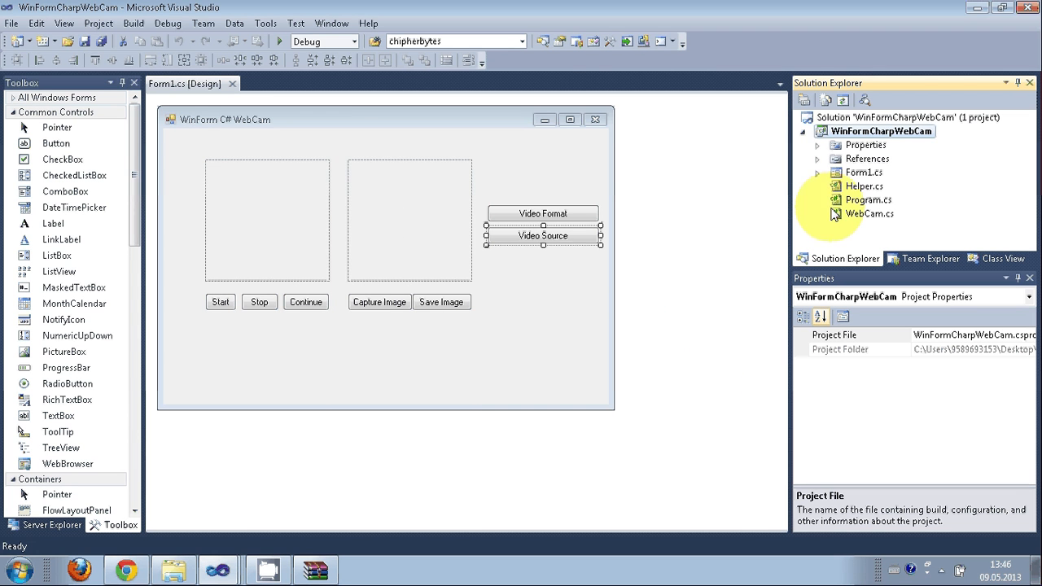
pyautogui.click(817, 159)
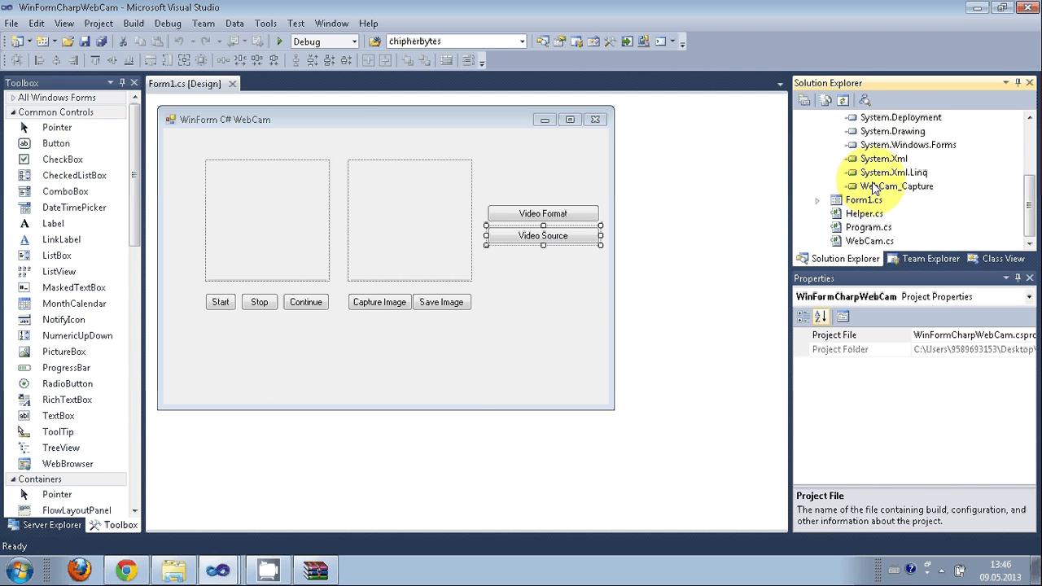
pyautogui.click(896, 185)
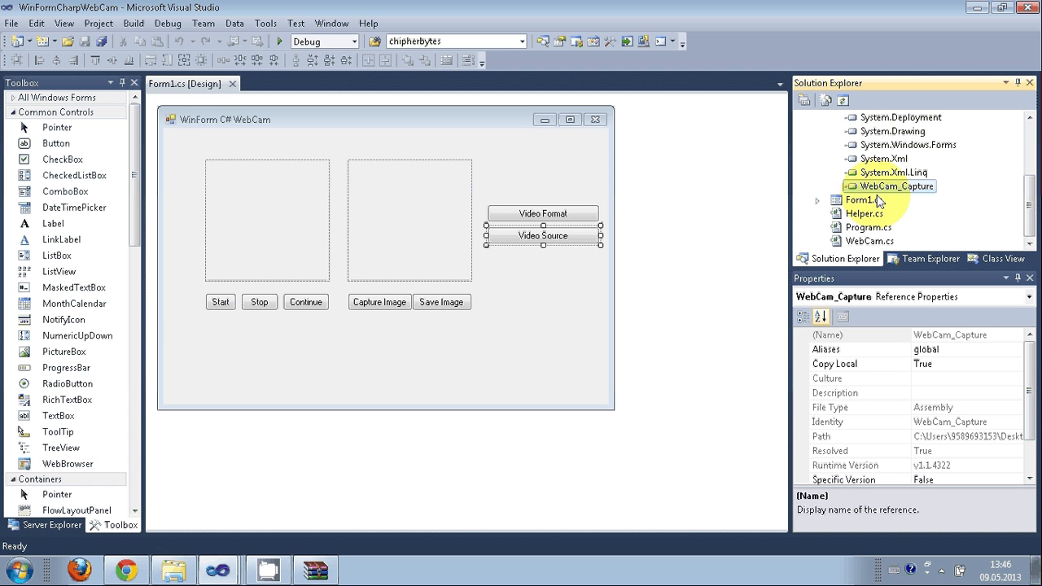
pyautogui.moveTo(919, 199)
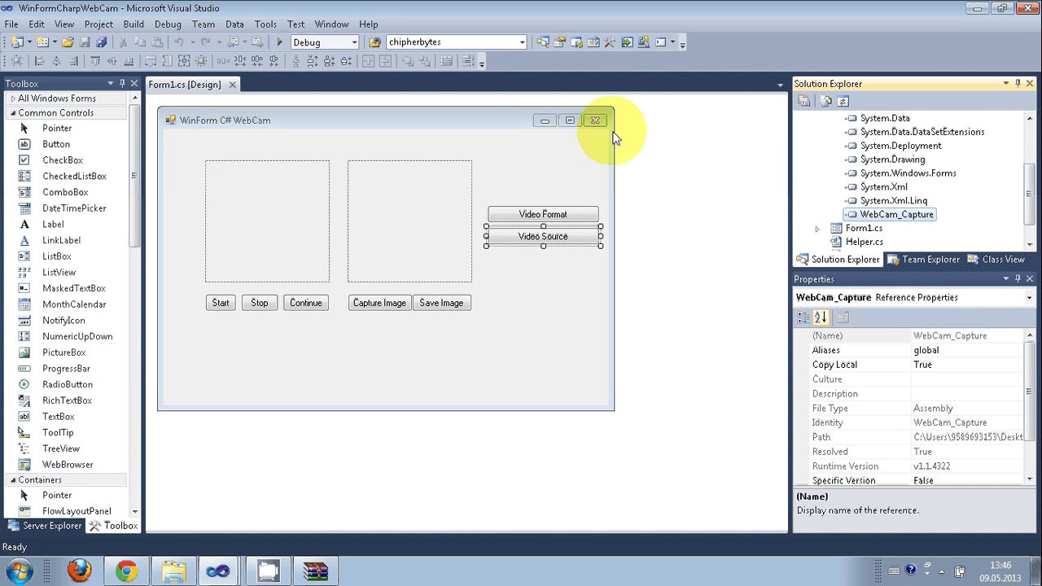
pyautogui.click(280, 43)
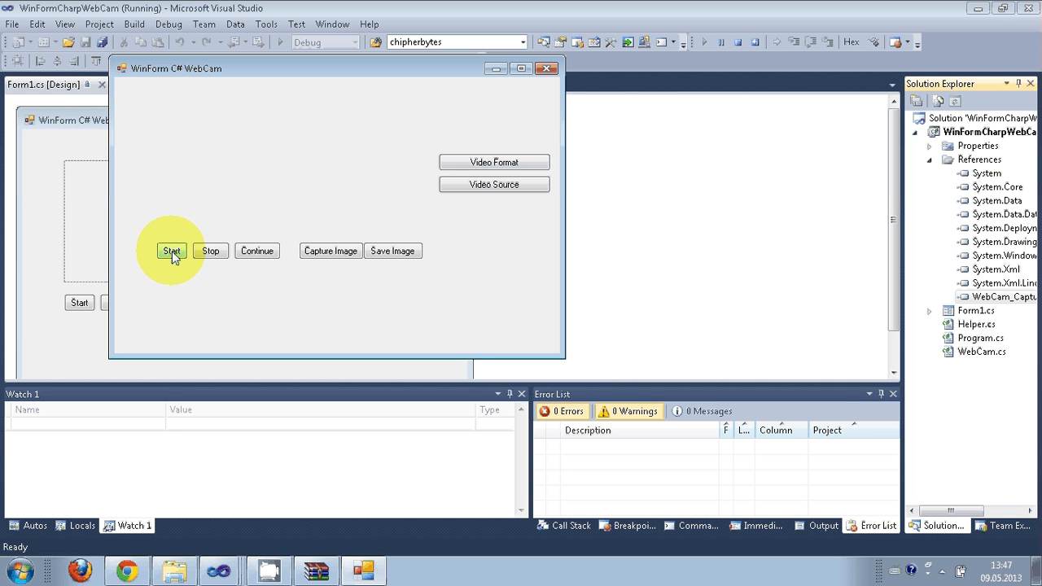
pyautogui.click(493, 184)
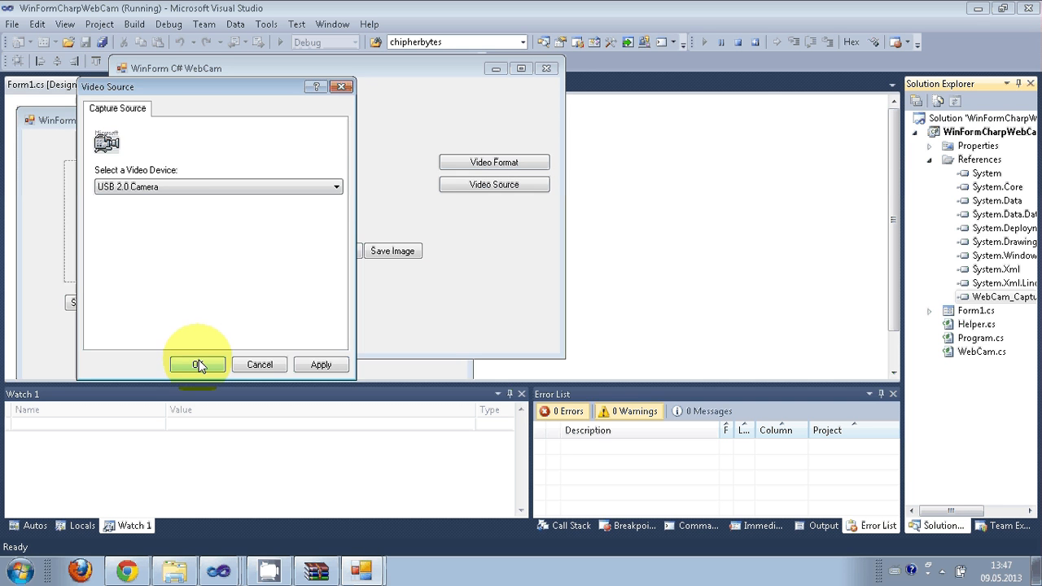
pyautogui.click(197, 364)
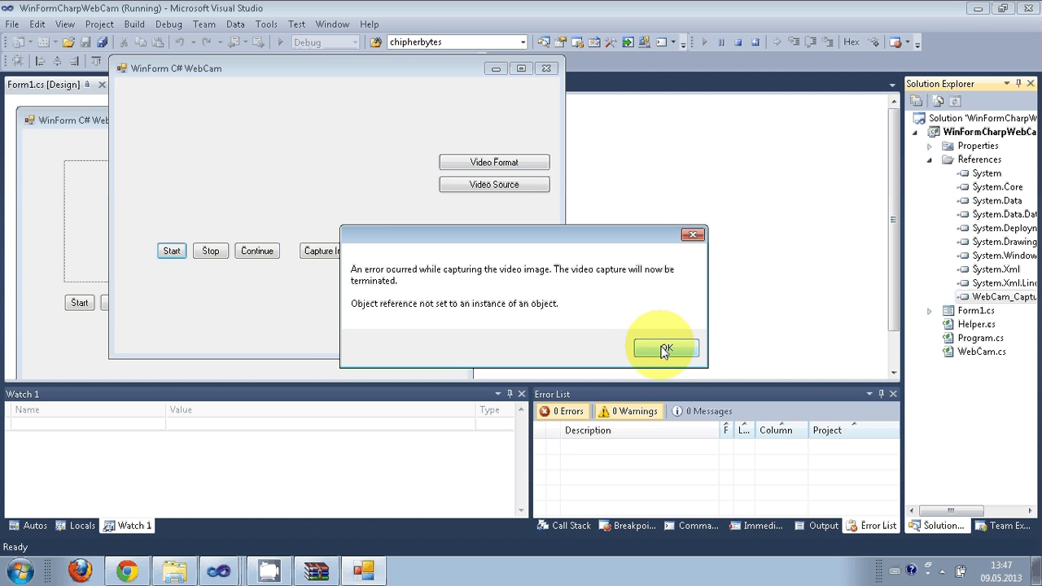
pyautogui.click(664, 348)
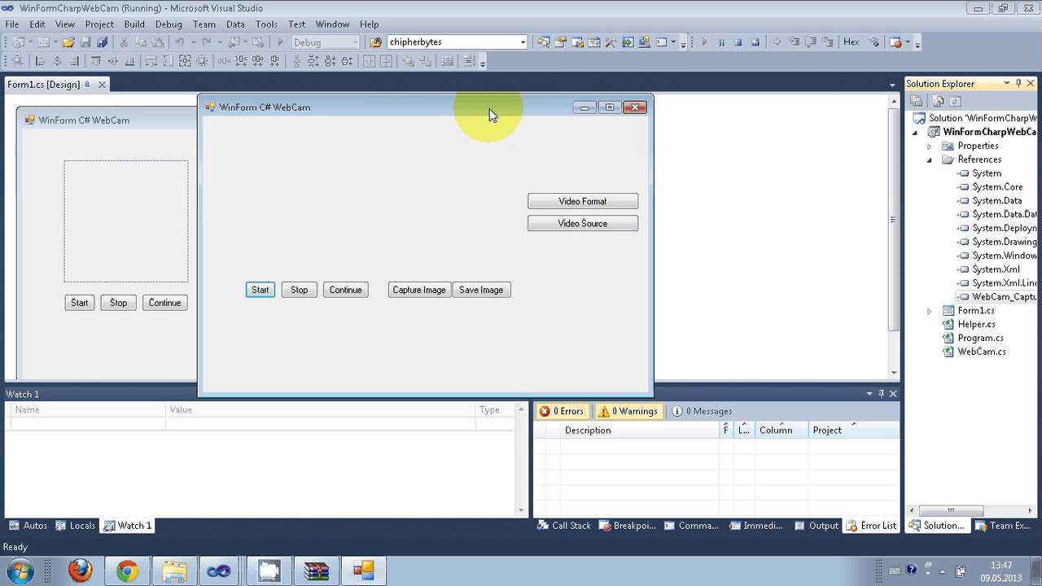
pyautogui.moveTo(407, 170)
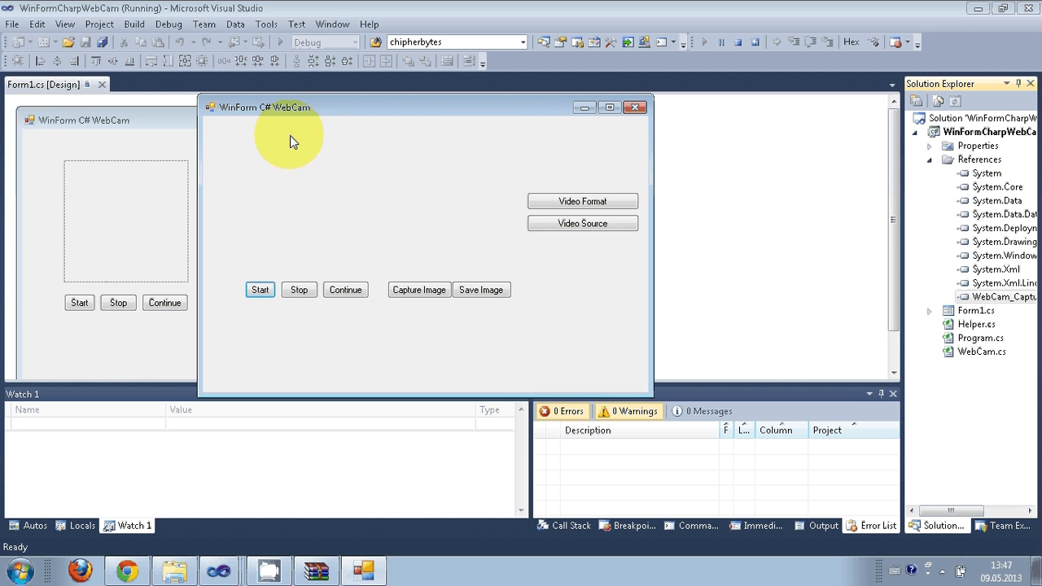
pyautogui.moveTo(351, 180)
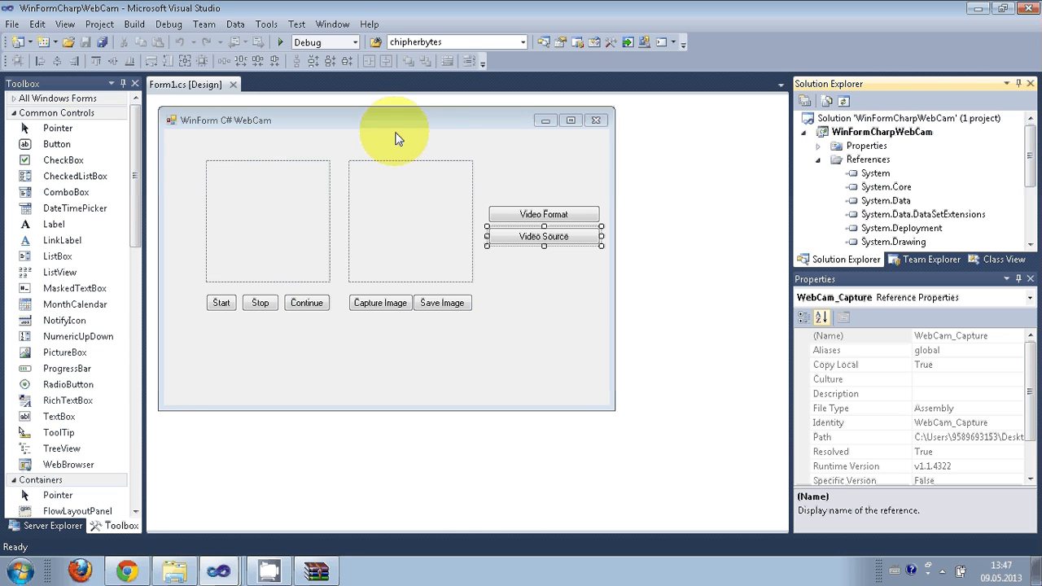
pyautogui.moveTo(659, 220)
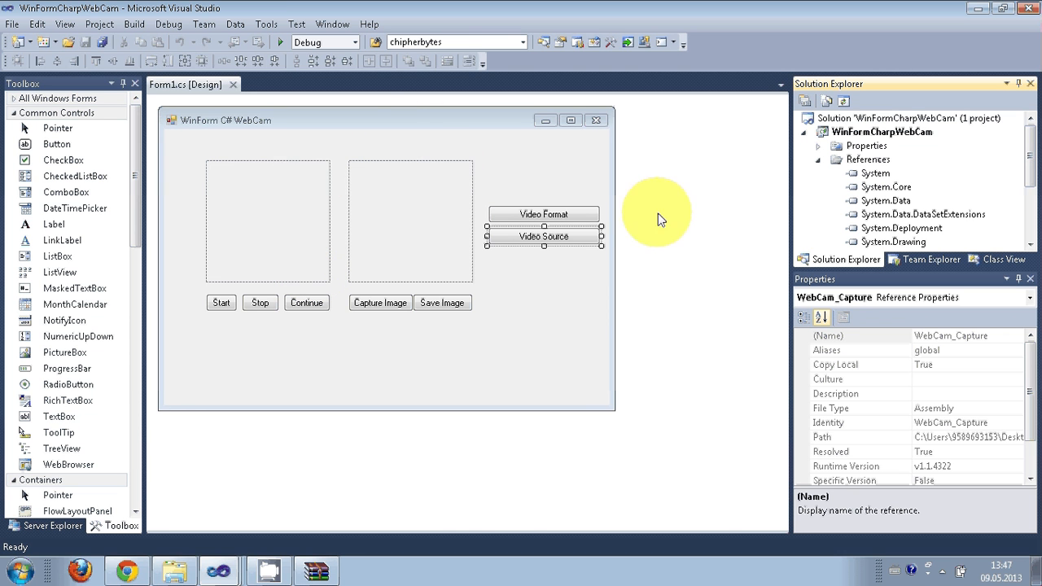
pyautogui.moveTo(411, 130)
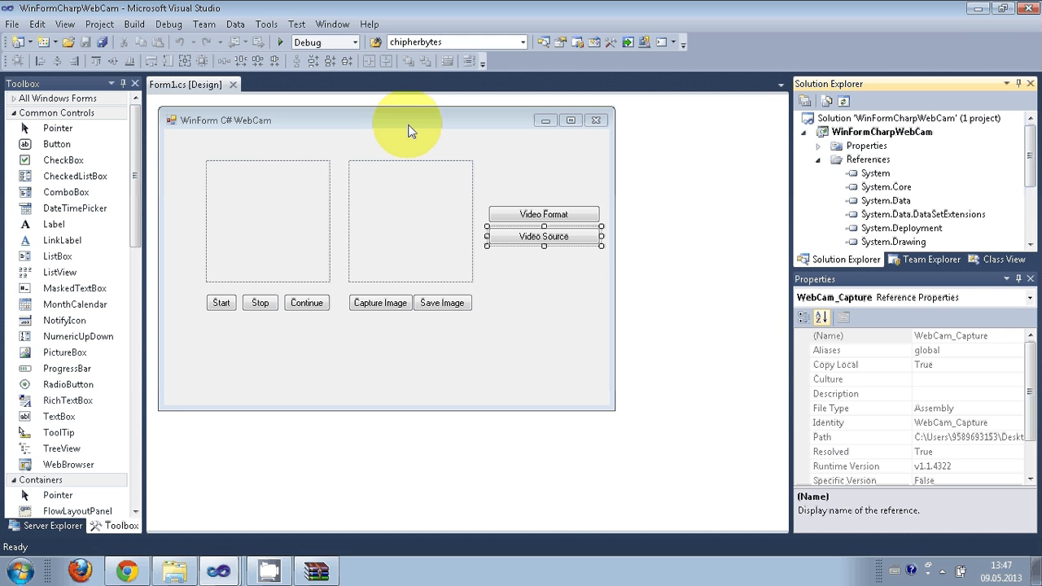
# Step: Switch from the taskbar to the Sqlite_test Visual Studio window with its Form1 designer
pyautogui.click(218, 570)
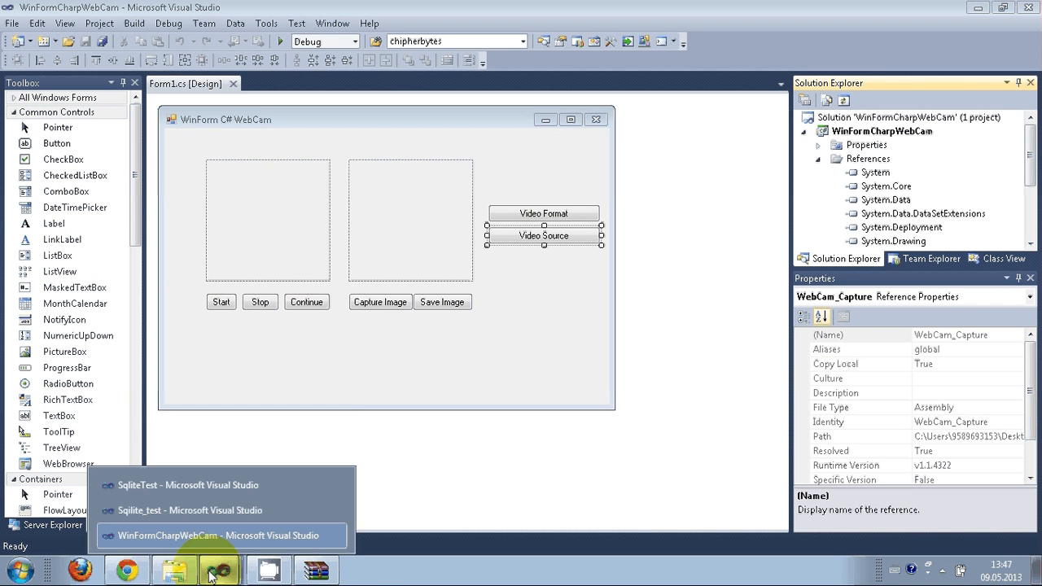
pyautogui.click(192, 509)
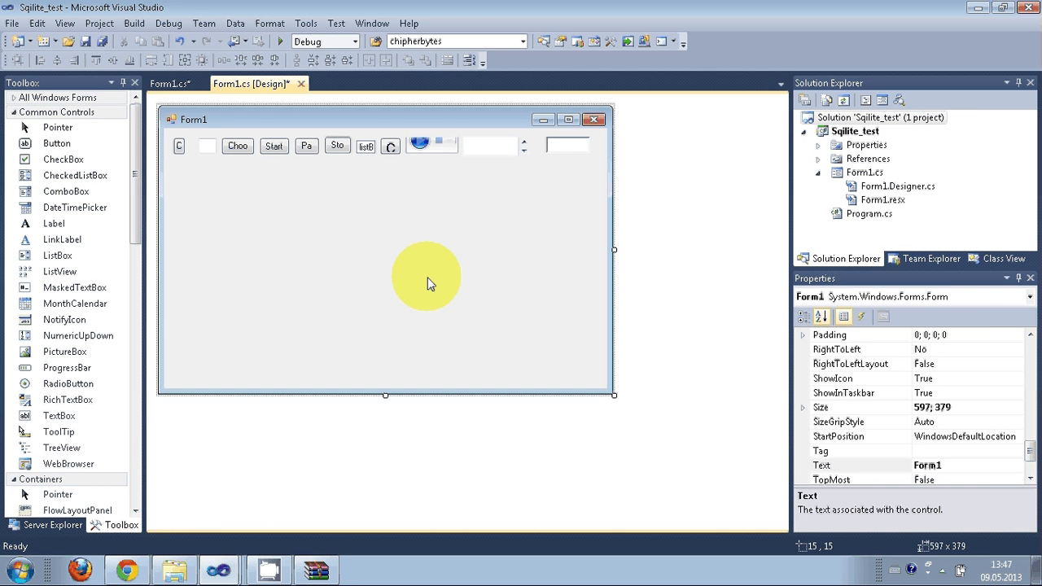
# Step: Reference WebCam_Capture.dll in Sqlite_test by browsing up to the webcam DLL folder and confirming
pyautogui.click(853, 132)
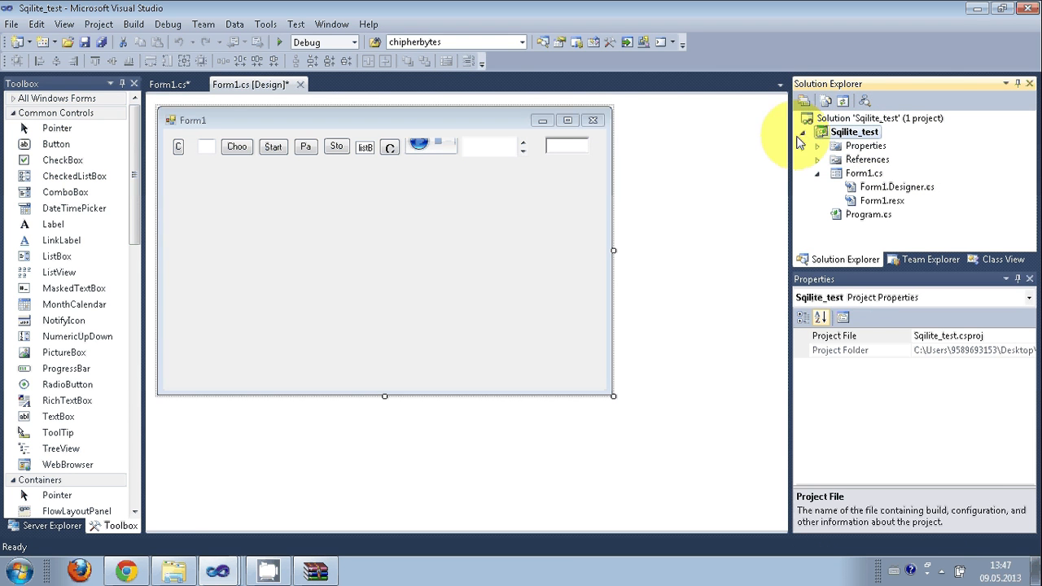
pyautogui.rightClick(855, 132)
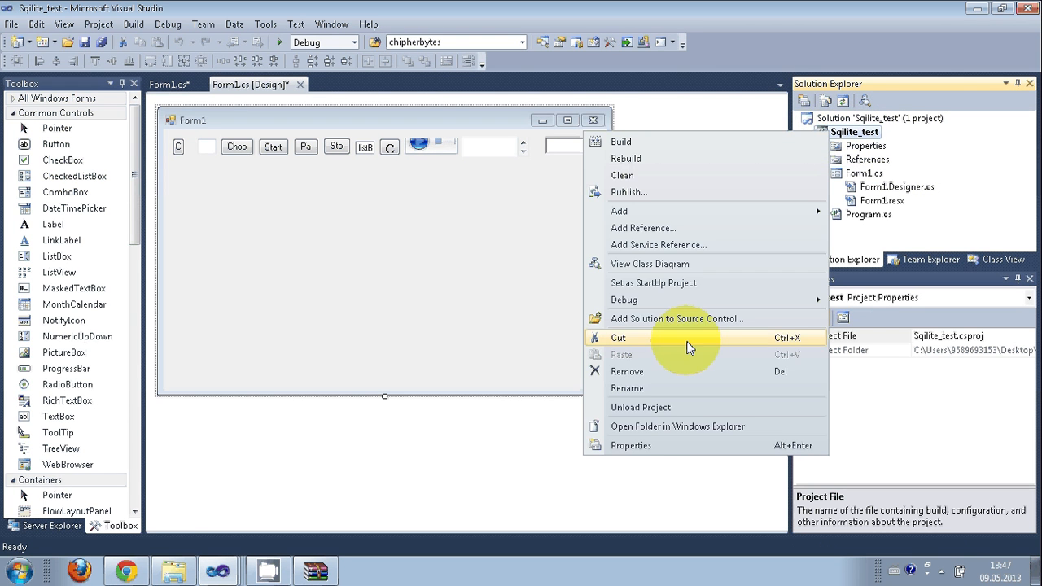
pyautogui.moveTo(635, 228)
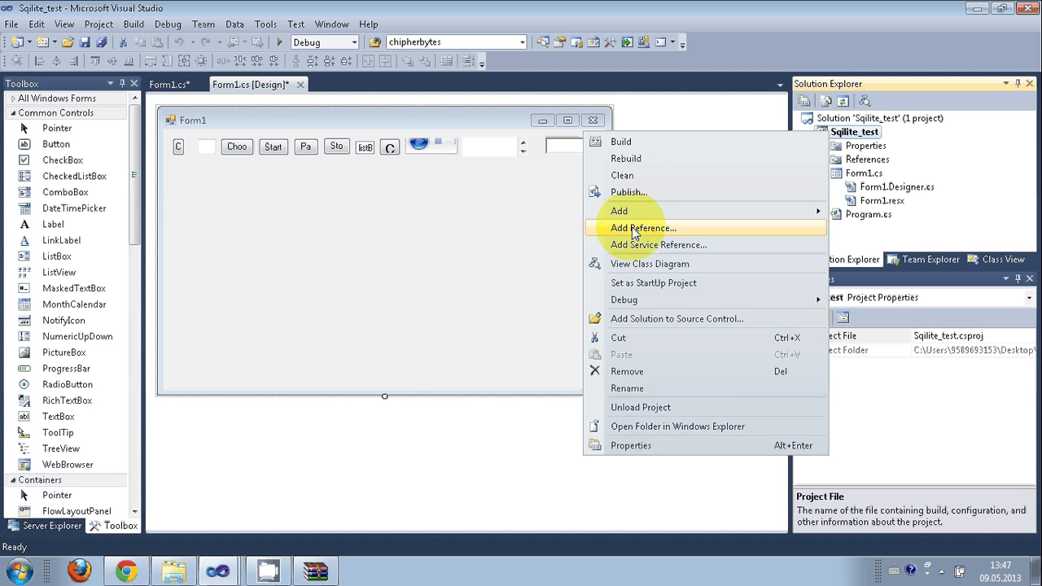
pyautogui.click(641, 228)
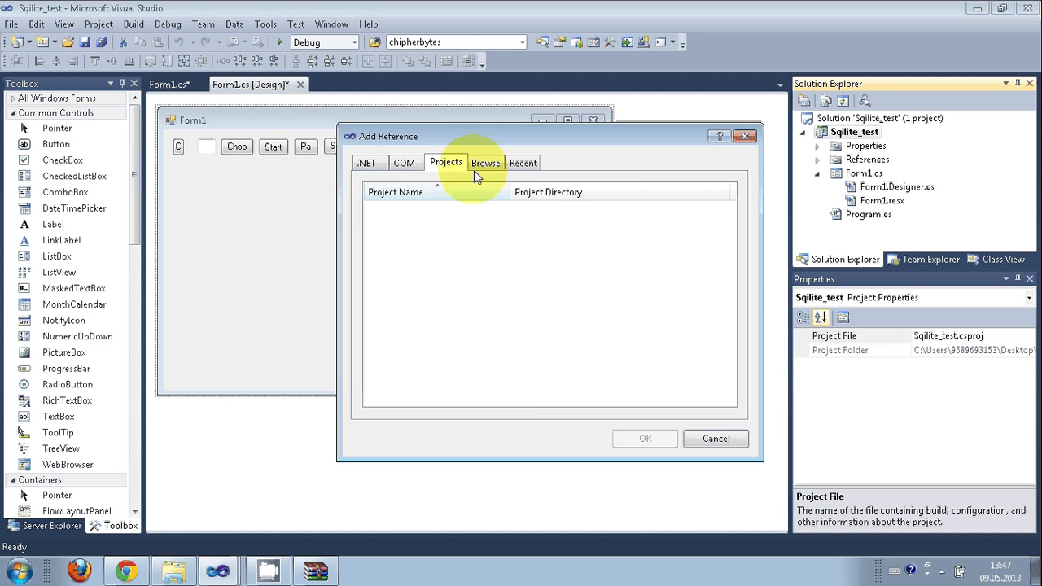
pyautogui.click(485, 163)
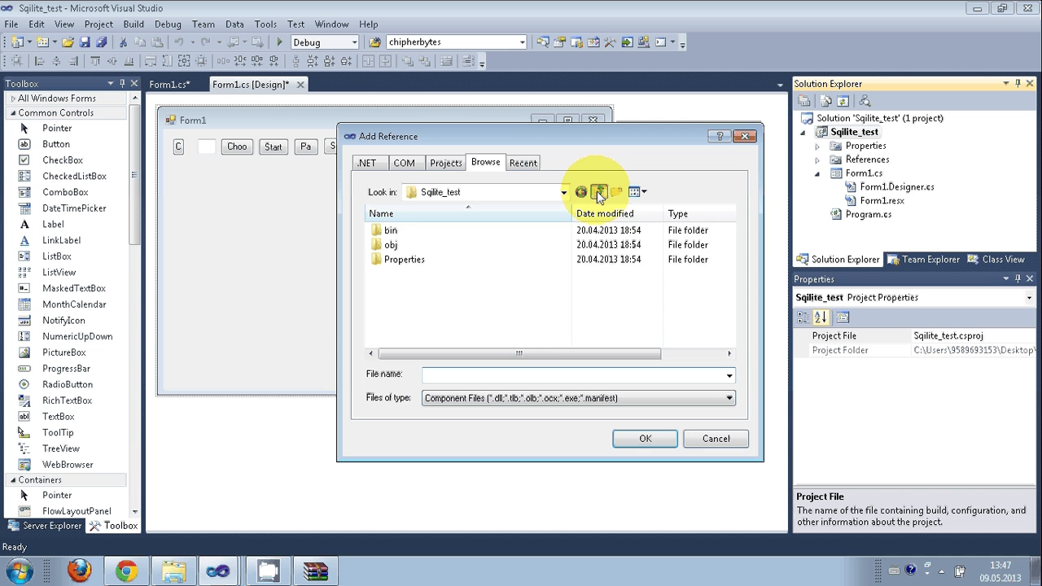
pyautogui.click(599, 193)
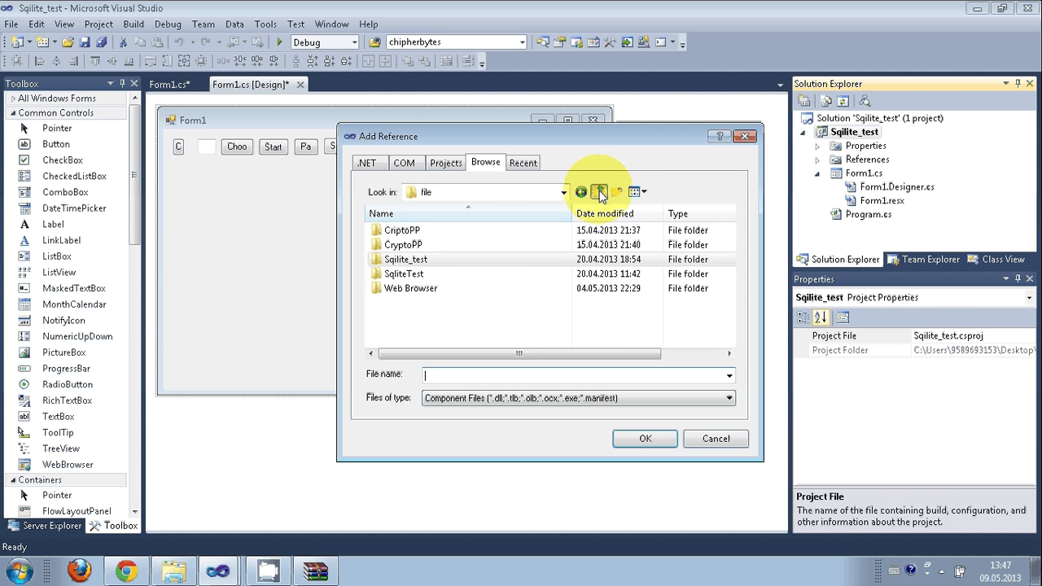
pyautogui.click(599, 192)
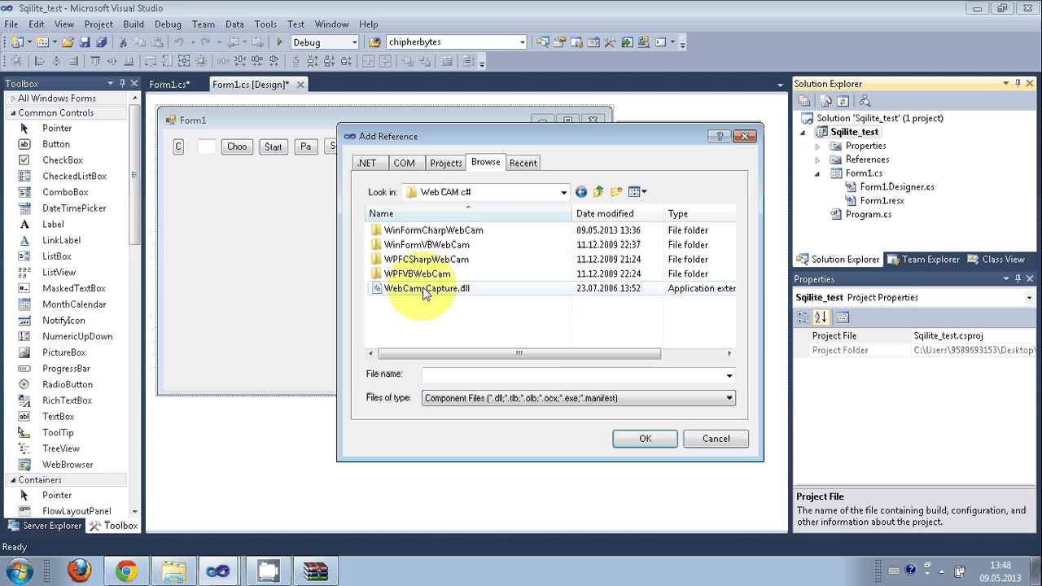
pyautogui.click(426, 288)
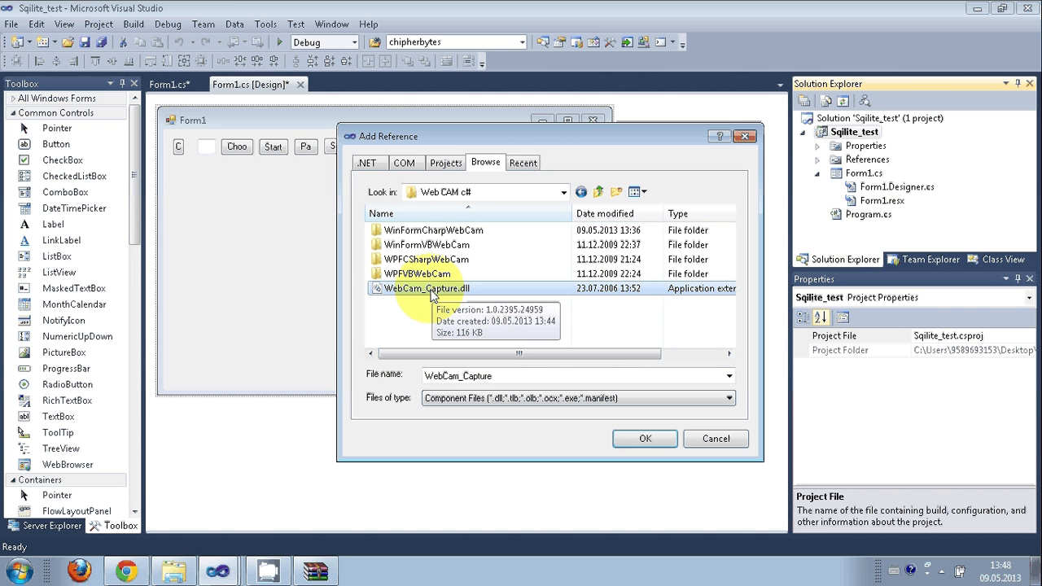
pyautogui.click(645, 438)
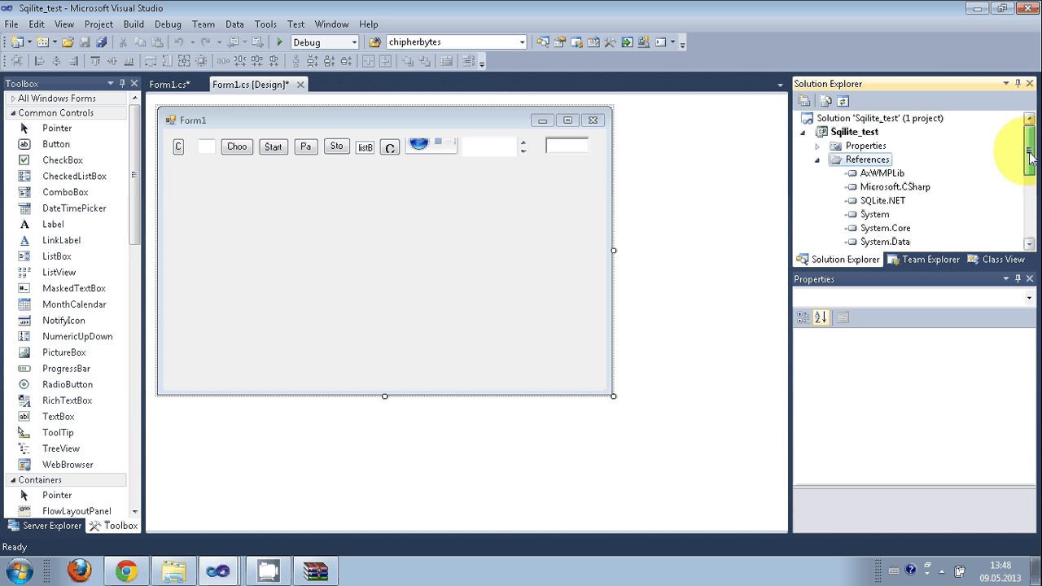
pyautogui.scroll(-3)
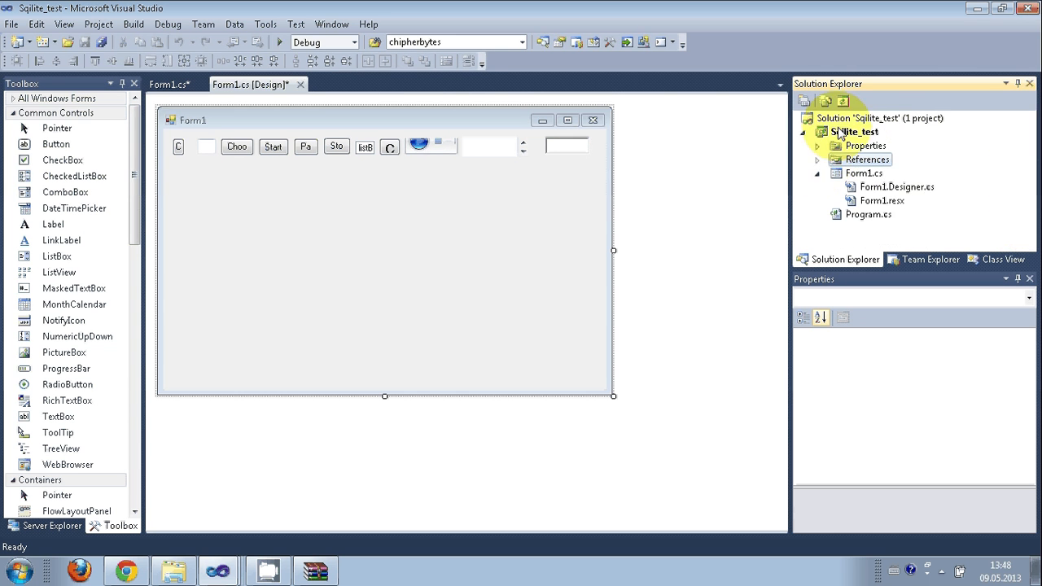
# Step: Start an Add Existing Item dialog for the Sqlite_test project from its context menu
pyautogui.rightClick(855, 130)
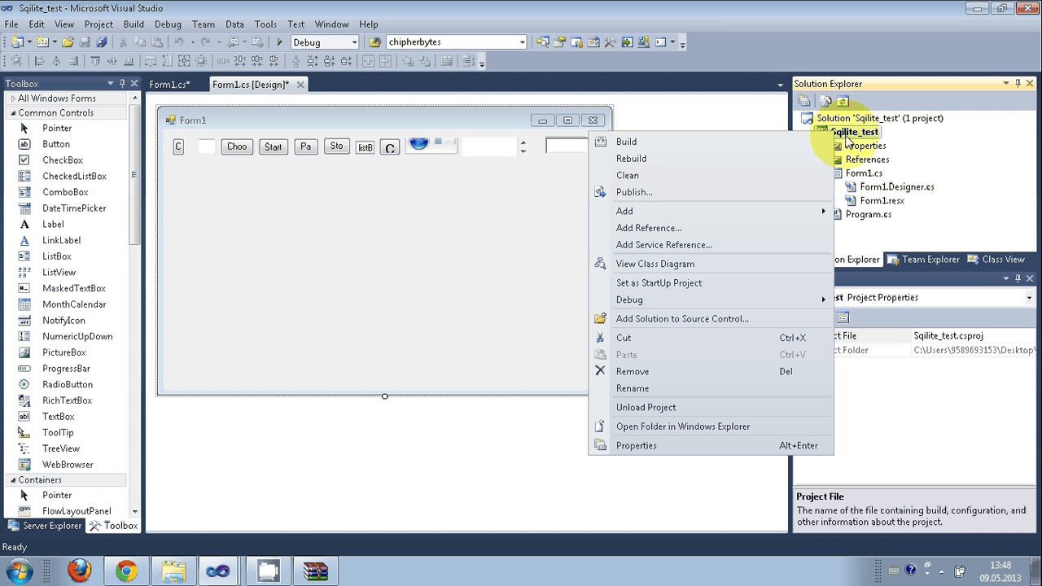
pyautogui.moveTo(648, 228)
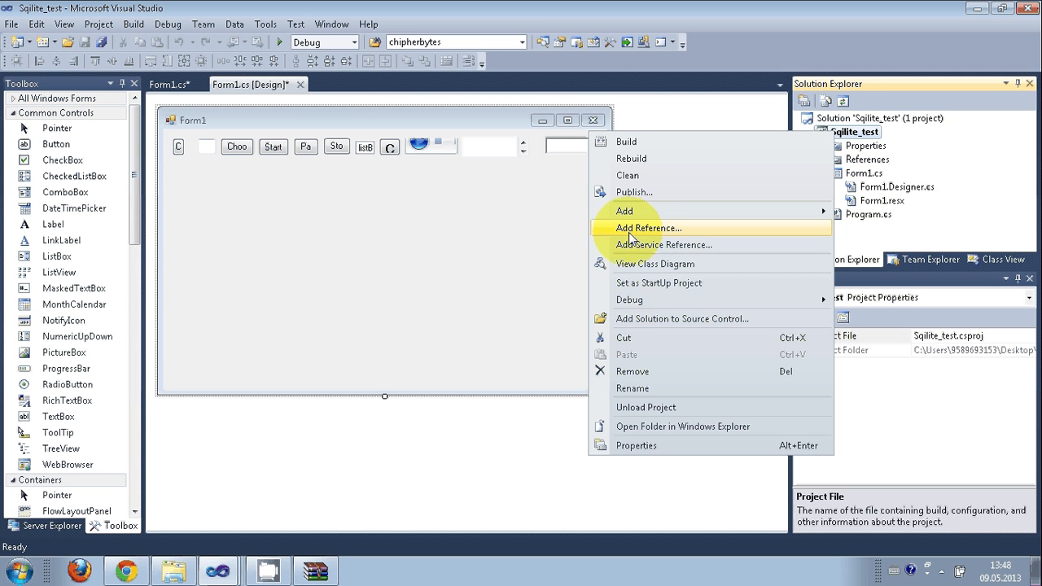
pyautogui.moveTo(626, 212)
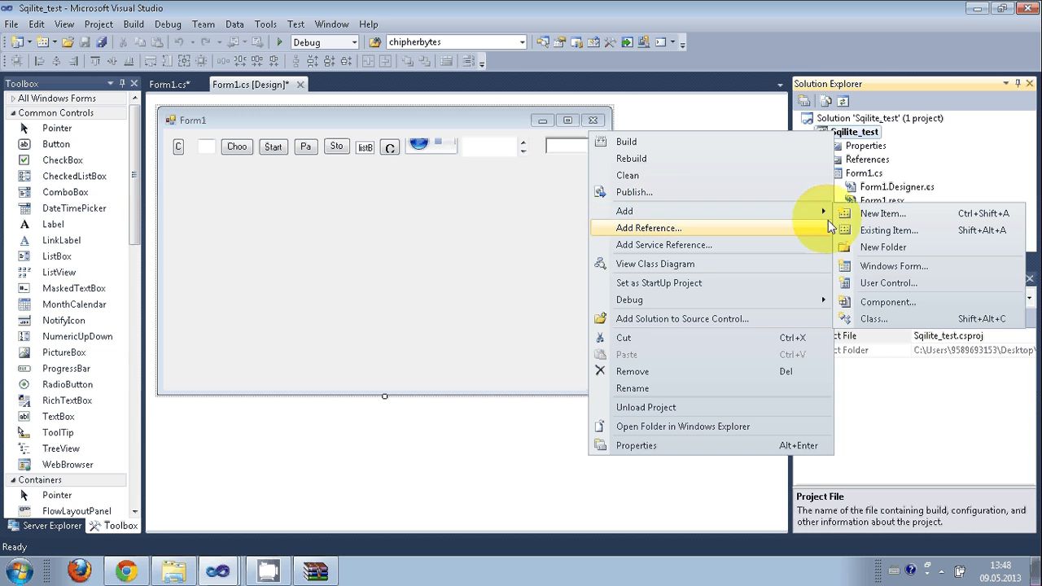
pyautogui.click(889, 231)
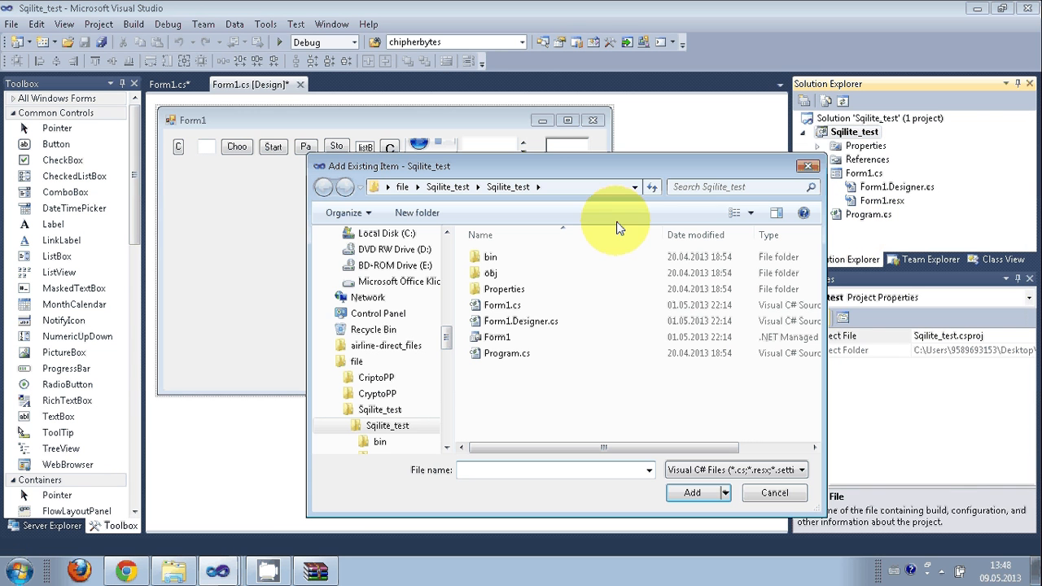
pyautogui.moveTo(567, 320)
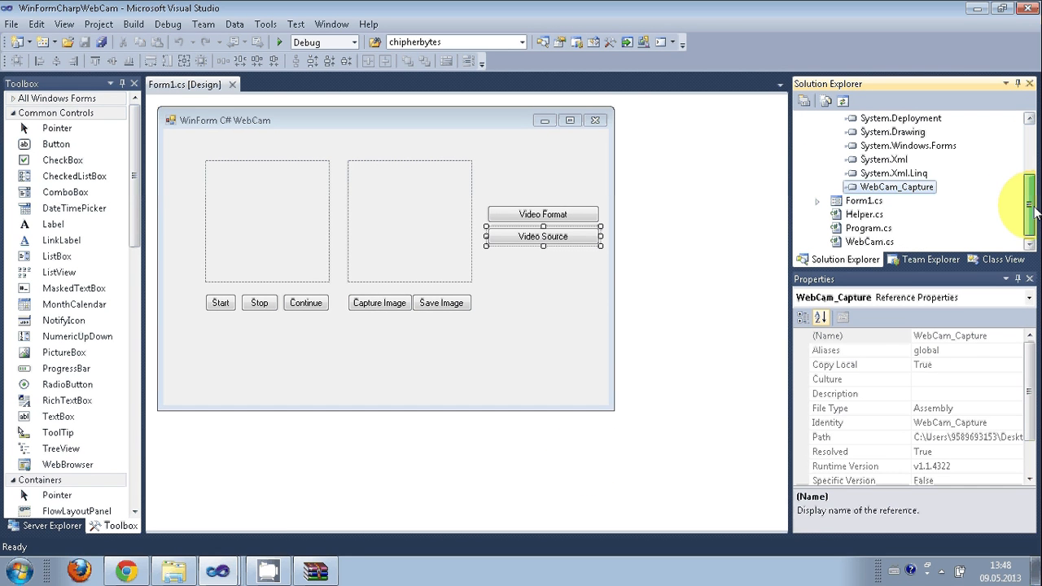
# Step: View the sample's WebCam.cs code and the file details of Helper.cs and WebCam.cs
pyautogui.click(869, 241)
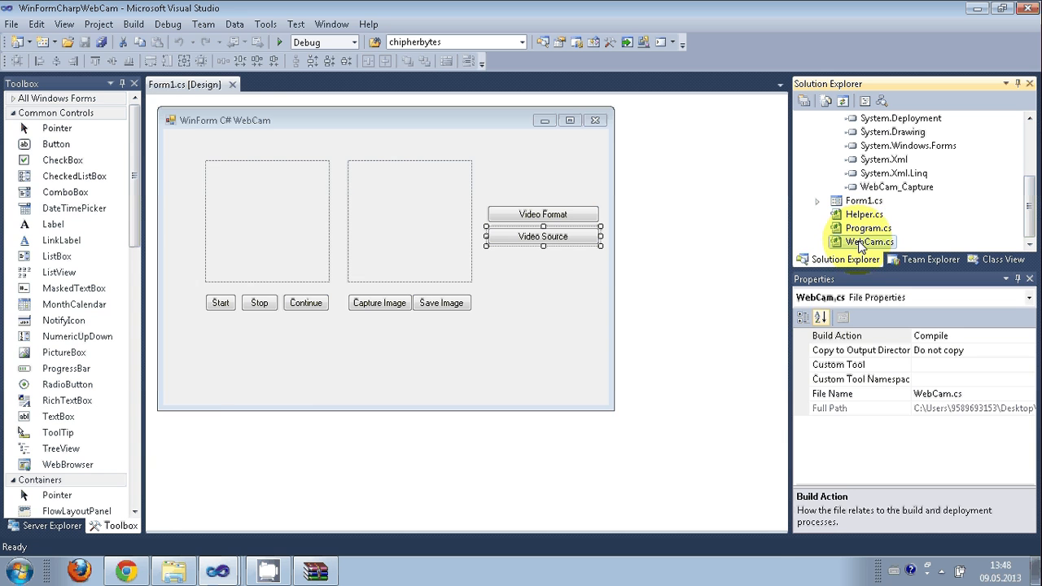
pyautogui.doubleClick(873, 241)
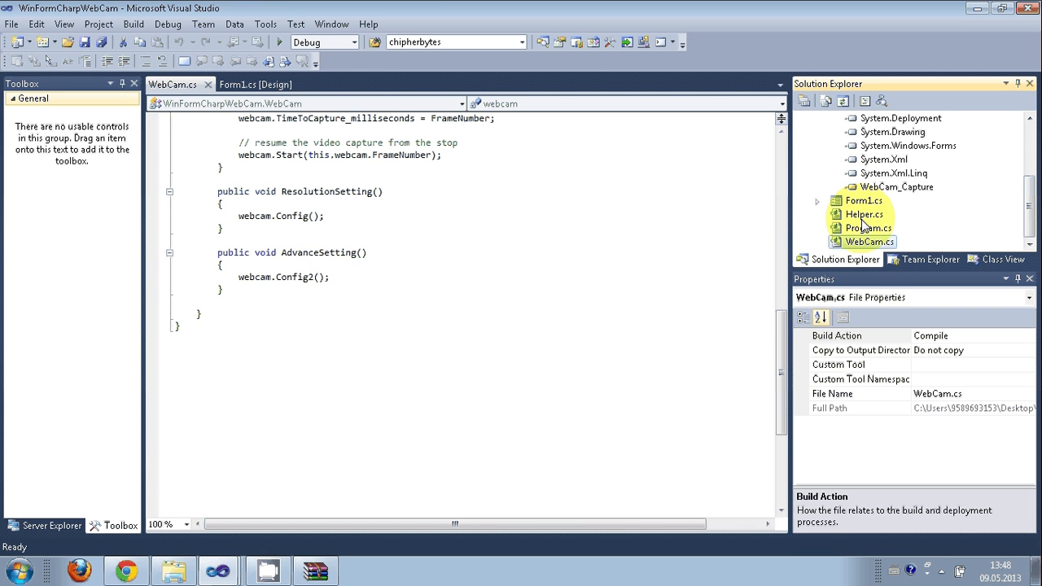
pyautogui.click(863, 215)
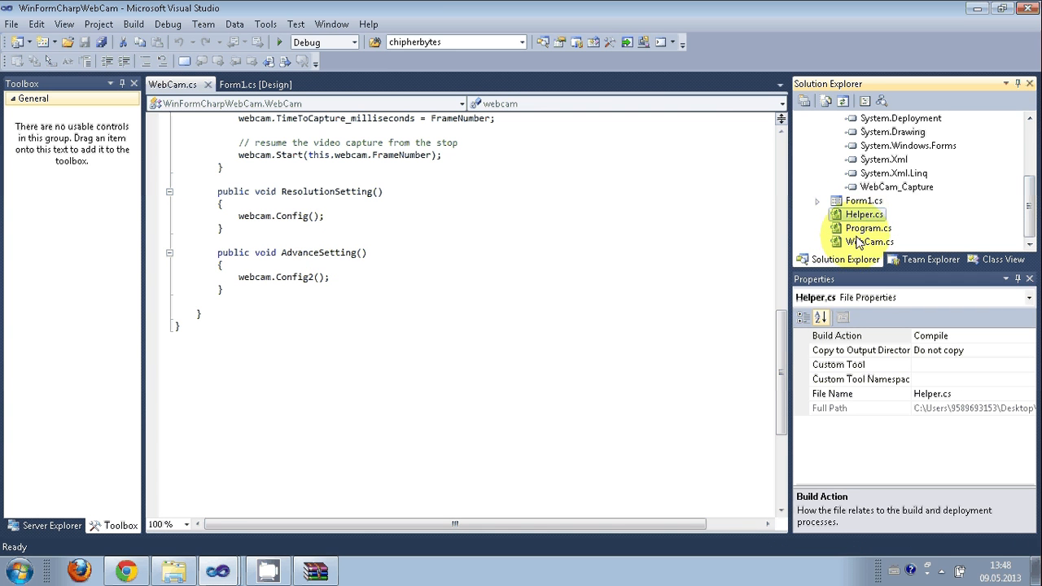
pyautogui.click(871, 241)
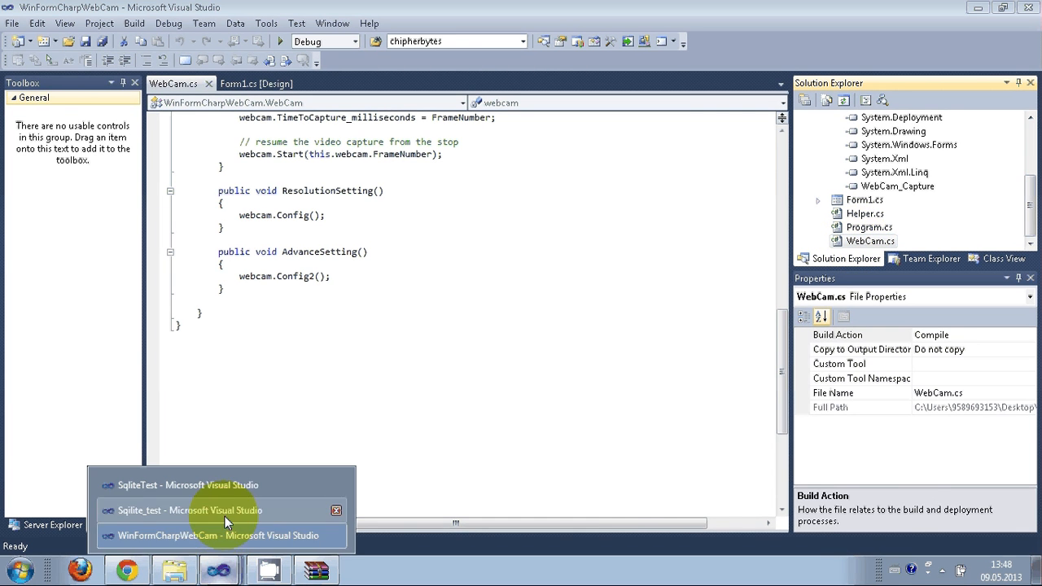
# Step: Add Helper.cs and WebCam.cs from Web CAM c#\WinFormCharpWebCam as existing items to Sqlite_test
pyautogui.click(187, 511)
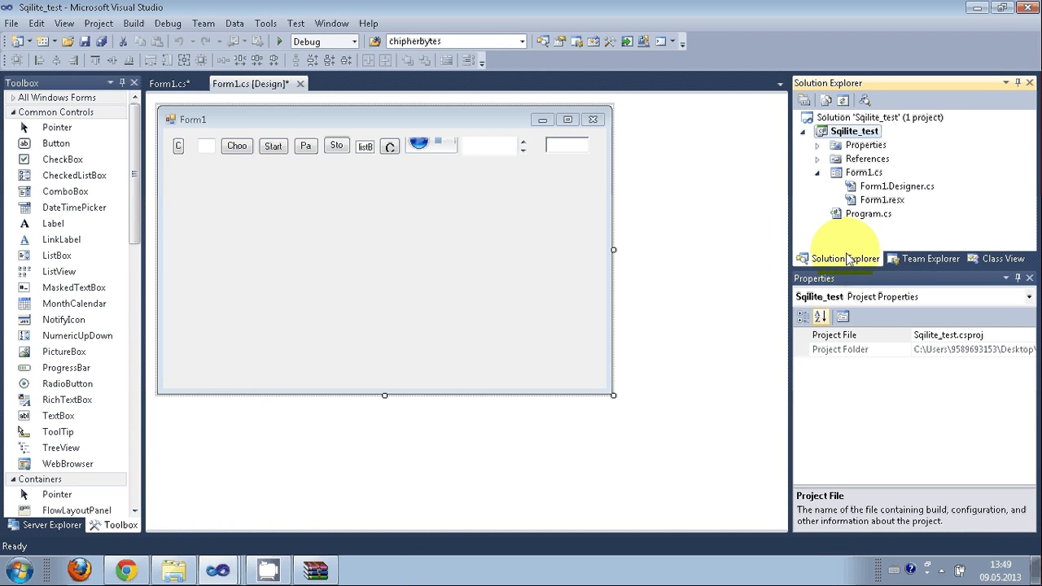
pyautogui.rightClick(855, 131)
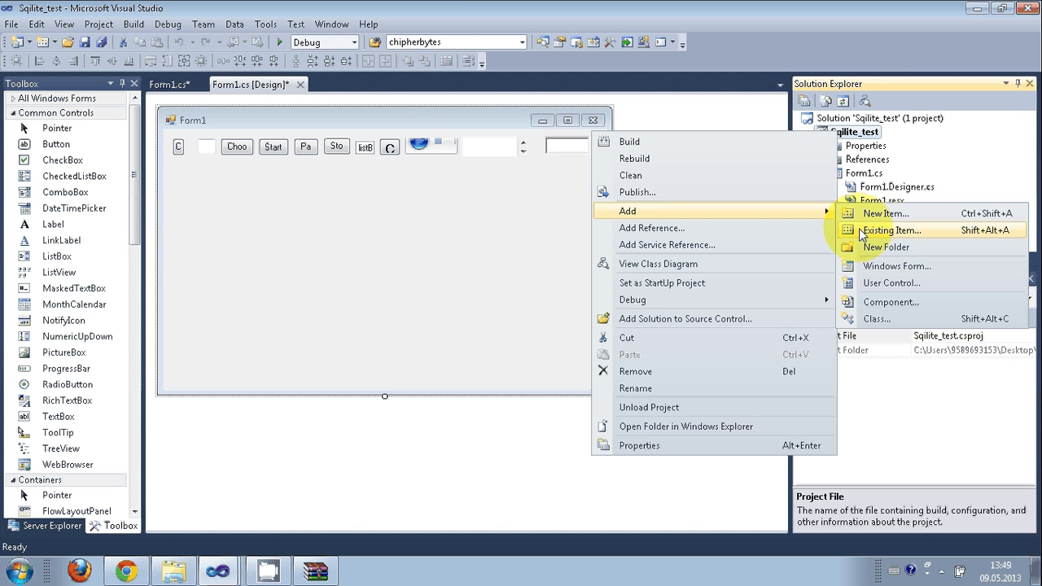
pyautogui.click(889, 230)
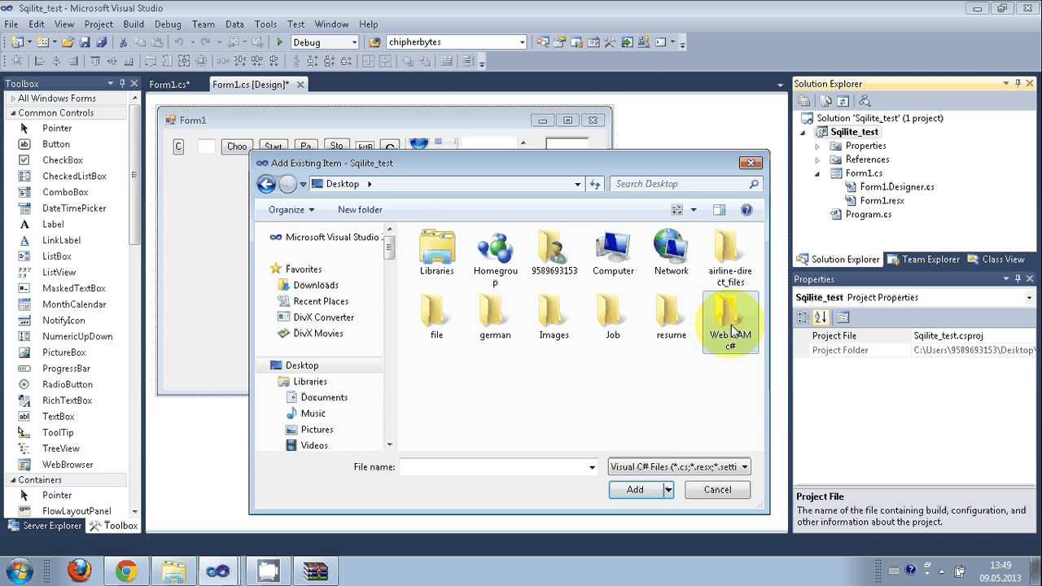
pyautogui.doubleClick(729, 317)
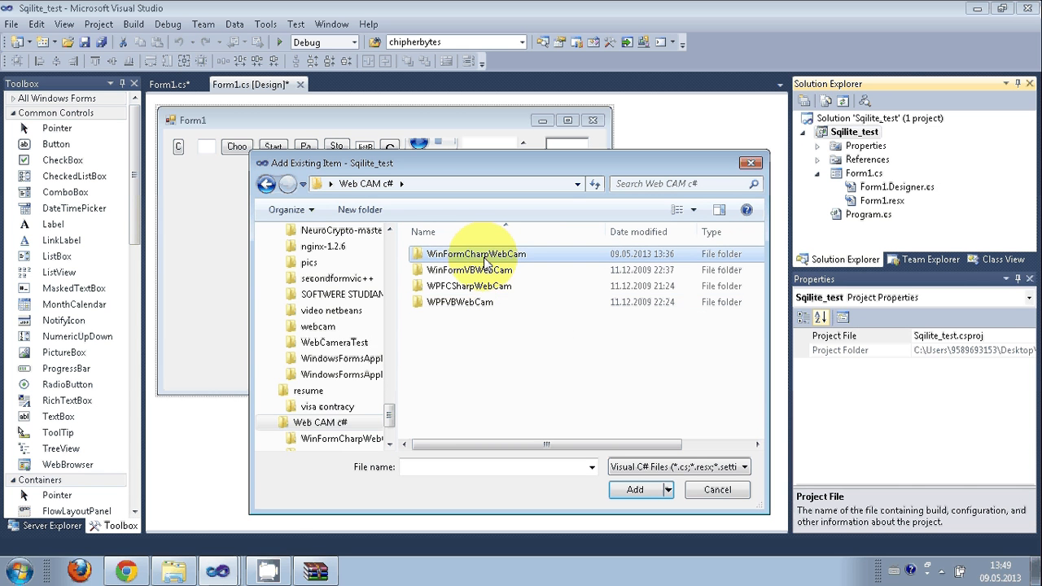
pyautogui.doubleClick(475, 254)
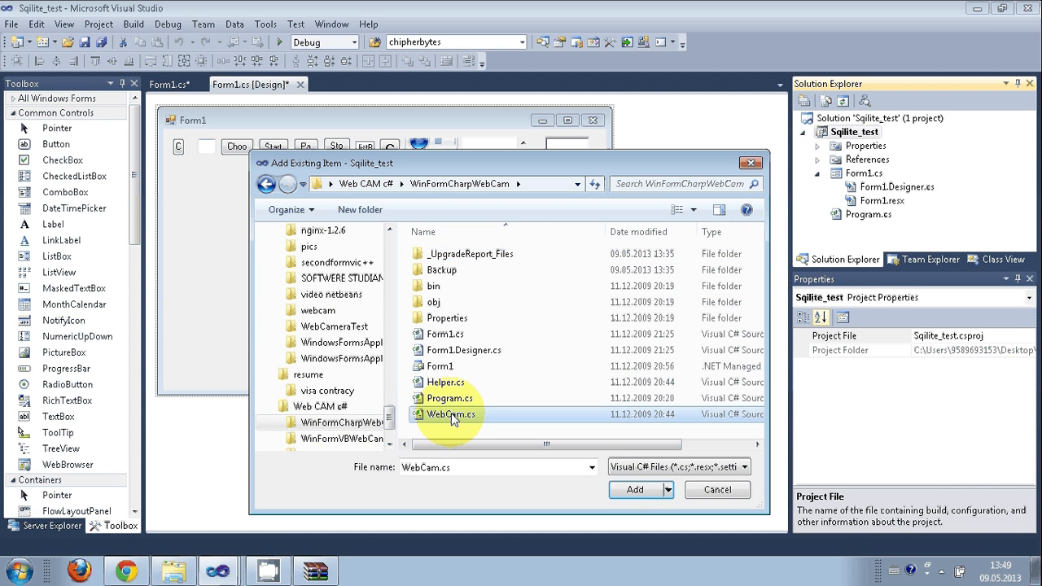
pyautogui.click(446, 381)
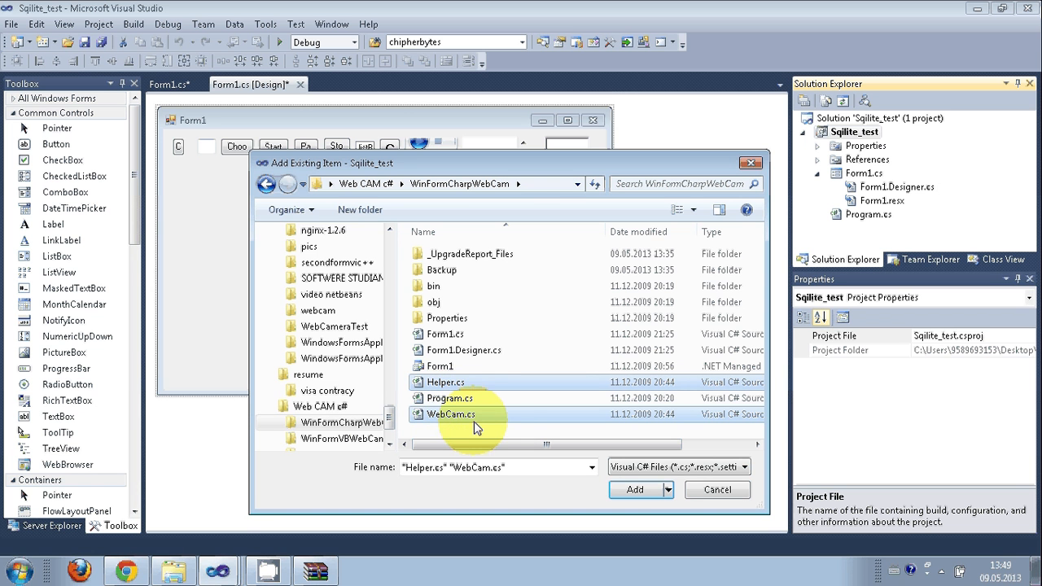
pyautogui.click(635, 488)
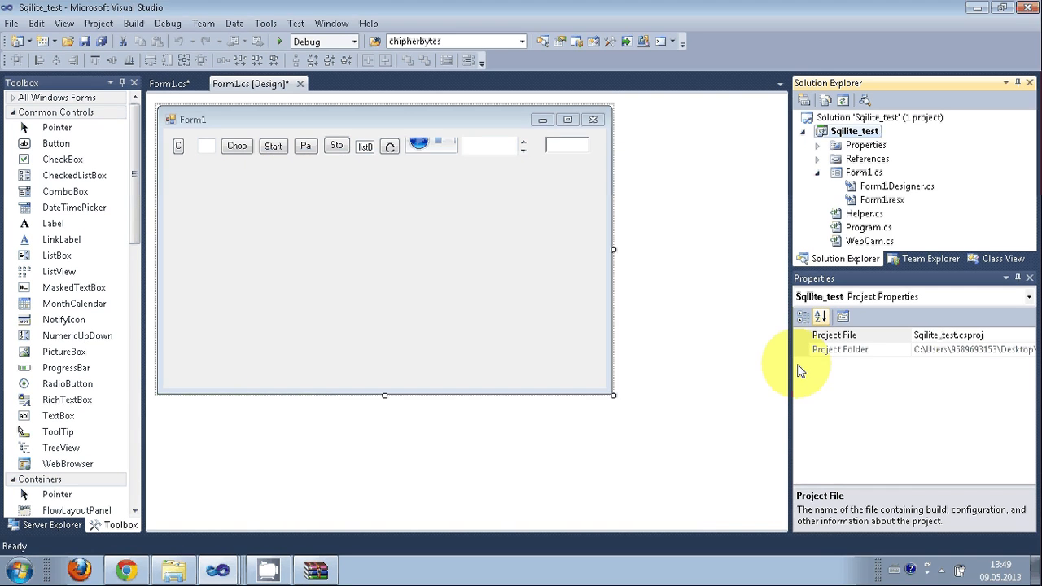
# Step: Review added Helper.cs and WebCam.cs, open WebCam.cs to check its WinFormCharpWebCam namespace, return to designer
pyautogui.click(882, 199)
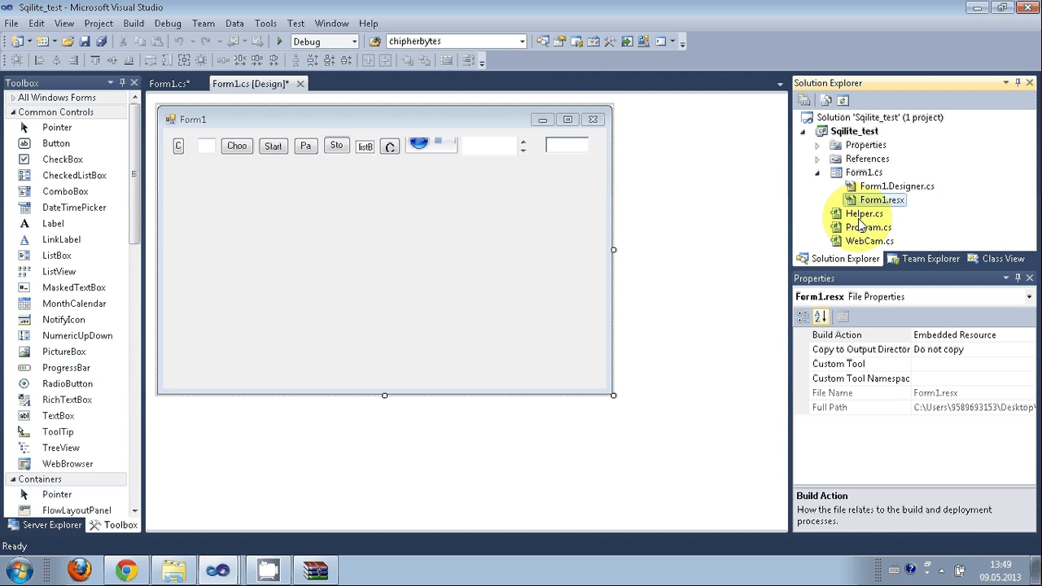
pyautogui.click(866, 214)
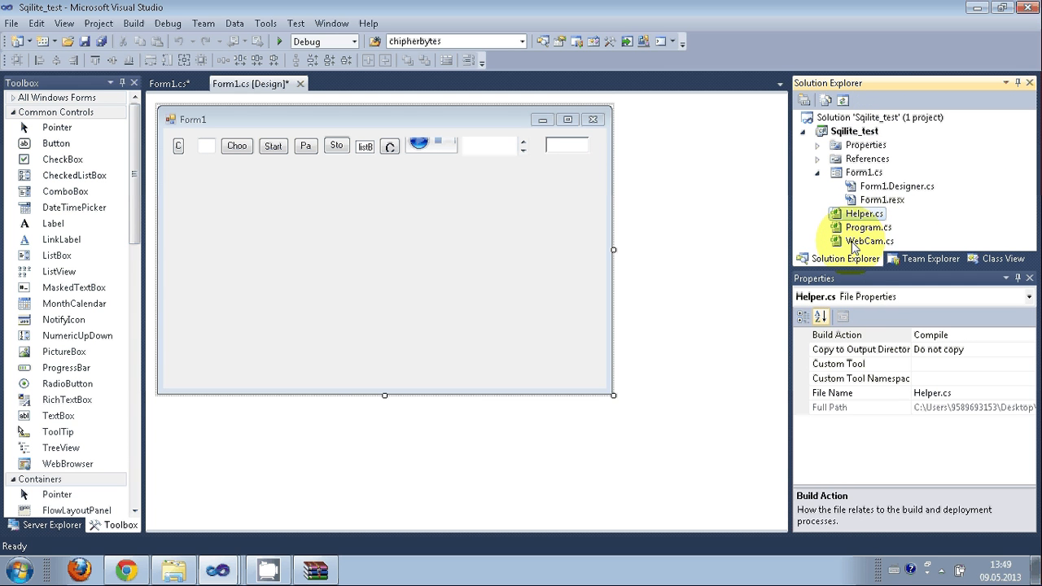
pyautogui.click(869, 241)
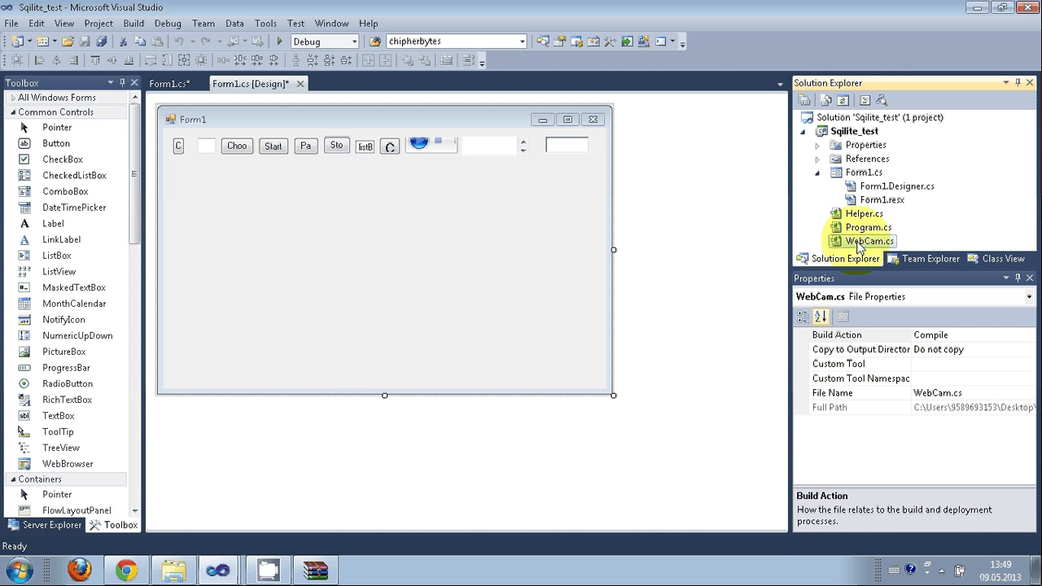
pyautogui.doubleClick(869, 241)
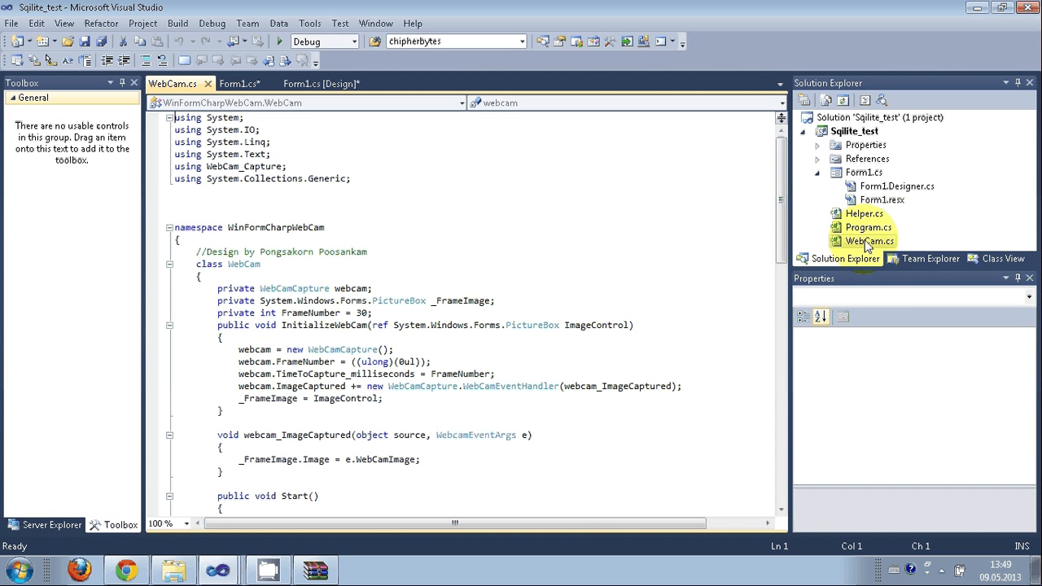
pyautogui.moveTo(696, 236)
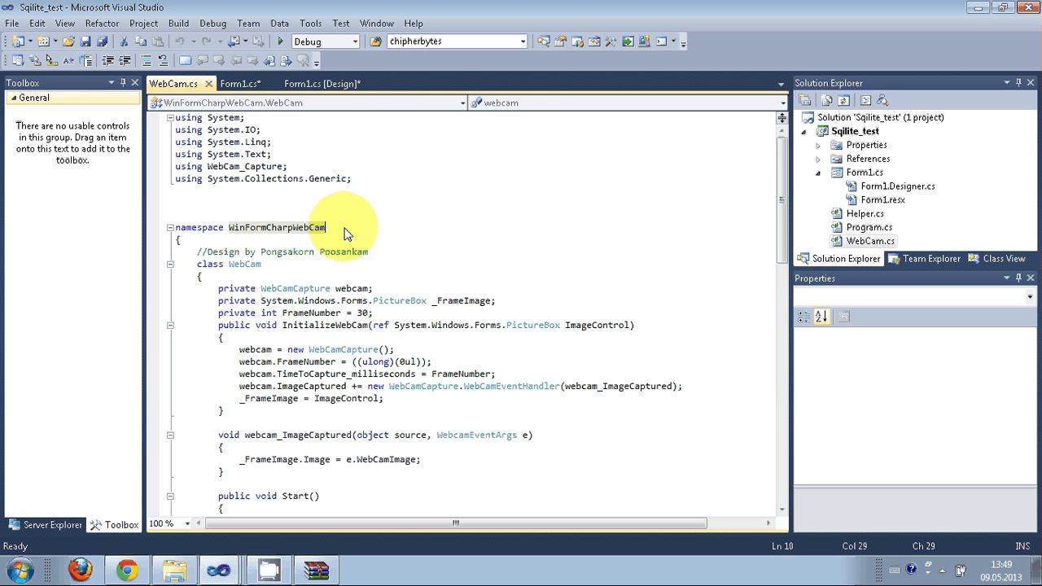
pyautogui.click(322, 83)
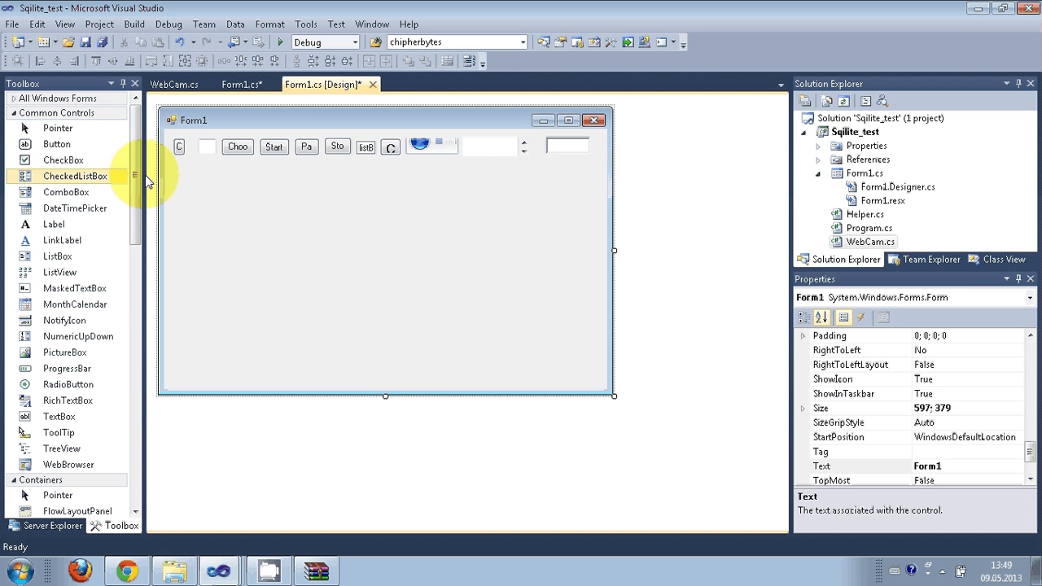
# Step: Add a 'using WinFormCharpWebCam;' directive below Form1.cs's existing usings, checking the namespace spelling
pyautogui.click(241, 85)
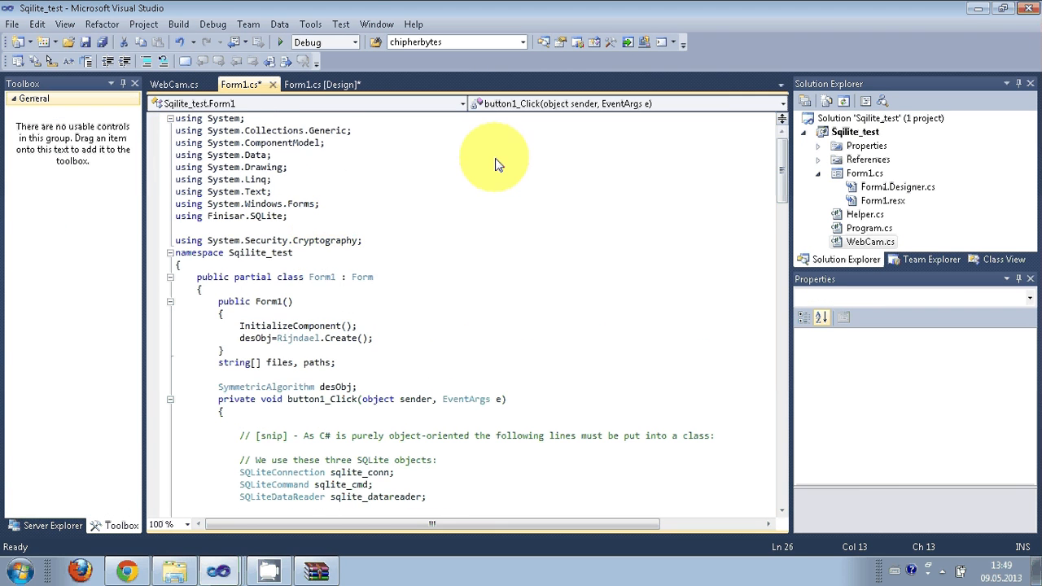
pyautogui.click(322, 85)
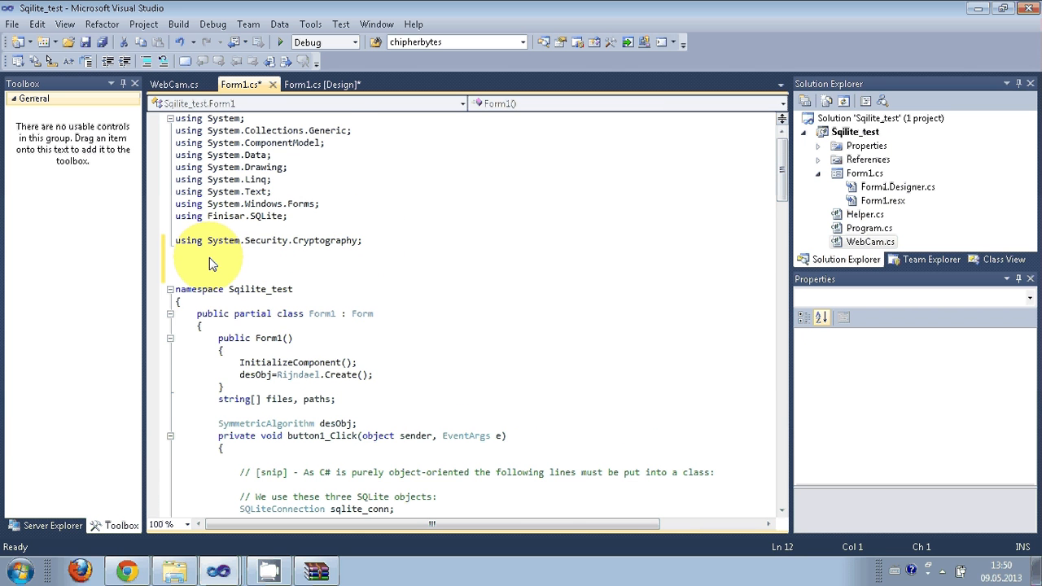
pyautogui.click(173, 85)
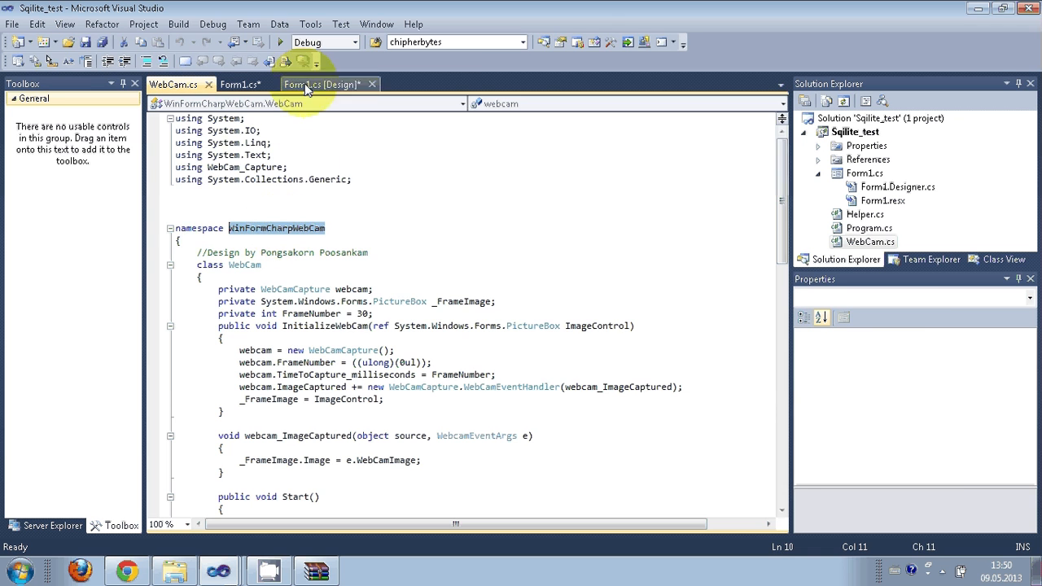
pyautogui.click(241, 85)
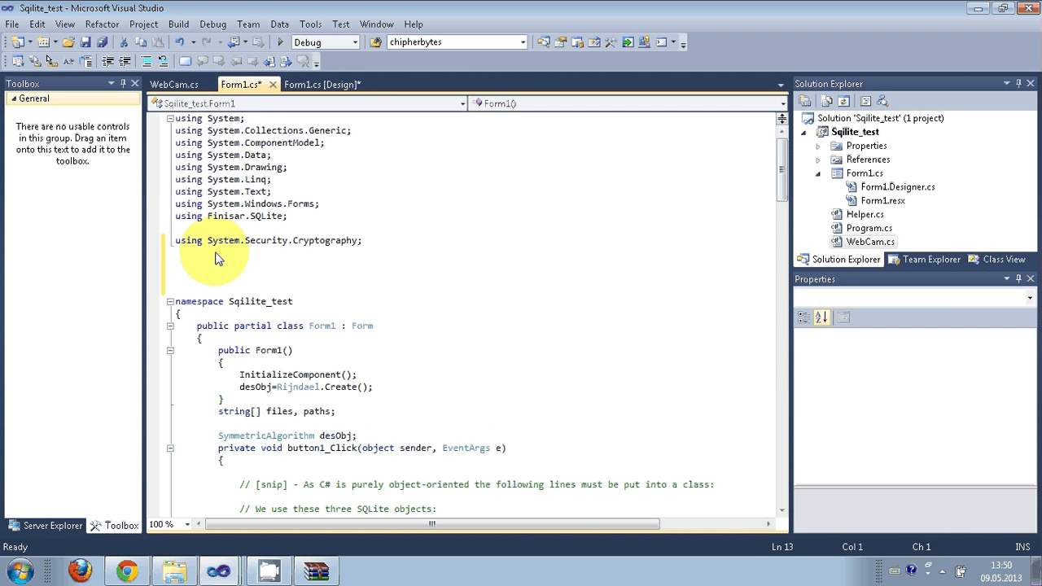
pyautogui.write('using')
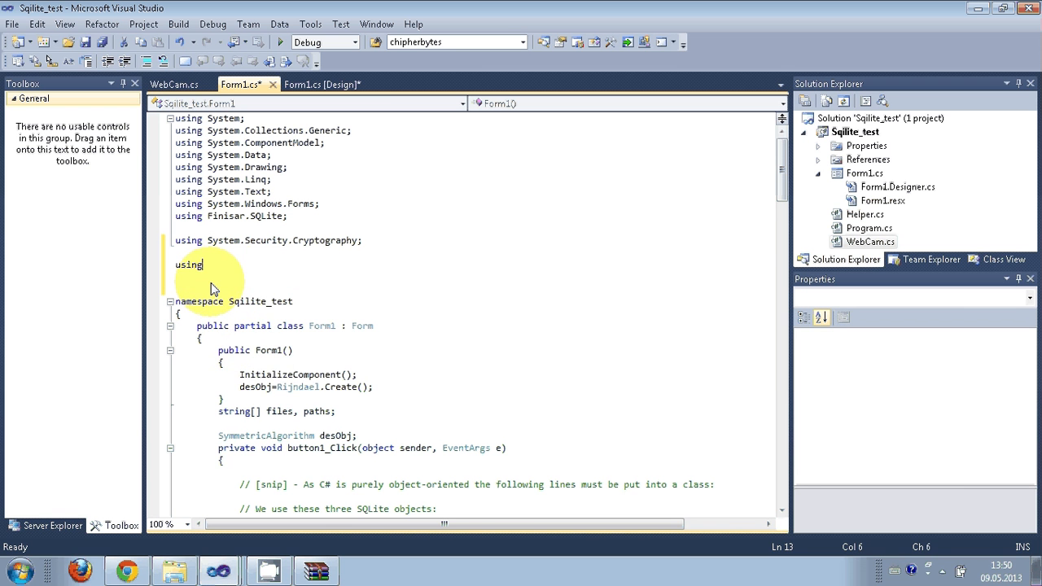
pyautogui.write('WinFormCharpWebCam;')
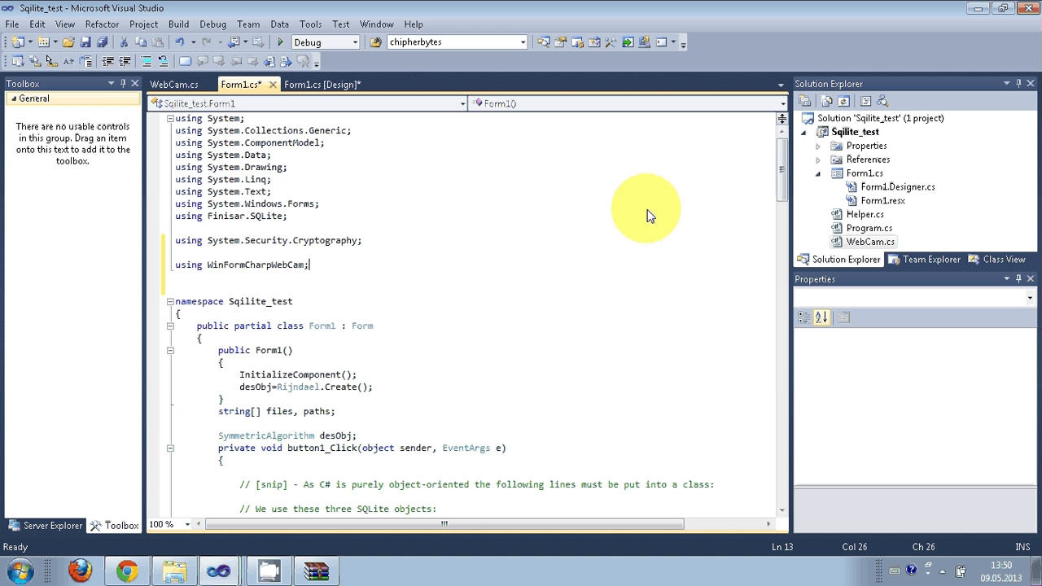
pyautogui.click(174, 85)
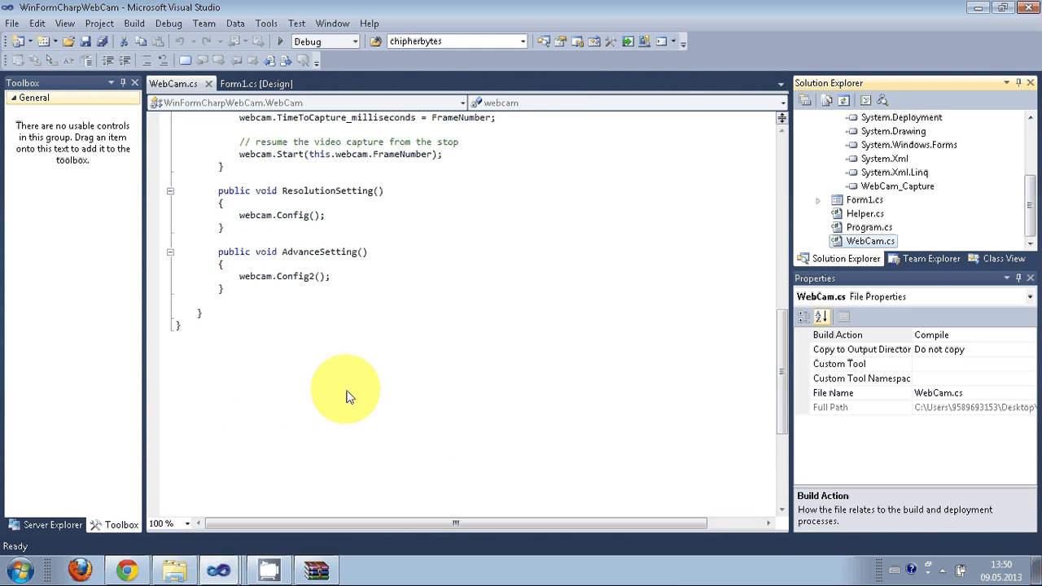
# Step: Inspect the sample form's Start button and video picture box, then view its mainWinForm_Load and bntStart_Click code
pyautogui.click(258, 83)
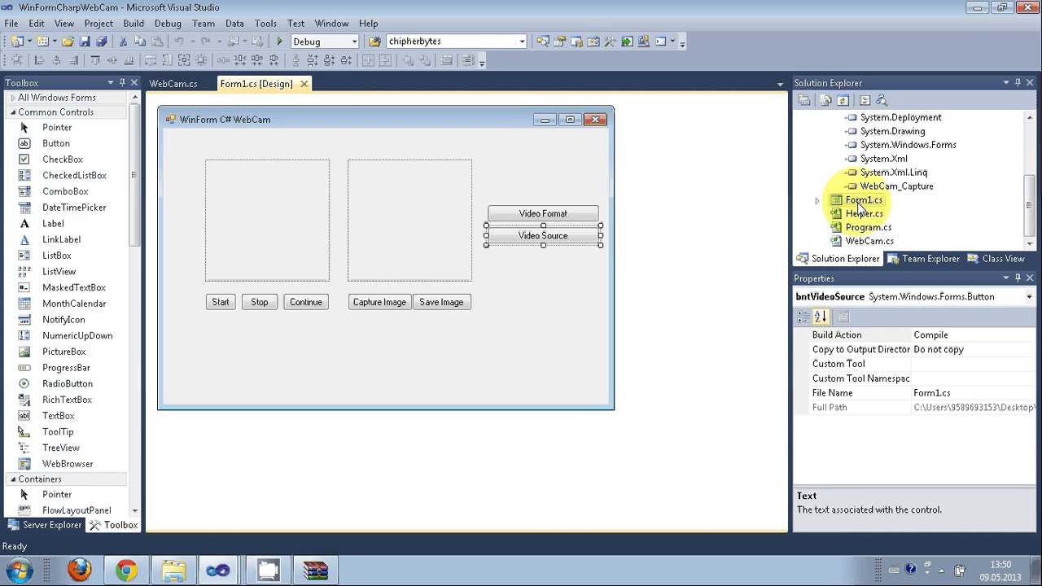
pyautogui.click(863, 199)
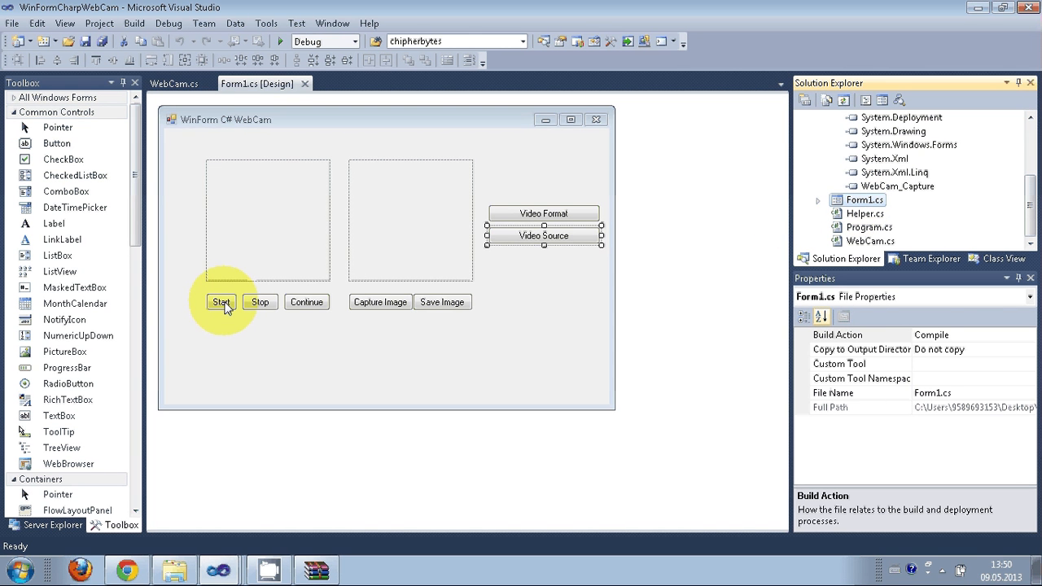
pyautogui.click(267, 219)
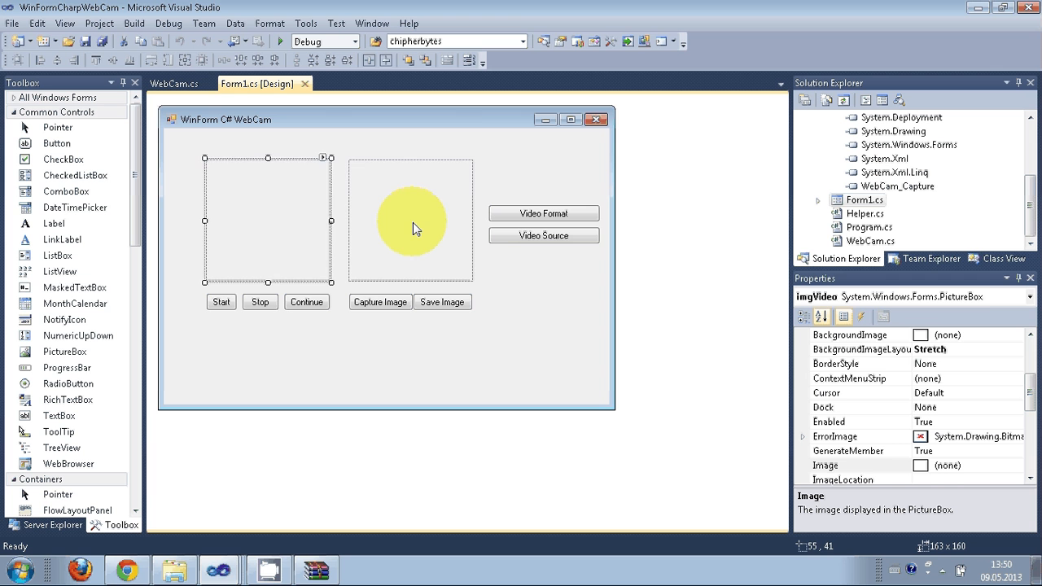
pyautogui.moveTo(414, 228); pyautogui.dragTo(447, 280)
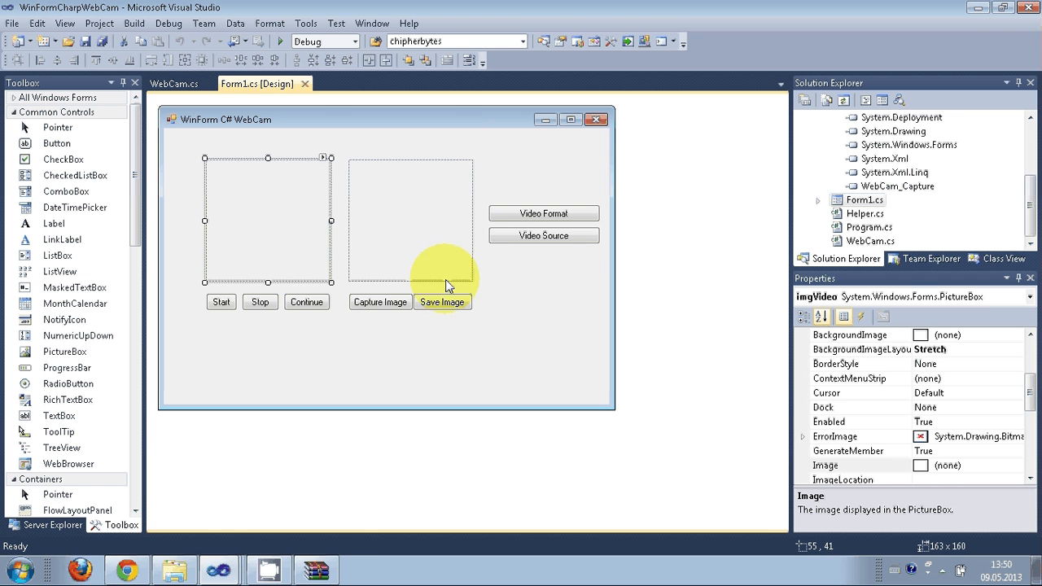
pyautogui.click(241, 83)
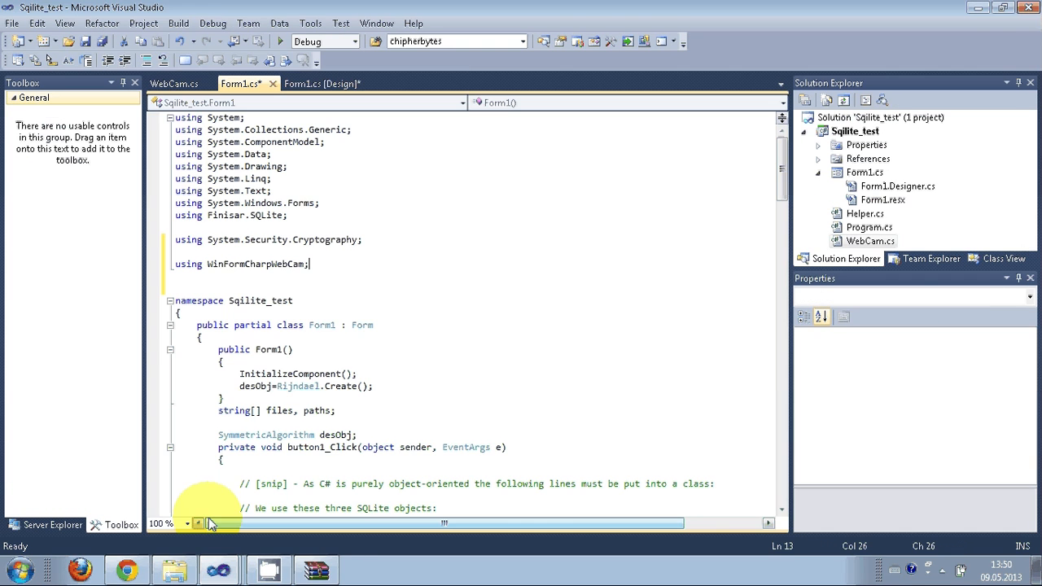
pyautogui.click(323, 84)
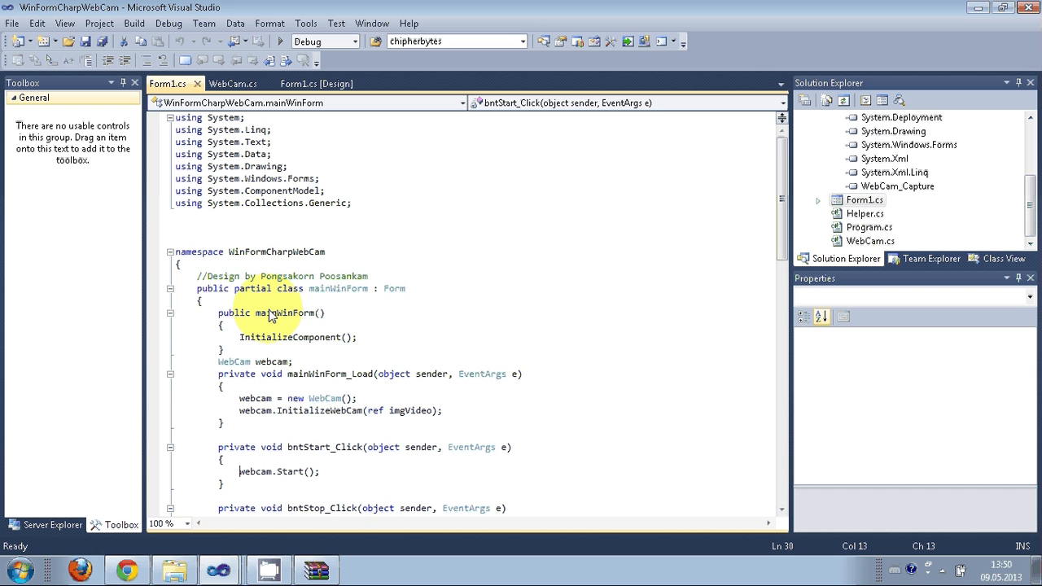
# Step: Add 'WebCam webcam;', 'webcam = new WebCam();' and InitializeWebCam to Form1's constructor, selecting imgVideo for replacement
pyautogui.scroll(-3)
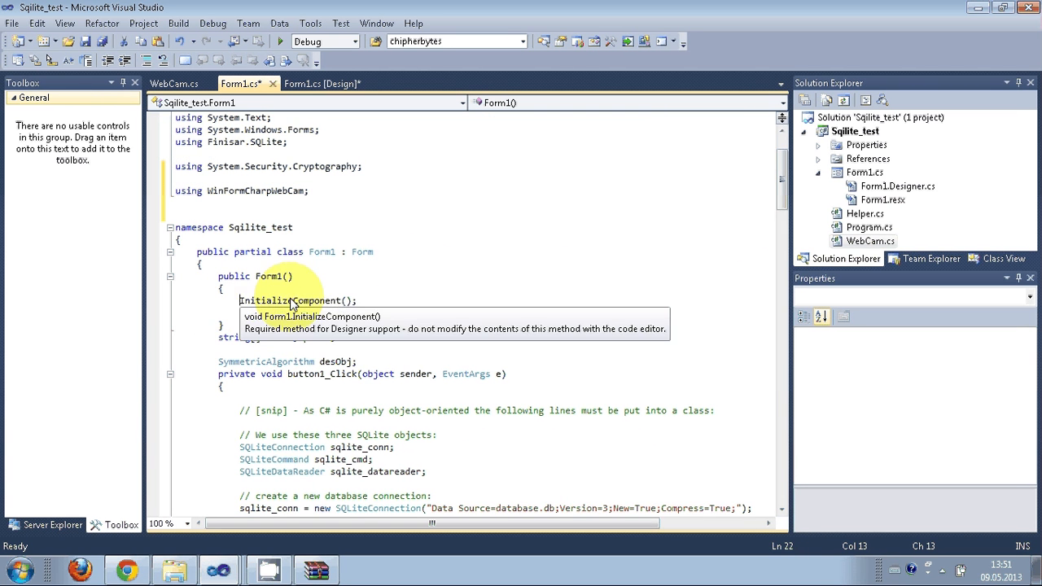
pyautogui.write('desObj=Rijndael.Create();')
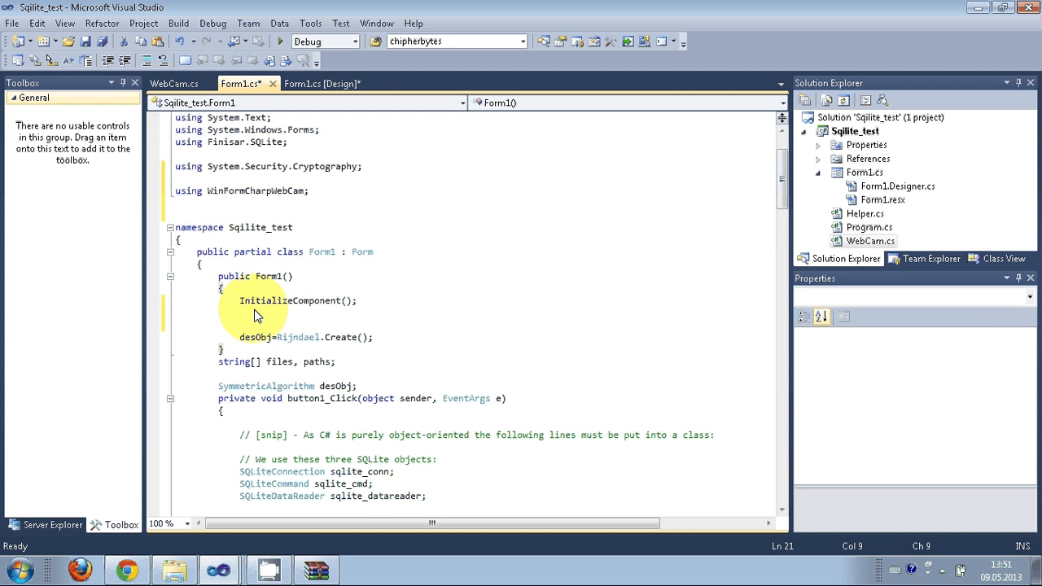
pyautogui.write('webcam = new WebCam();')
pyautogui.write('webcam.InitializeWebCam(ref imgVideo);')
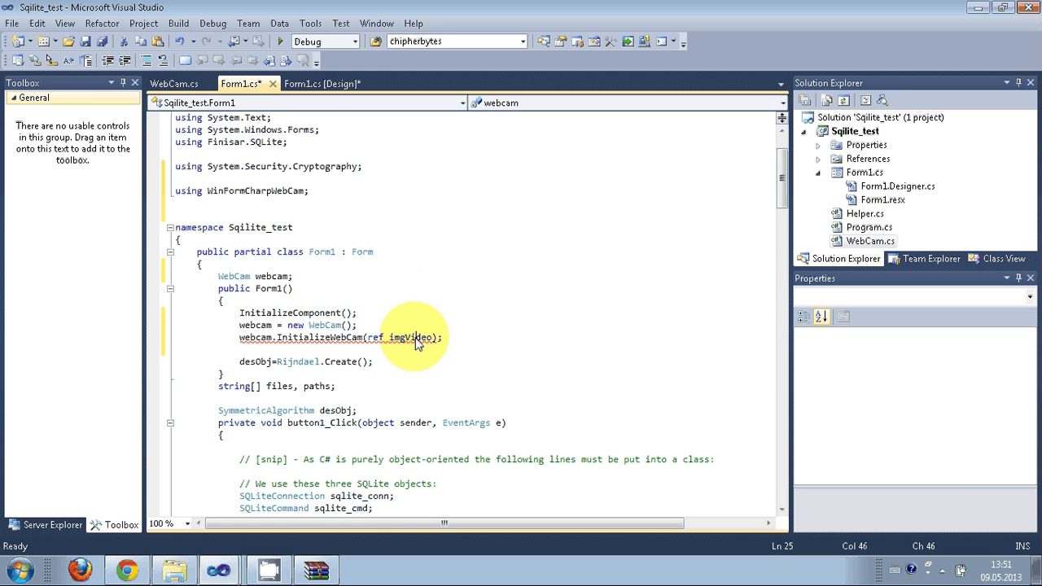
pyautogui.doubleClick(414, 337)
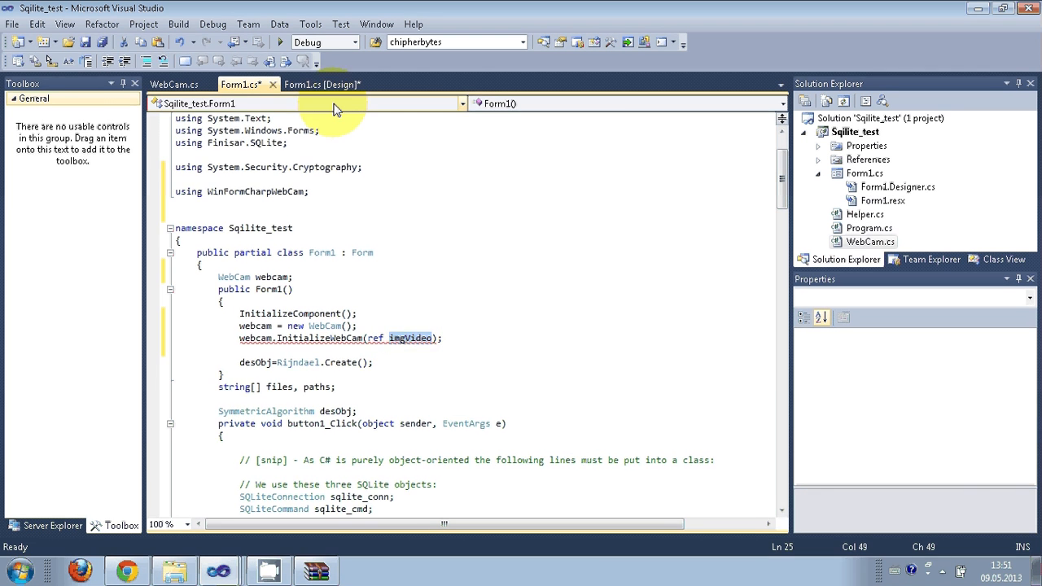
pyautogui.click(322, 84)
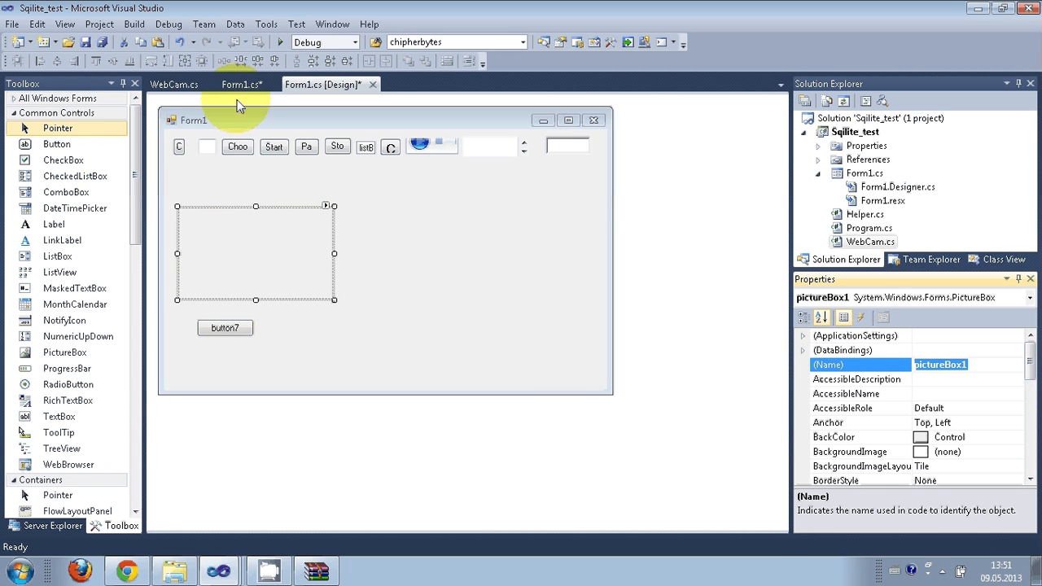
# Step: Pass pictureBox1 to InitializeWebCam, set button7's Text to Start, and create its click handler
pyautogui.click(241, 85)
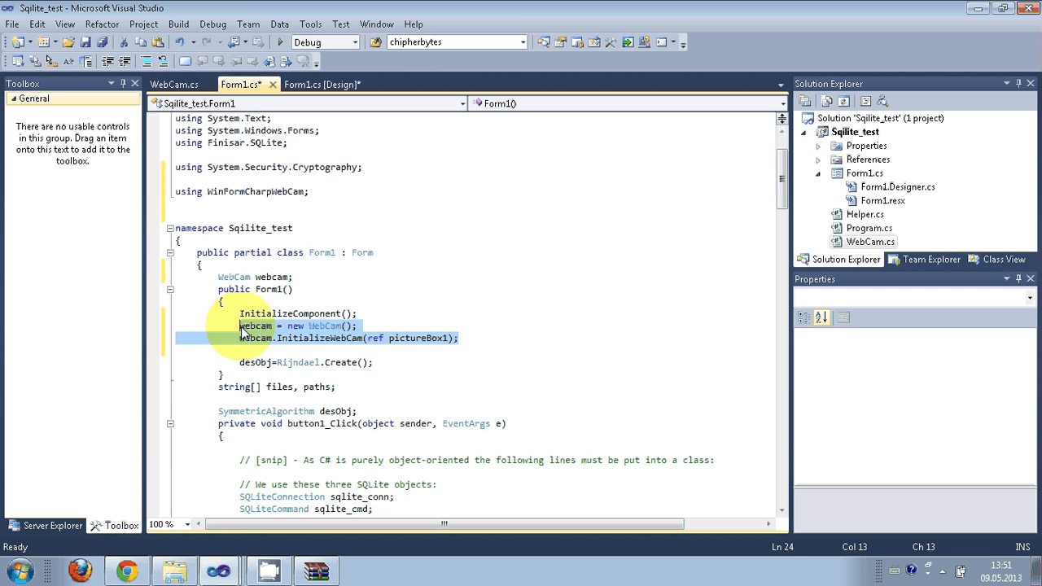
pyautogui.click(322, 85)
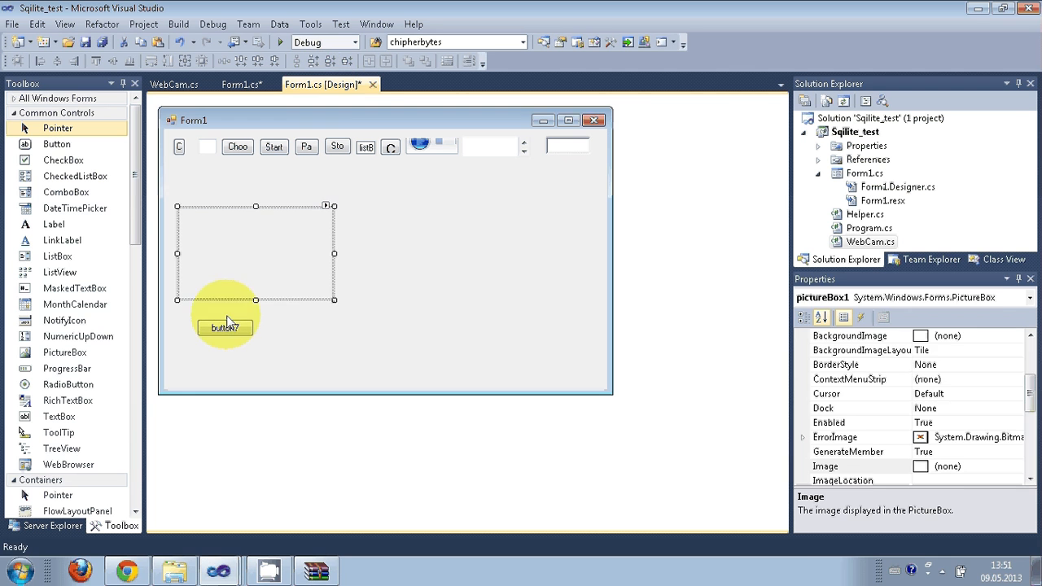
pyautogui.click(224, 327)
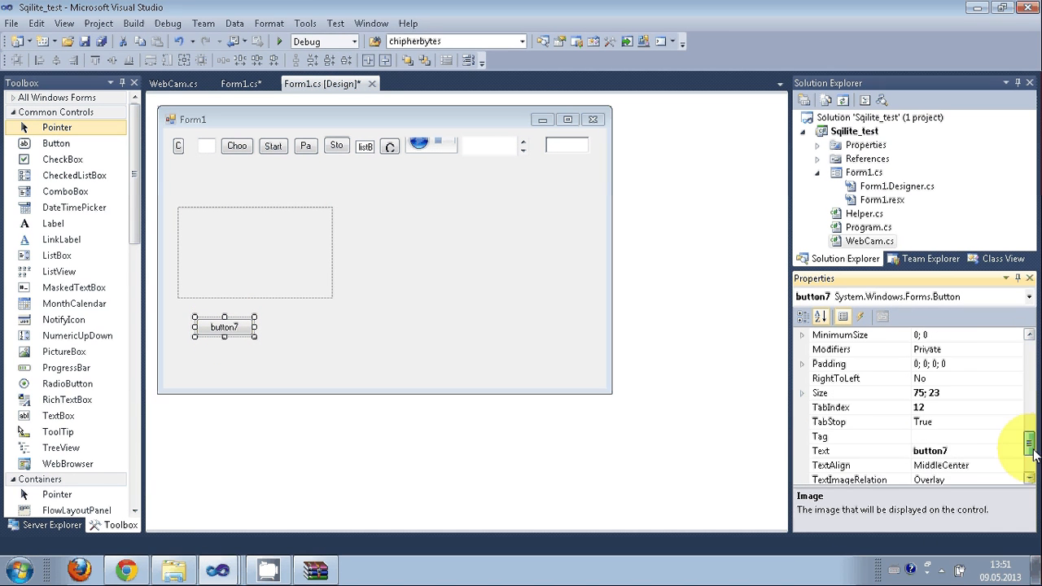
pyautogui.click(860, 365)
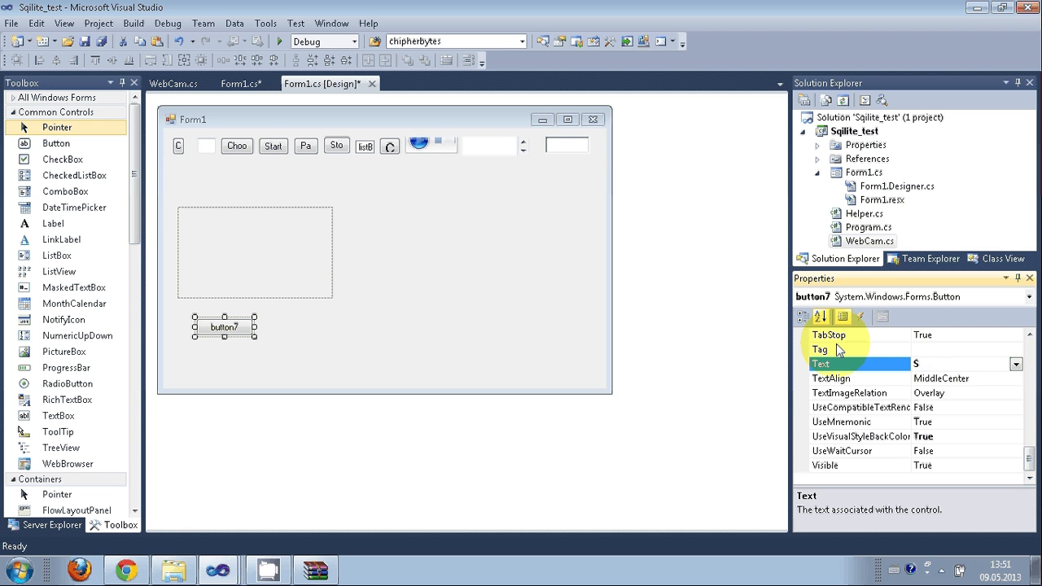
pyautogui.write('Start')
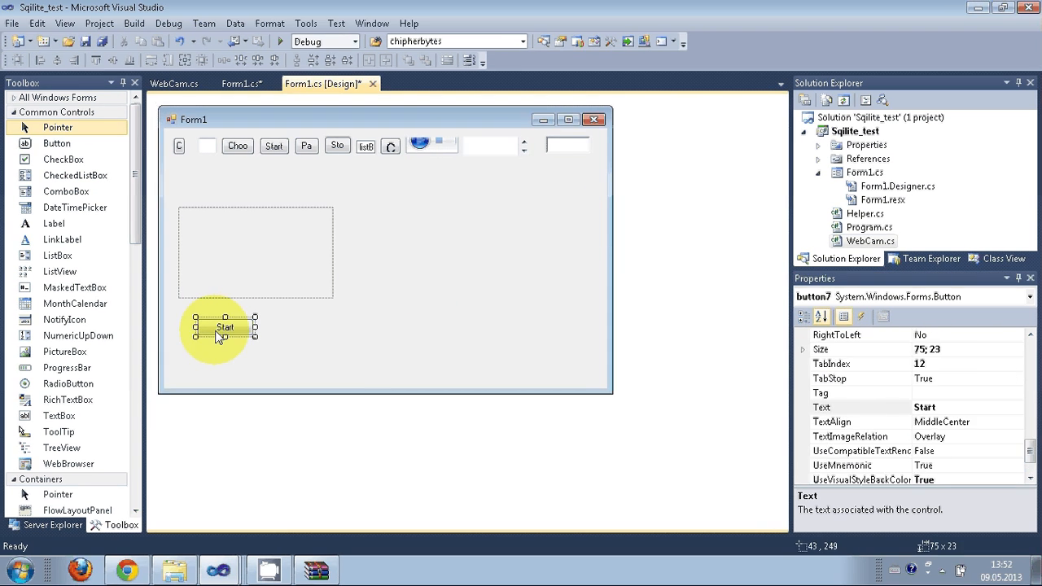
pyautogui.doubleClick(224, 327)
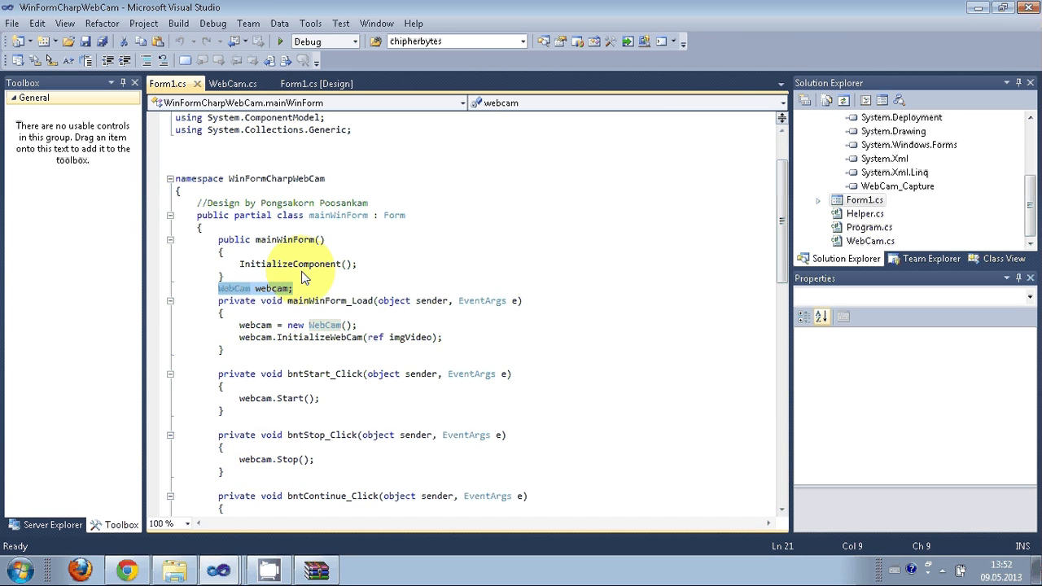
# Step: Copy webcam.Start(); from the sample's bntStart_Click into button7_Click_1 and widen the button
pyautogui.click(316, 85)
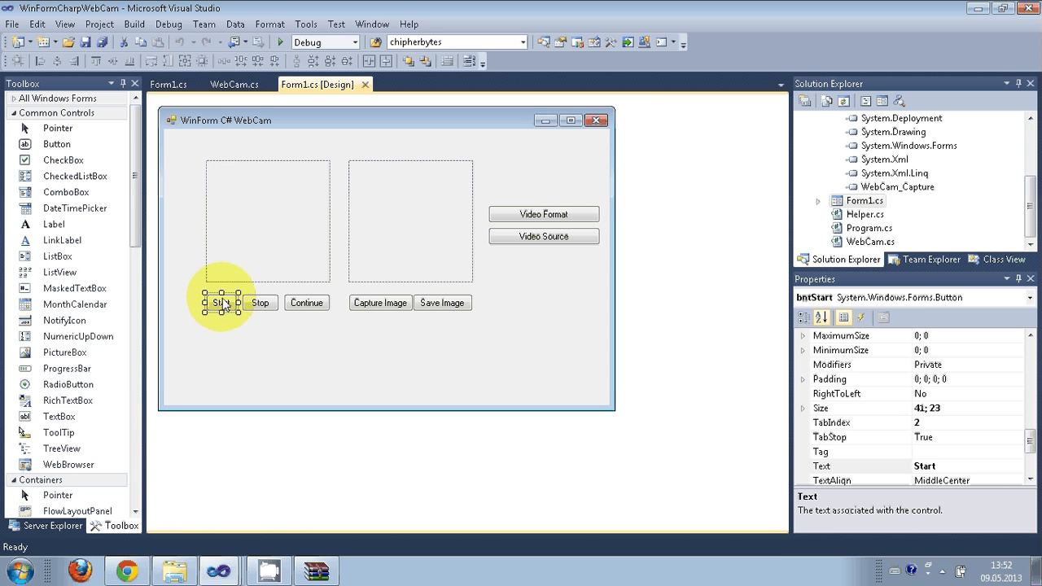
pyautogui.doubleClick(222, 301)
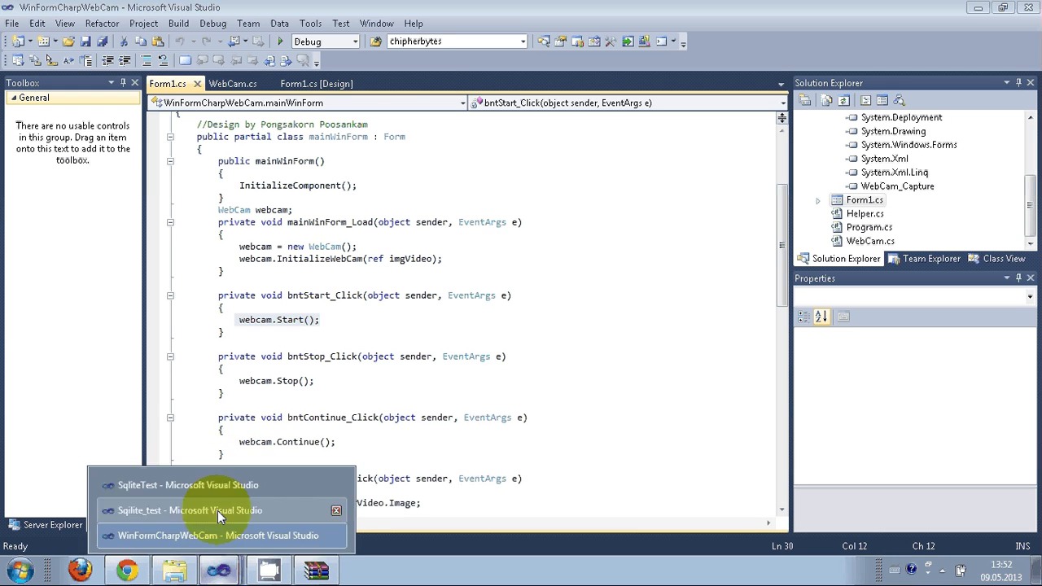
pyautogui.click(192, 511)
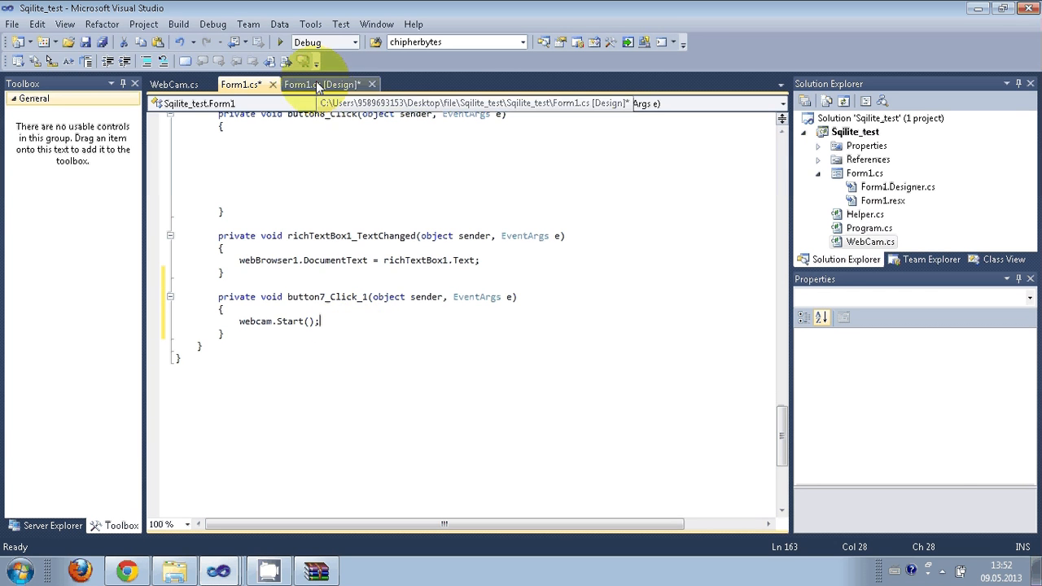
pyautogui.click(322, 85)
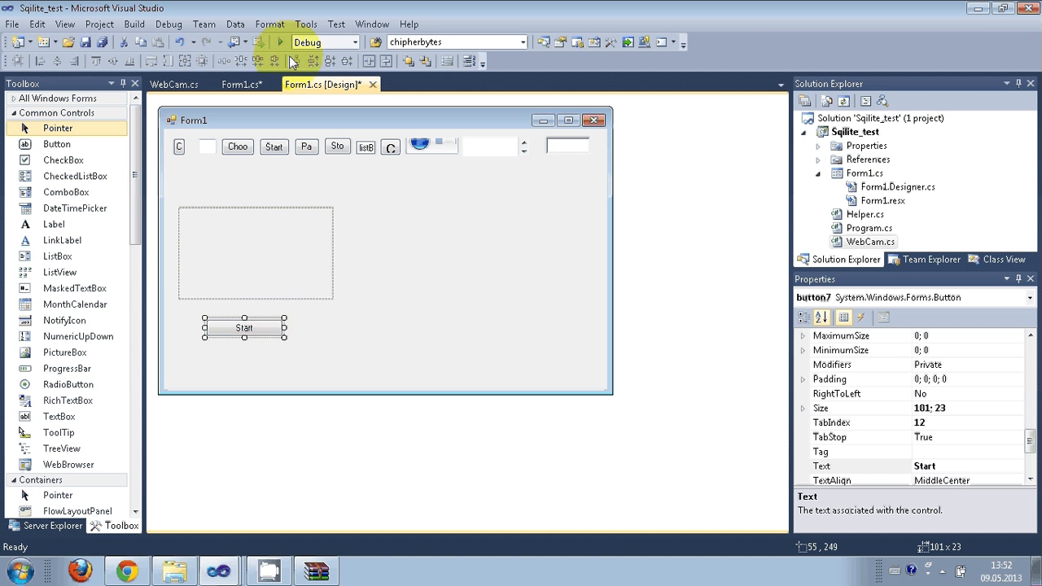
# Step: Start debugging, click Start on the running form, and dismiss the video capture object reference error
pyautogui.click(280, 42)
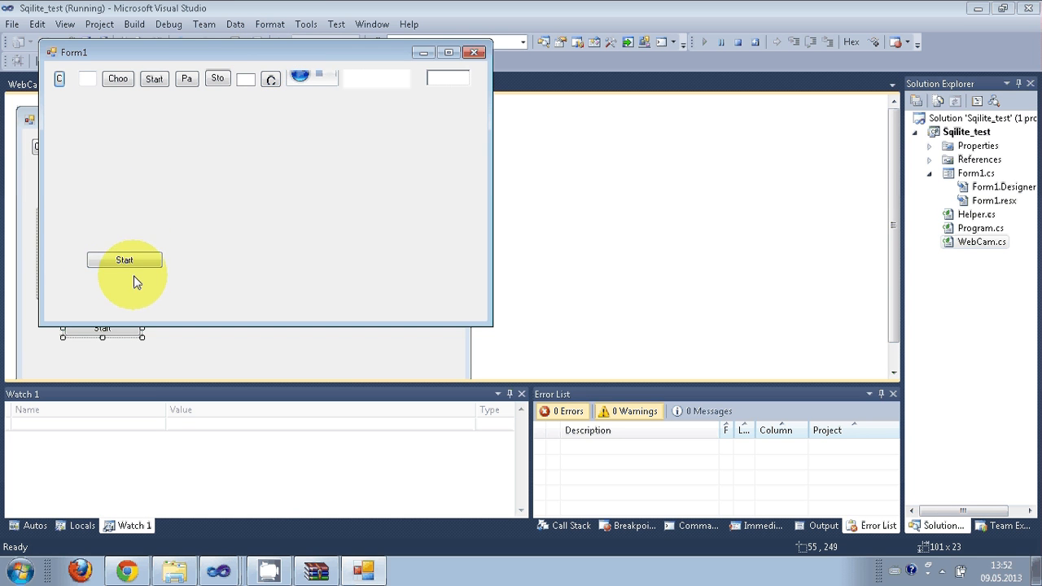
pyautogui.click(124, 259)
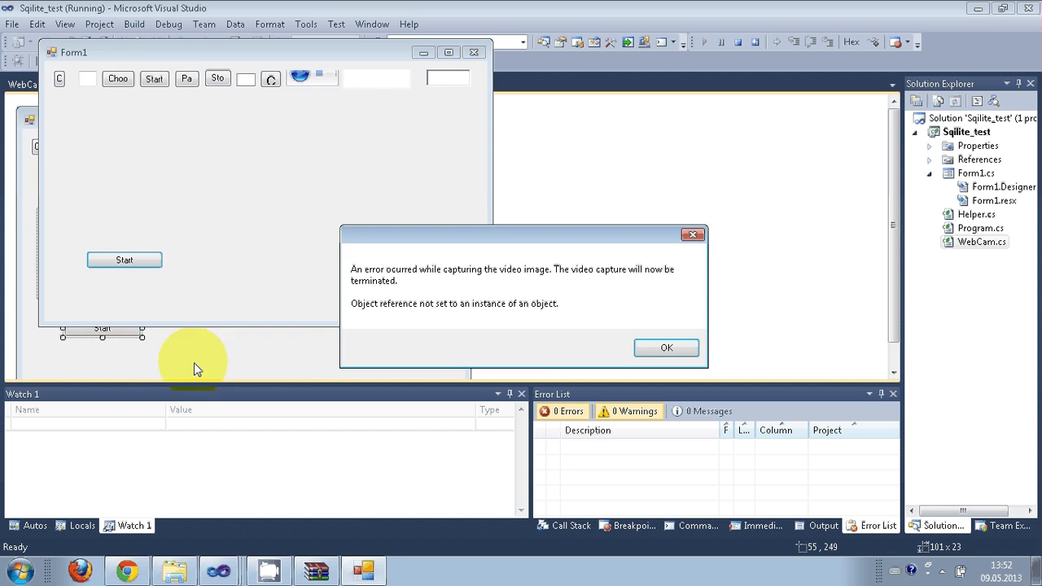
pyautogui.click(666, 348)
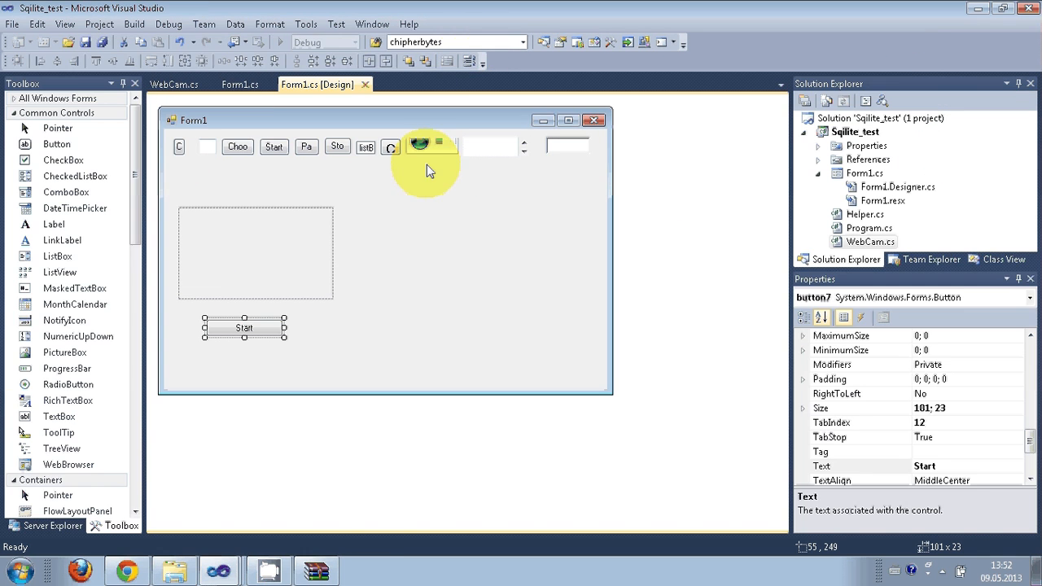
pyautogui.moveTo(655, 301)
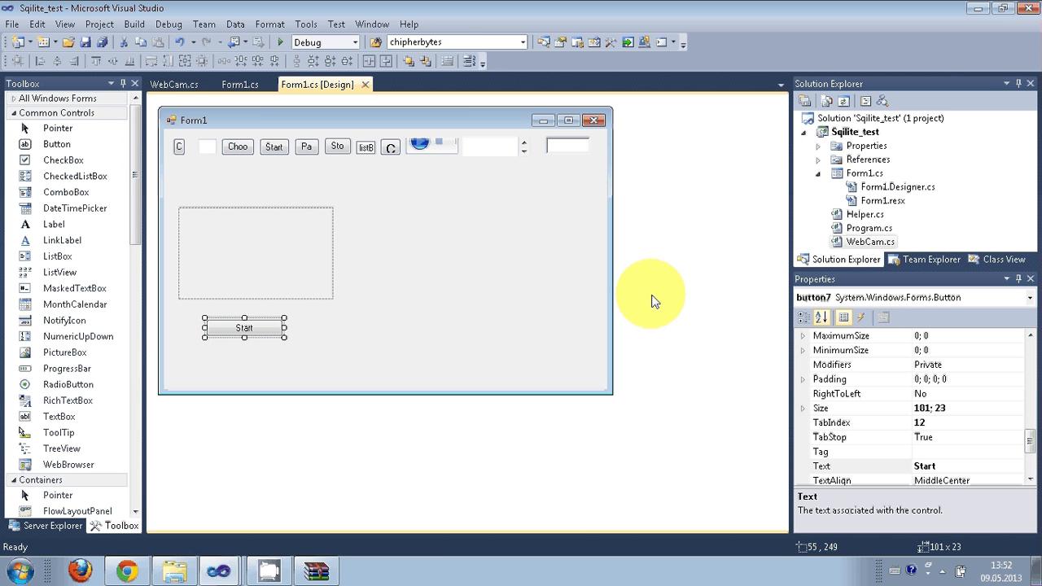
pyautogui.moveTo(497, 263)
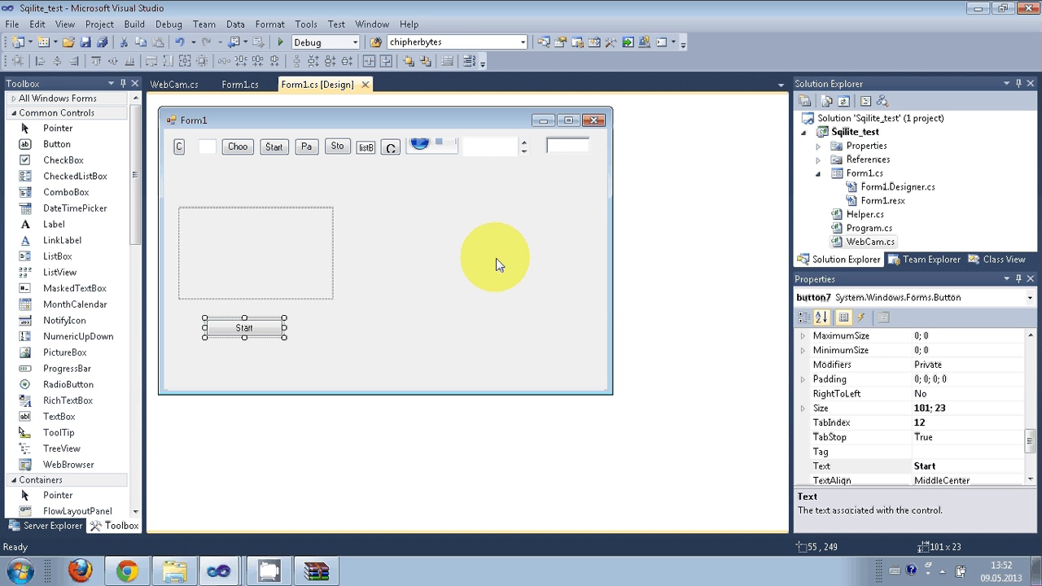